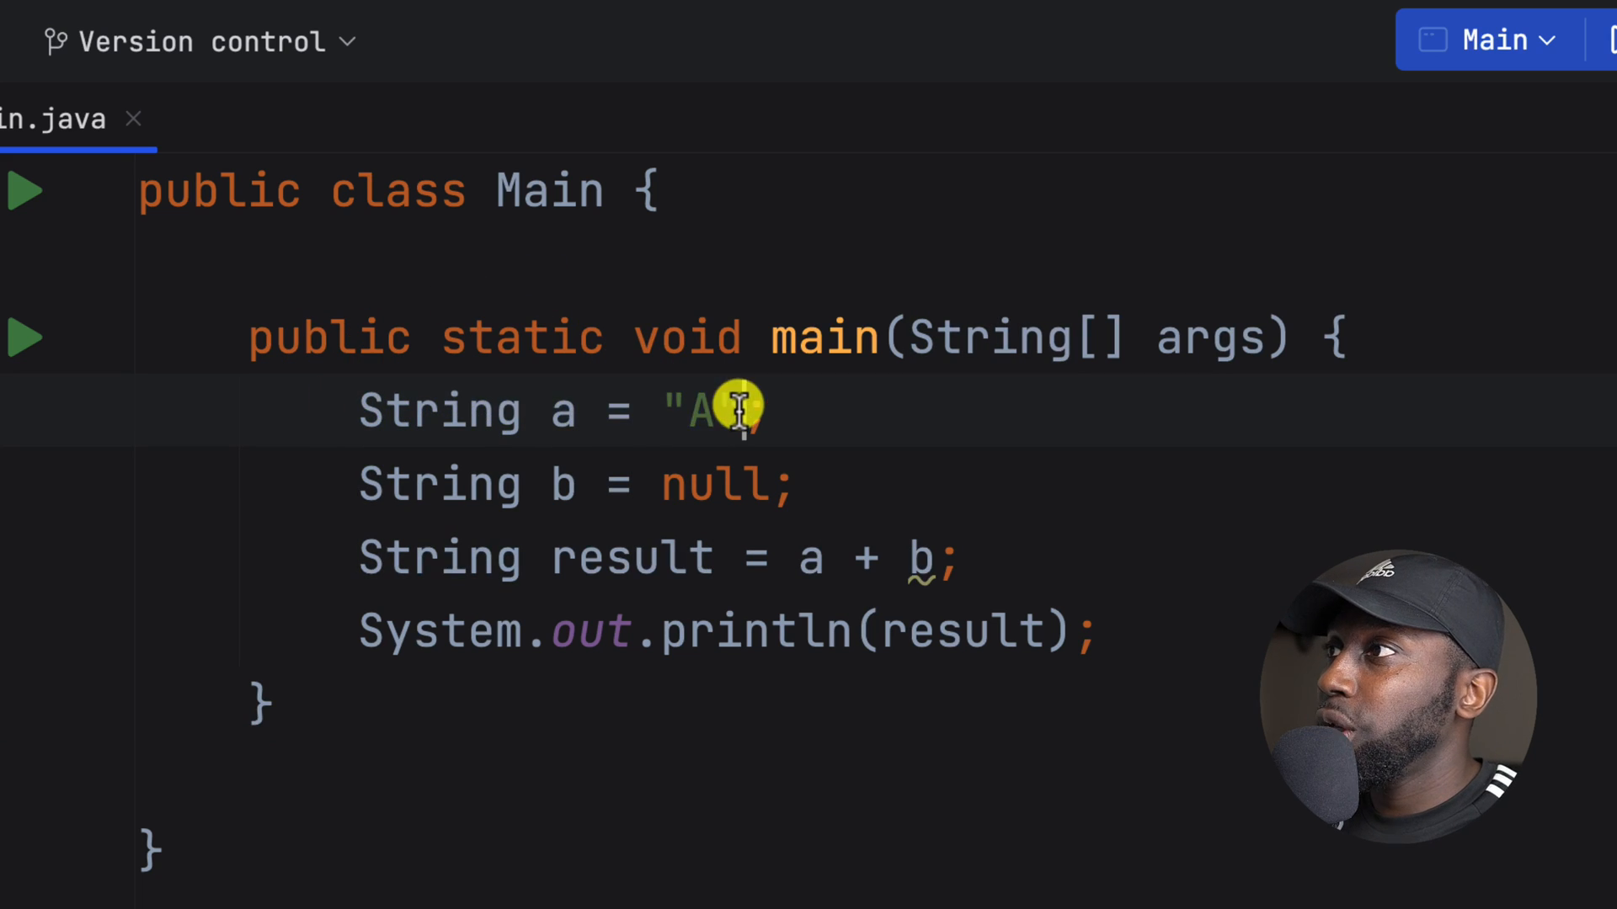
Step: Assign the string literal "null" to b and run Main.main()
double_click(716, 485)
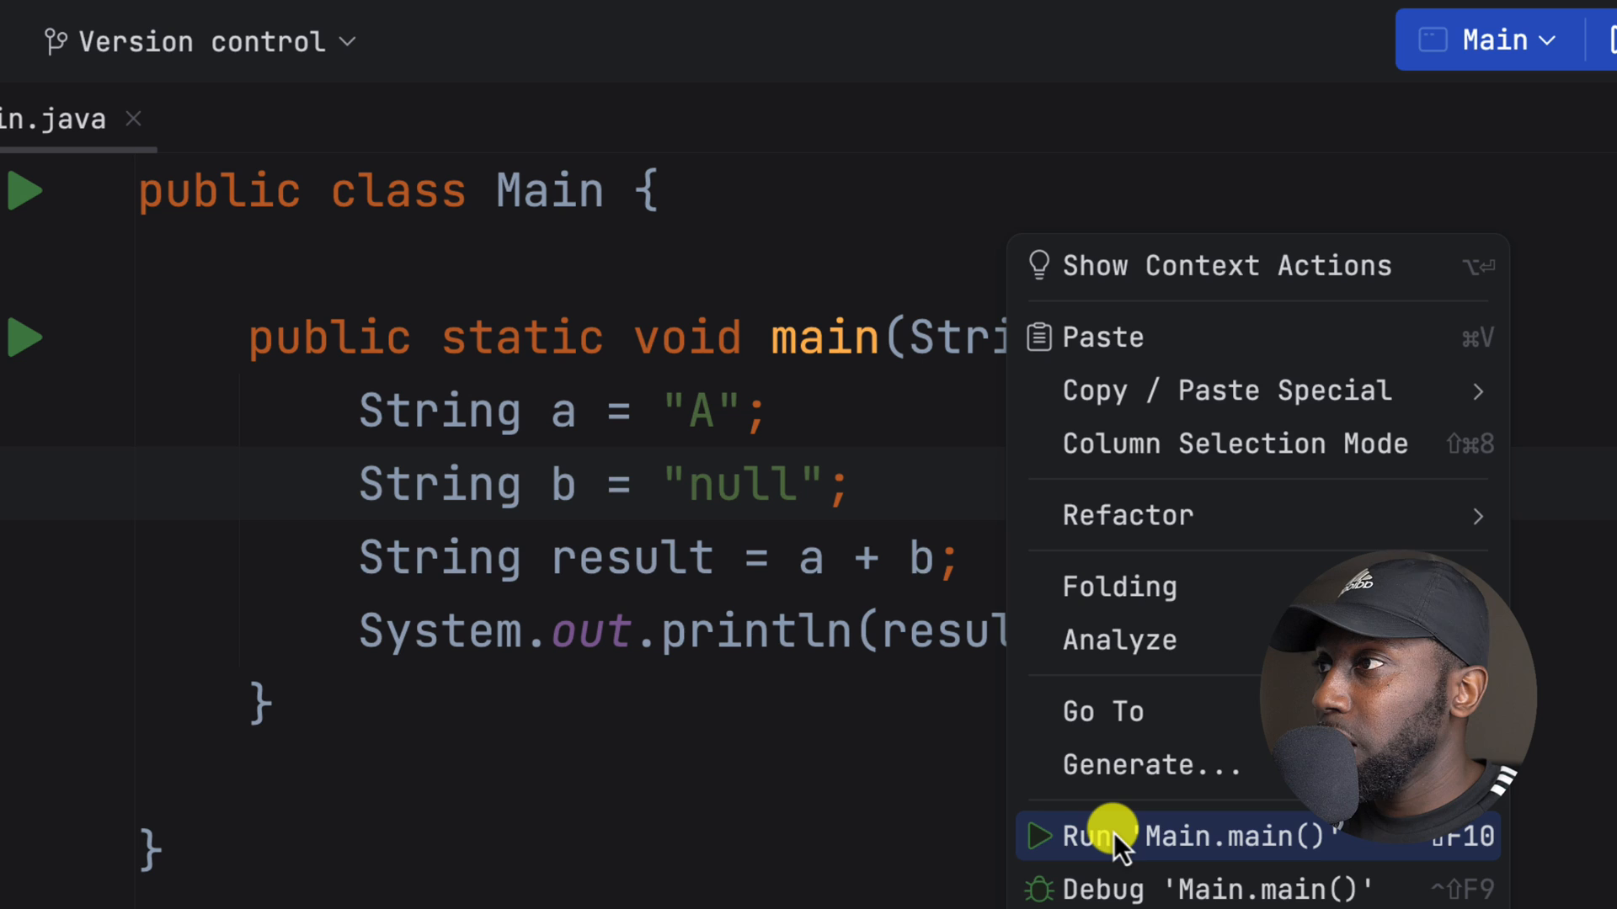
left_click(1093, 837)
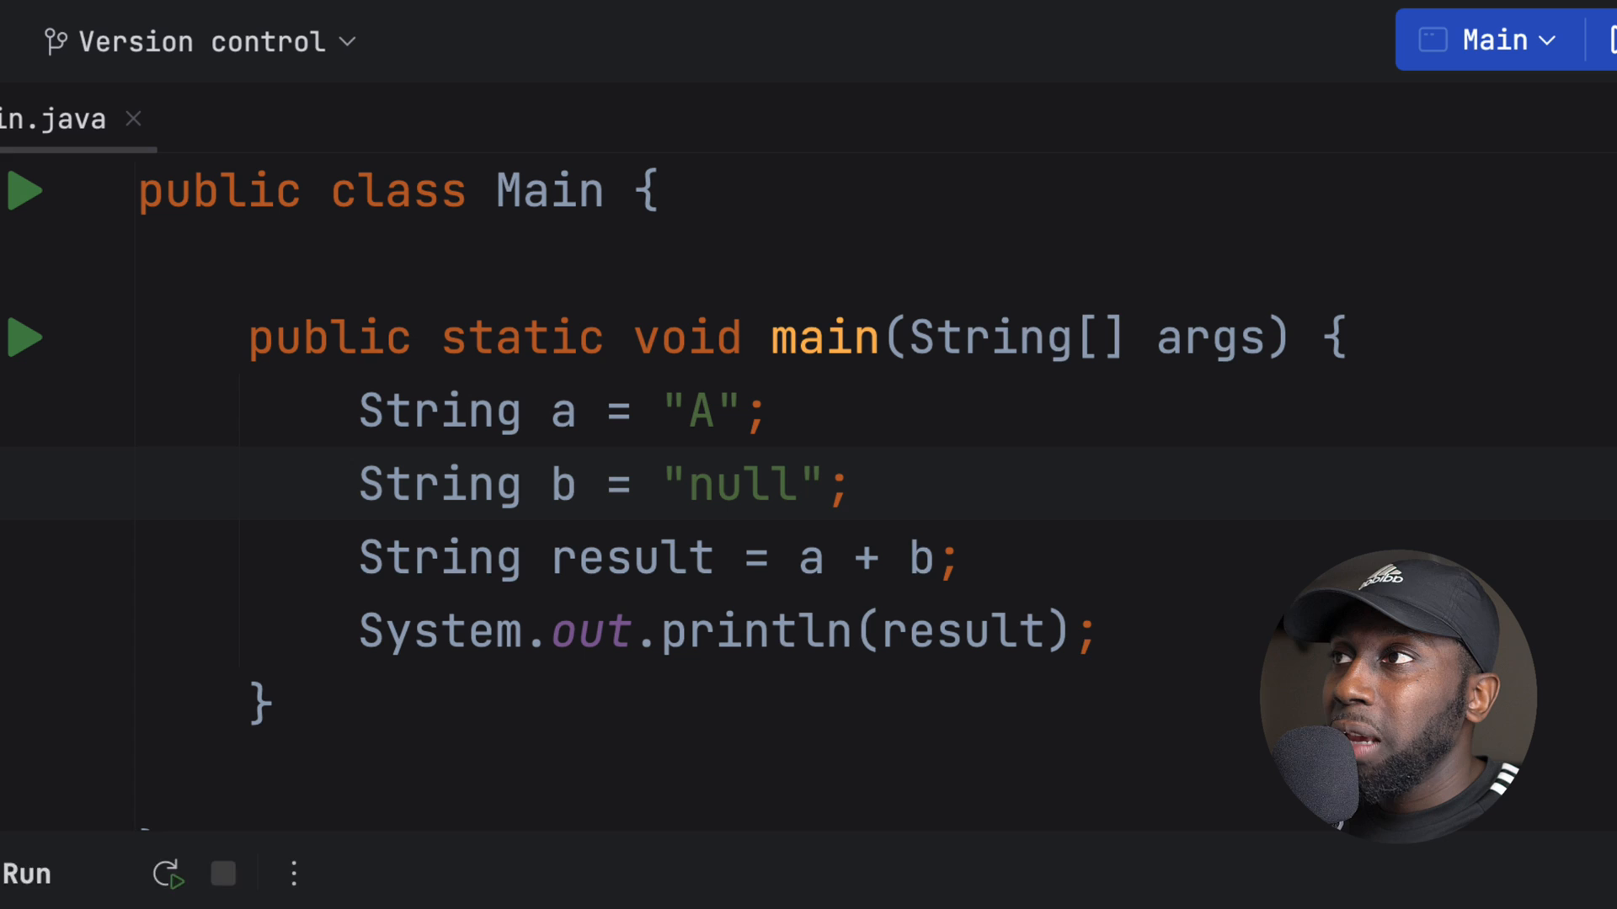
Step: Revert b to plain null, add println(b.toString()) via sout and run it
double_click(737, 485)
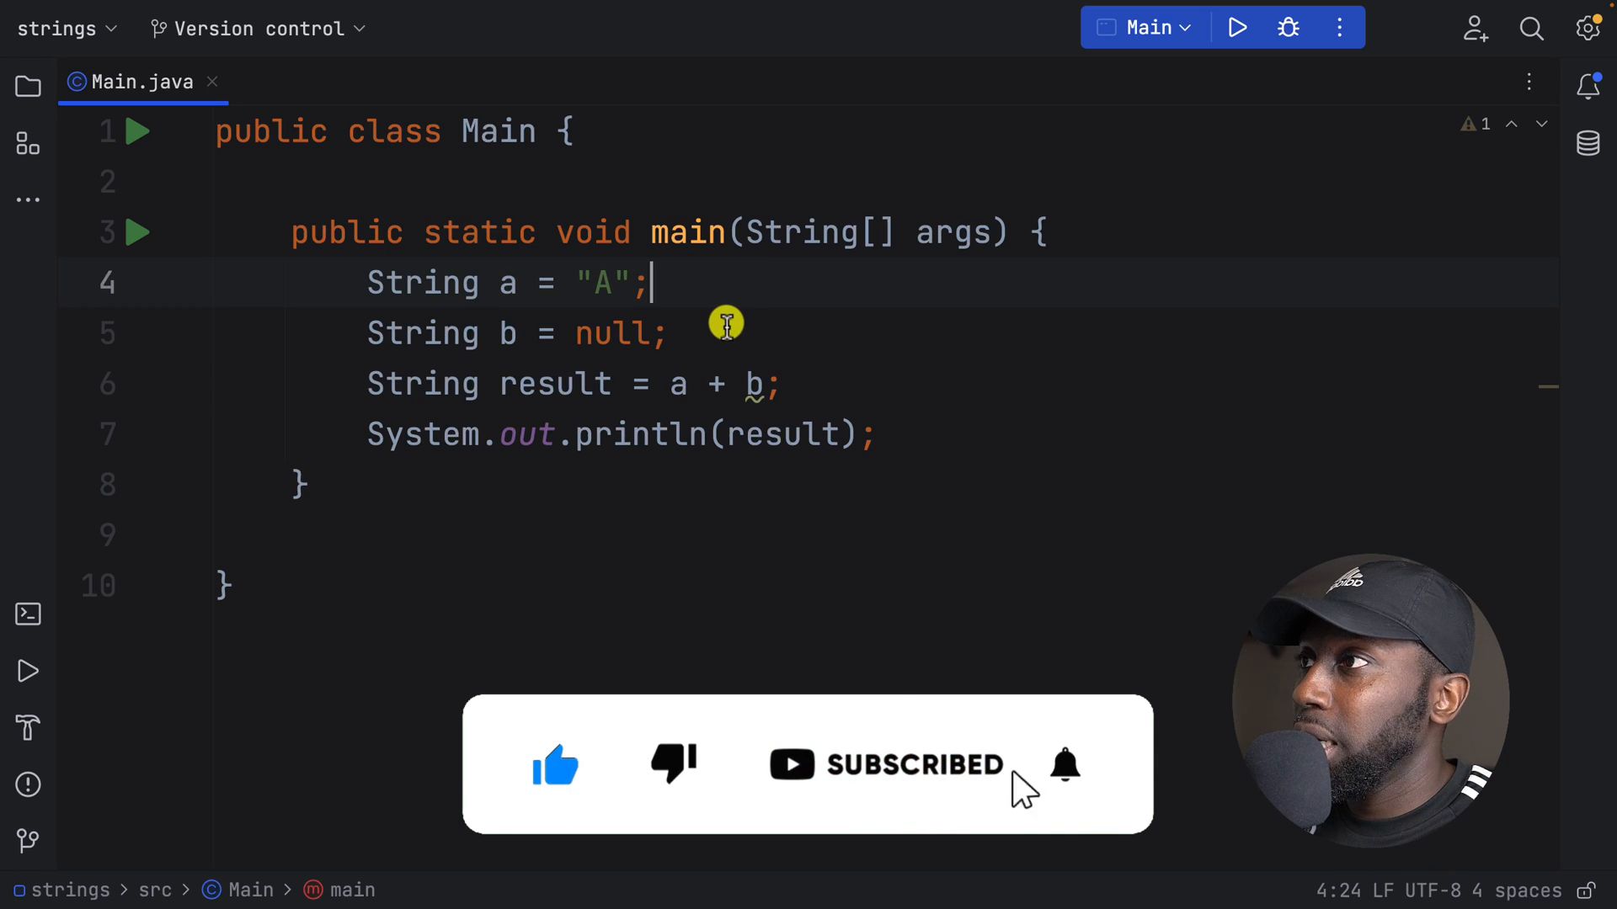
type("sout")
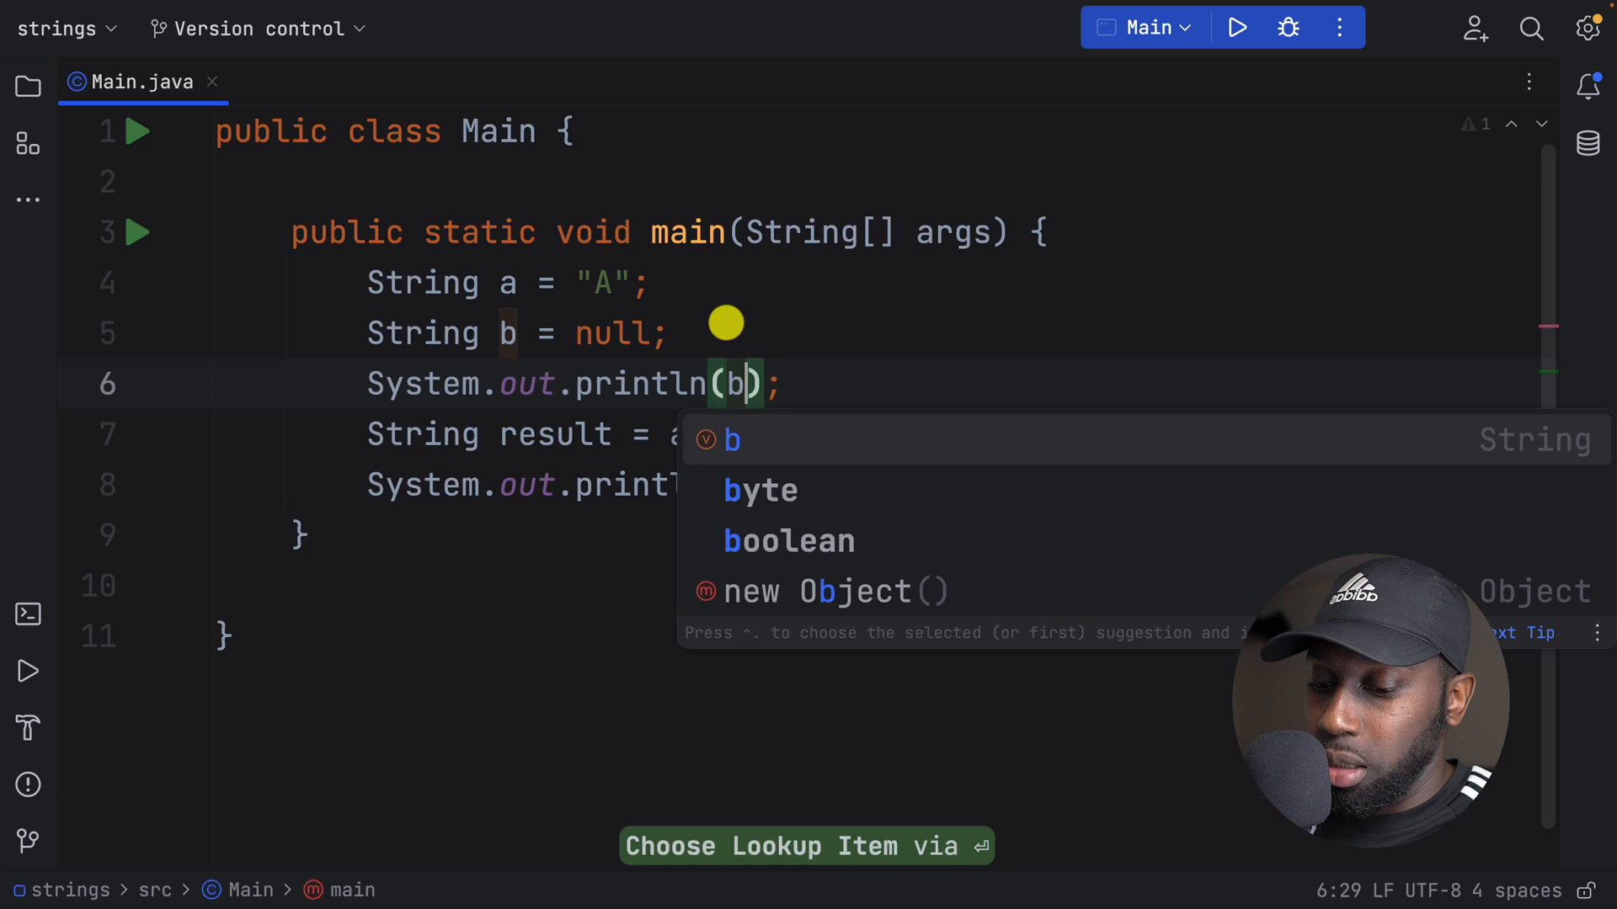
type(".toString(")
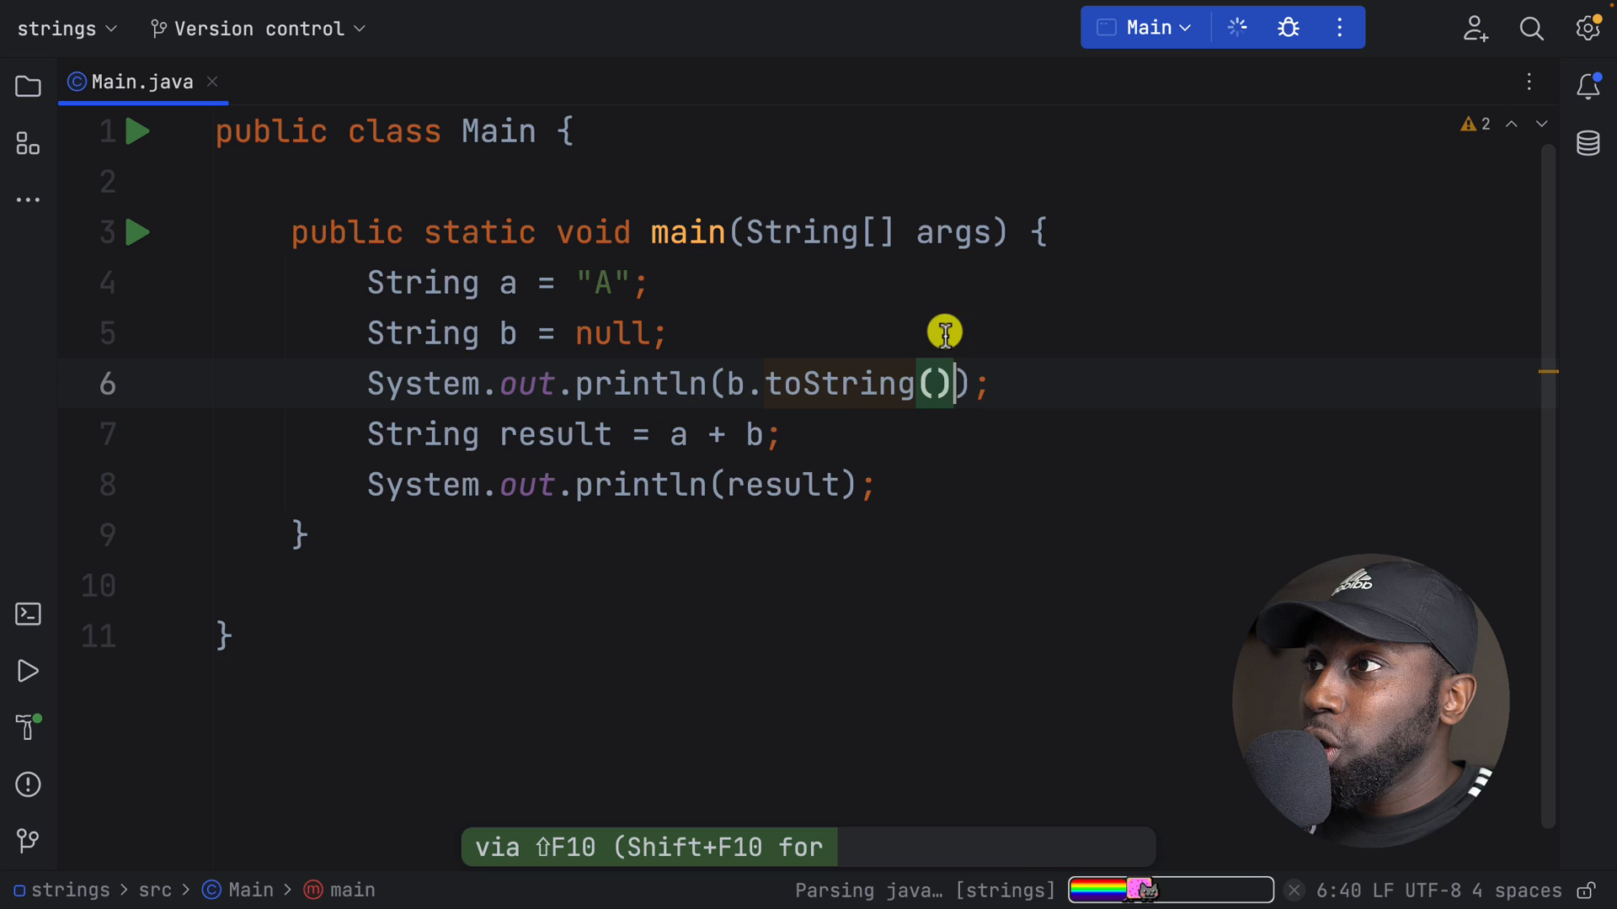
left_click(1234, 27)
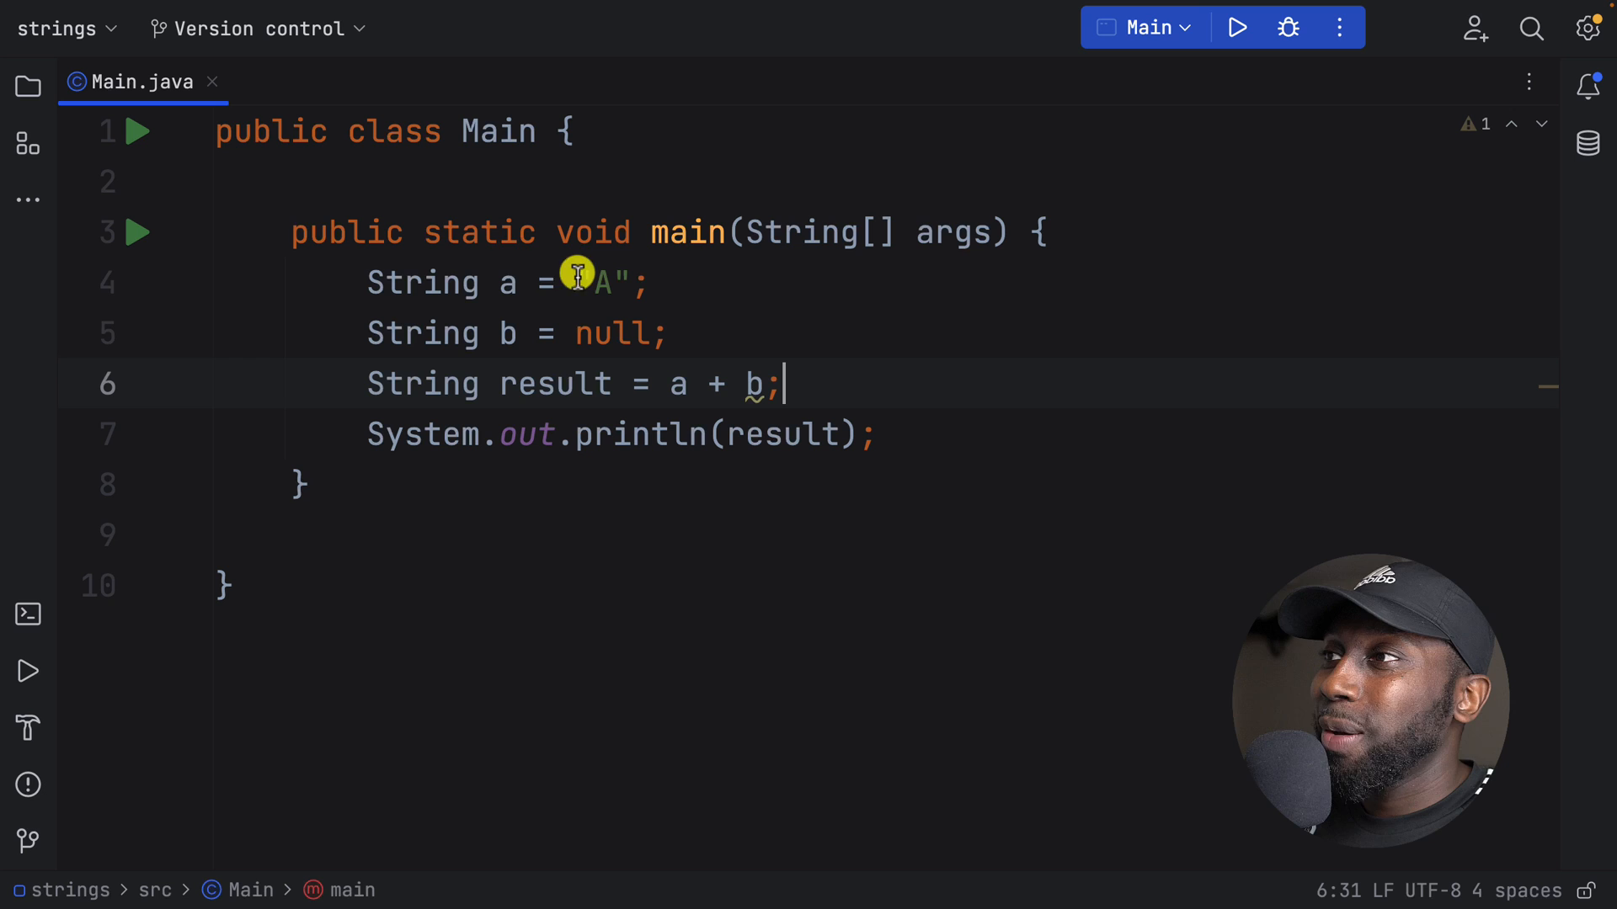
left_click(1234, 28)
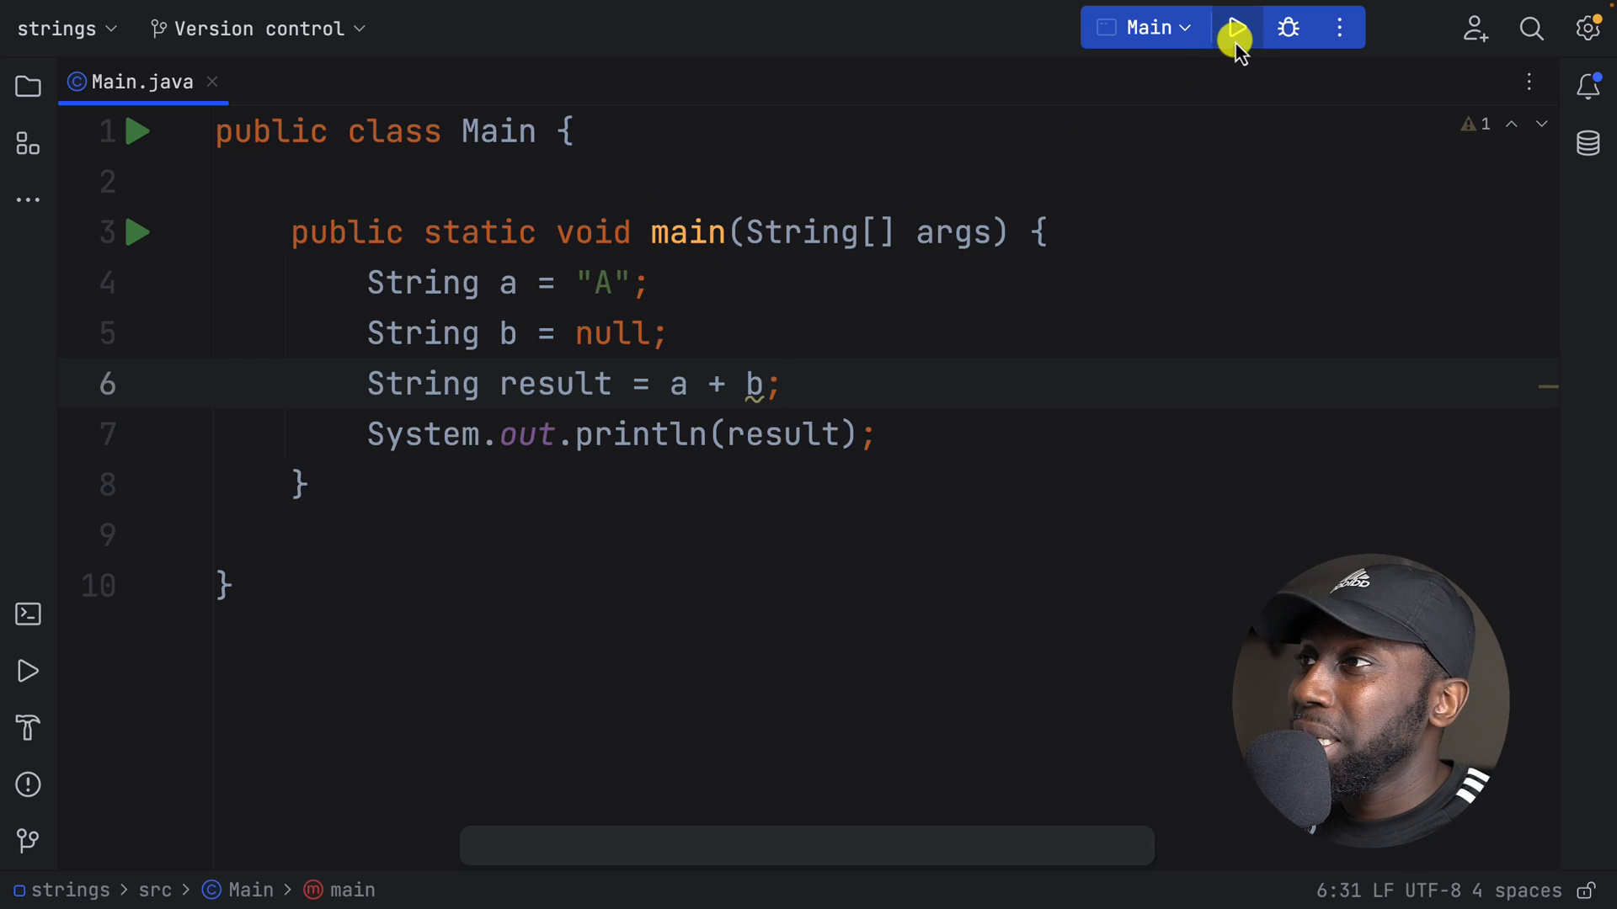
left_click(1234, 29)
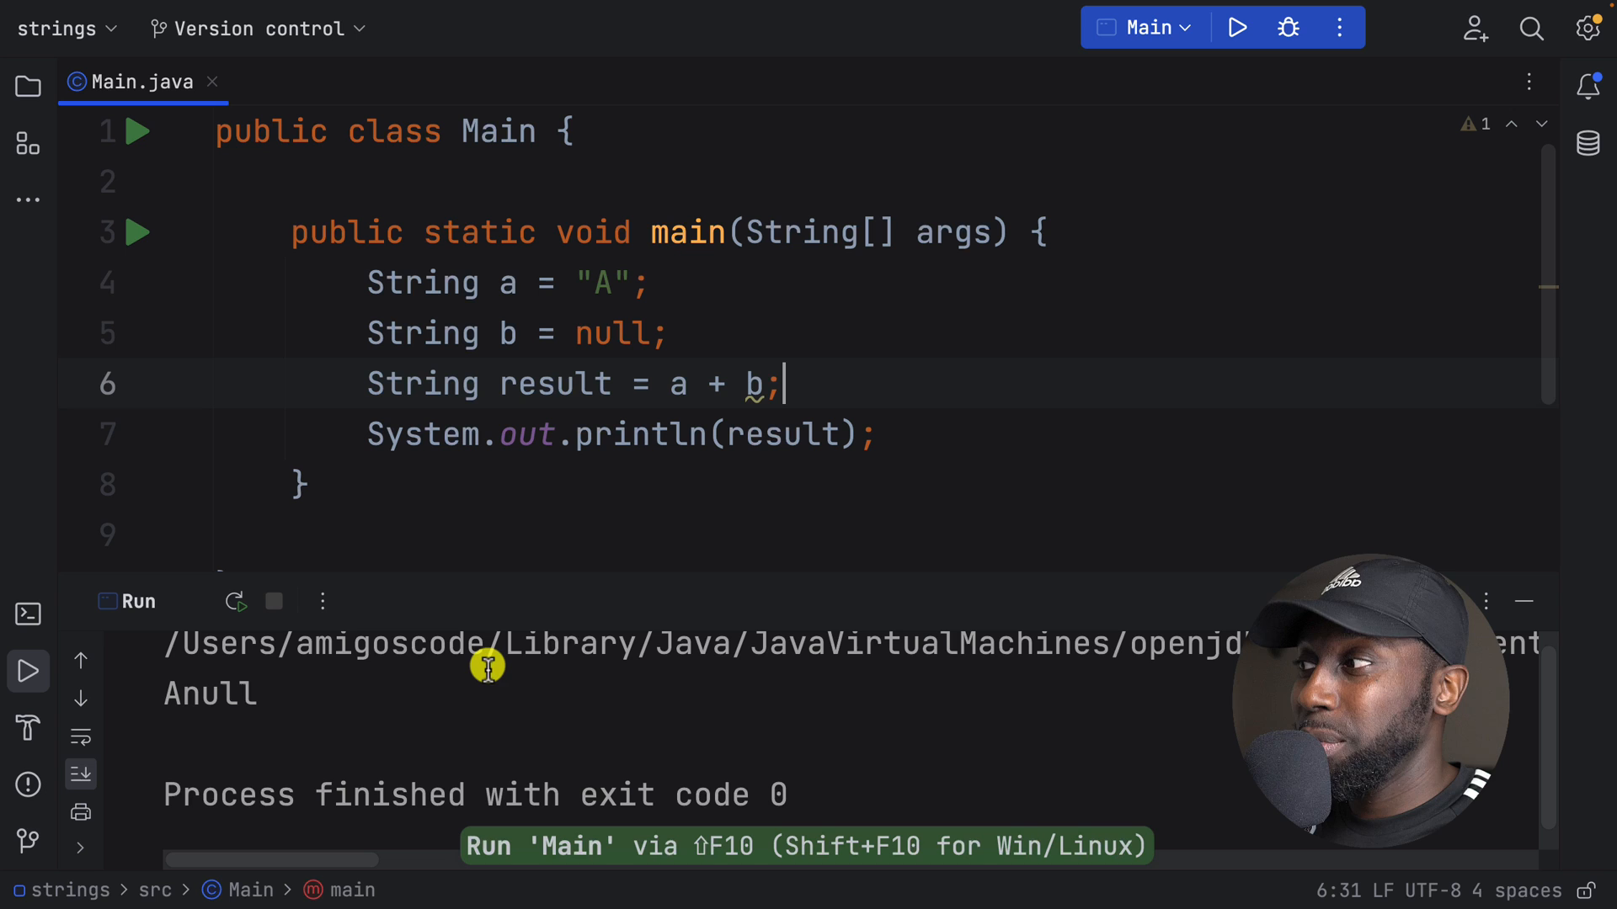
mouse_move(195, 802)
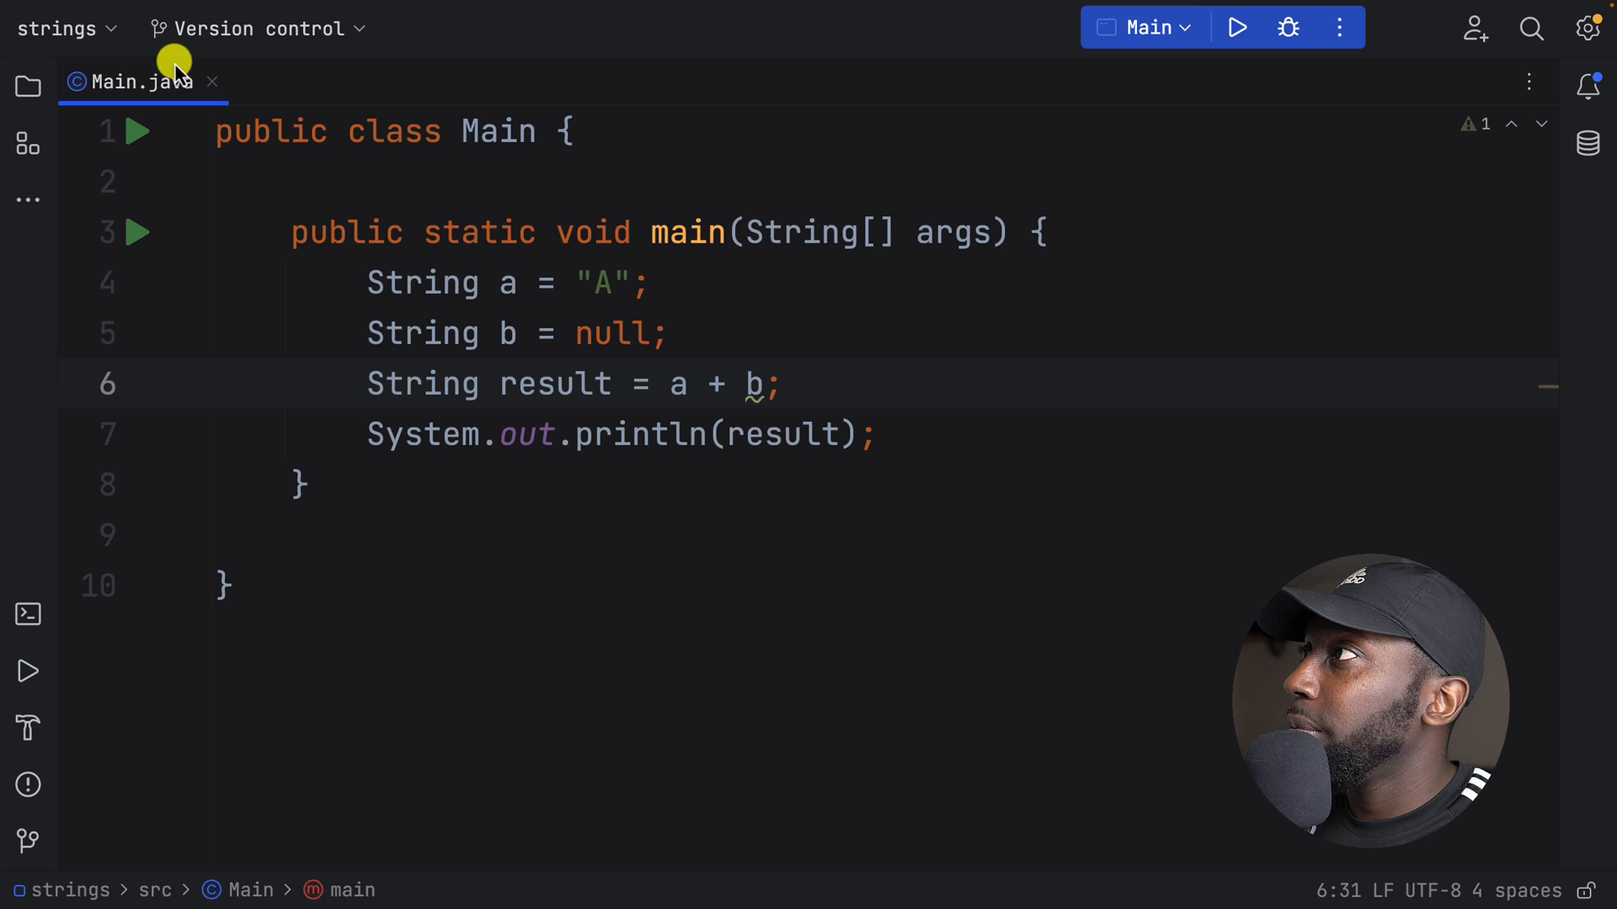
Step: Show the Project tree and open the compiled Main.class from out/production/strings
left_click(27, 86)
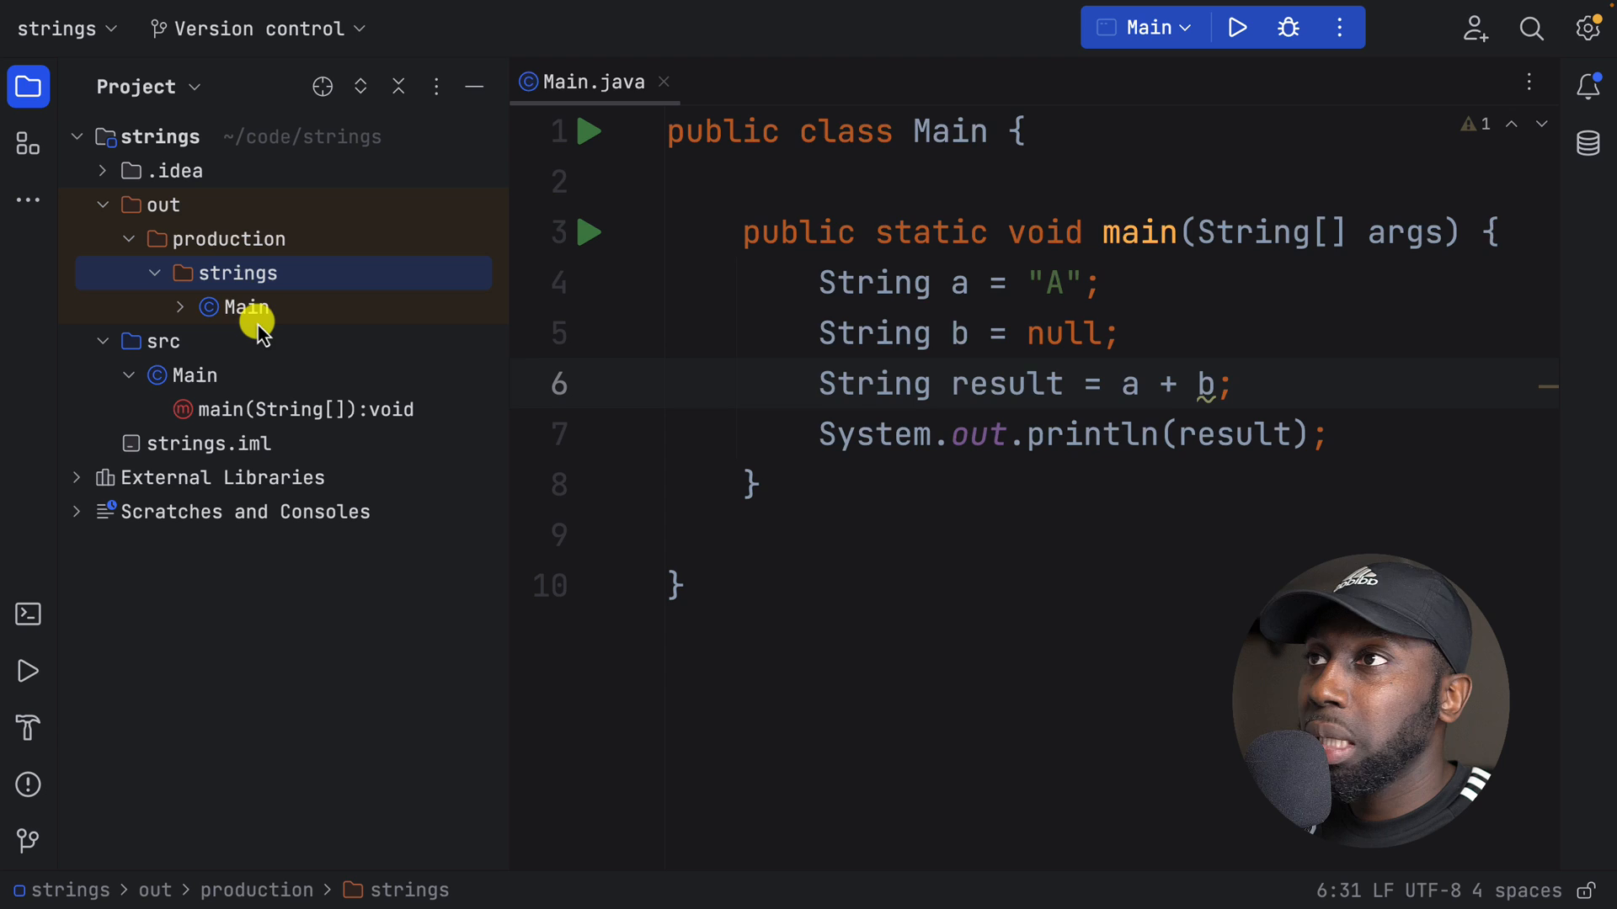
double_click(248, 306)
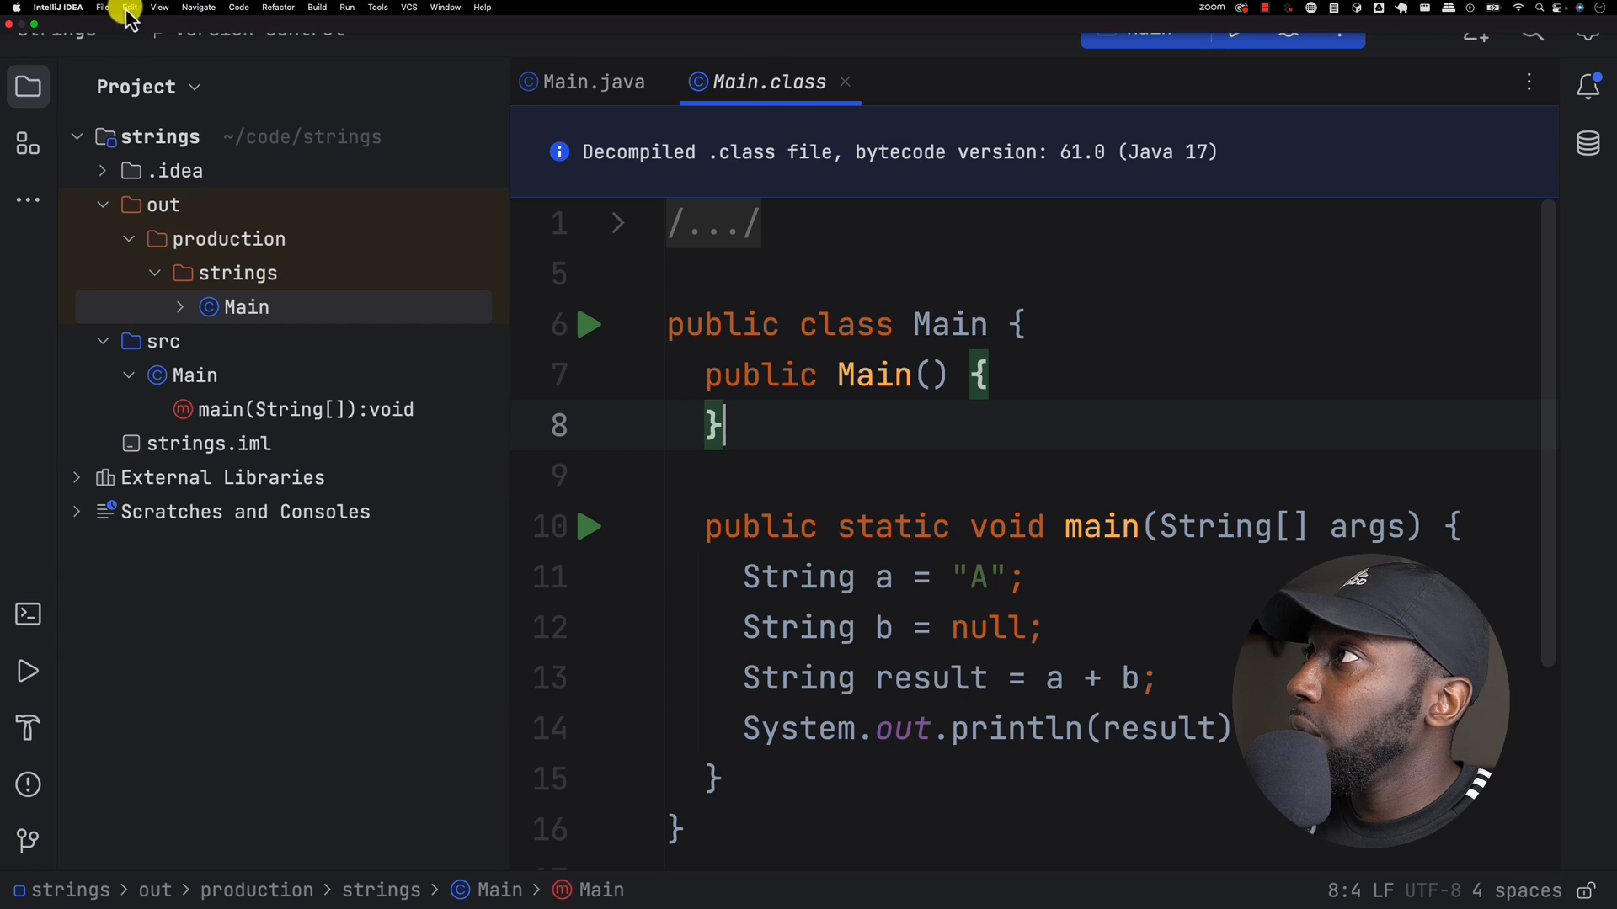
left_click(172, 7)
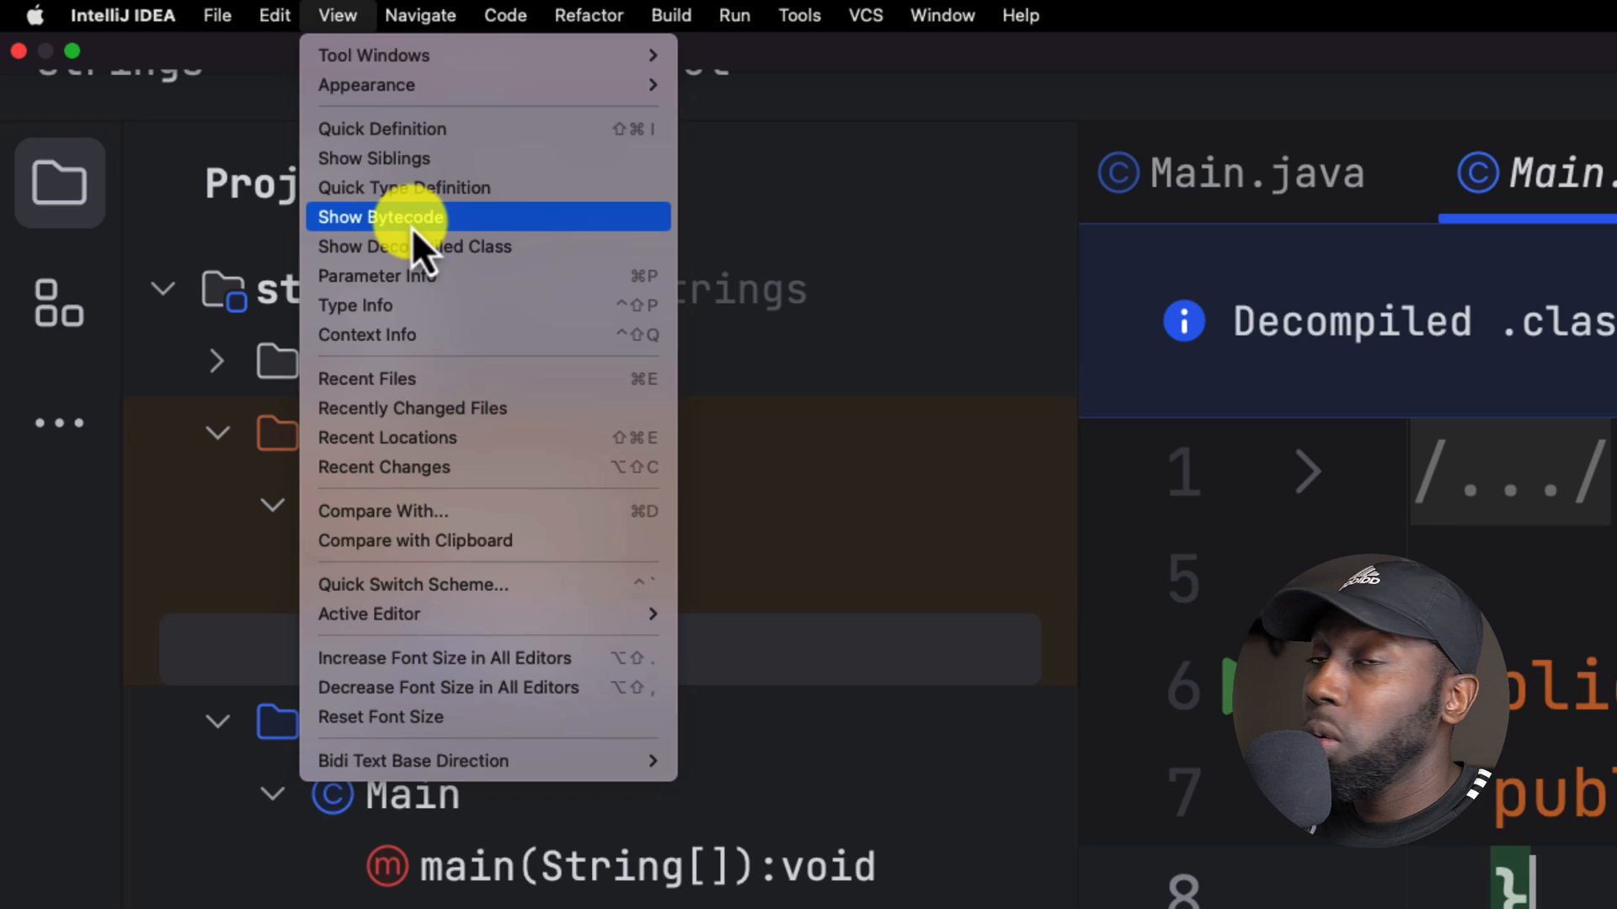
left_click(381, 218)
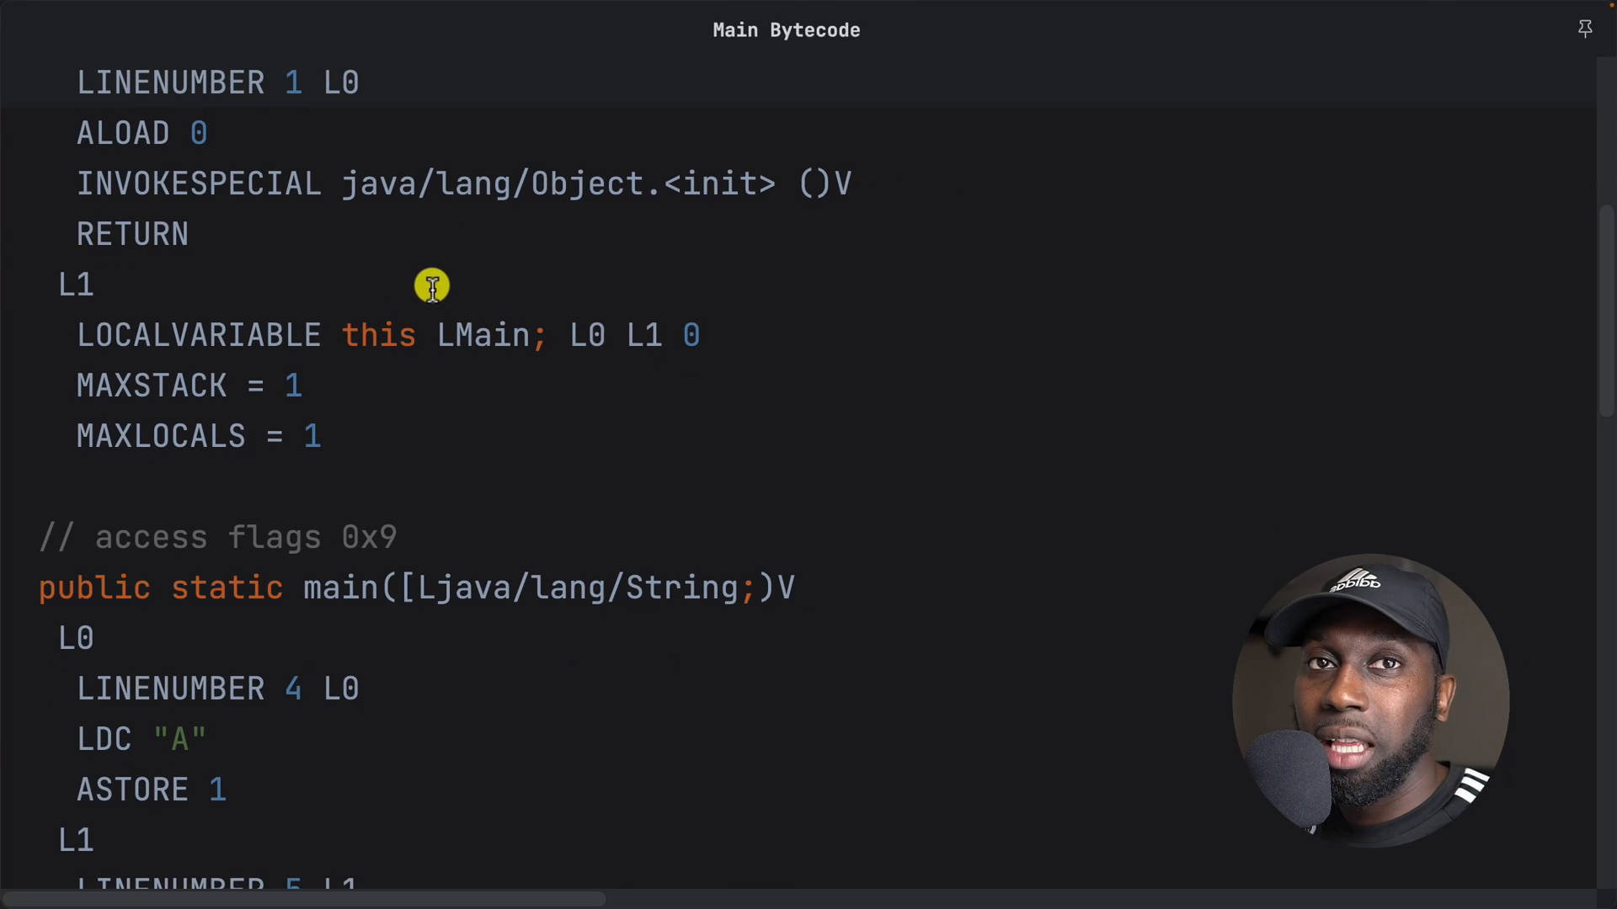
scroll("down", 3)
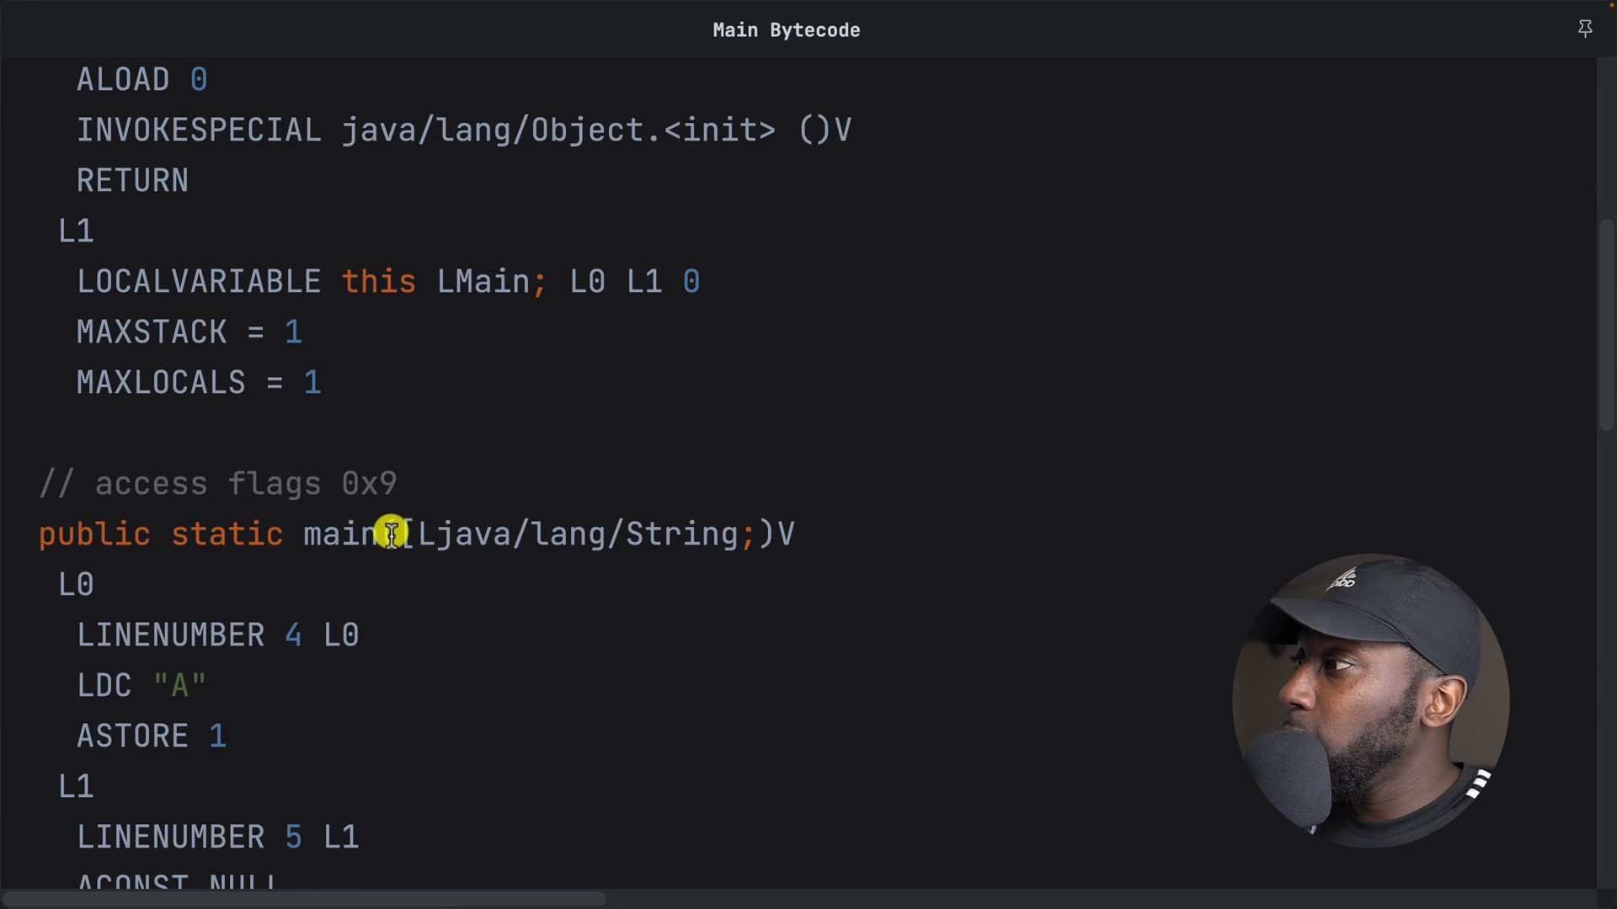
scroll("down", 3)
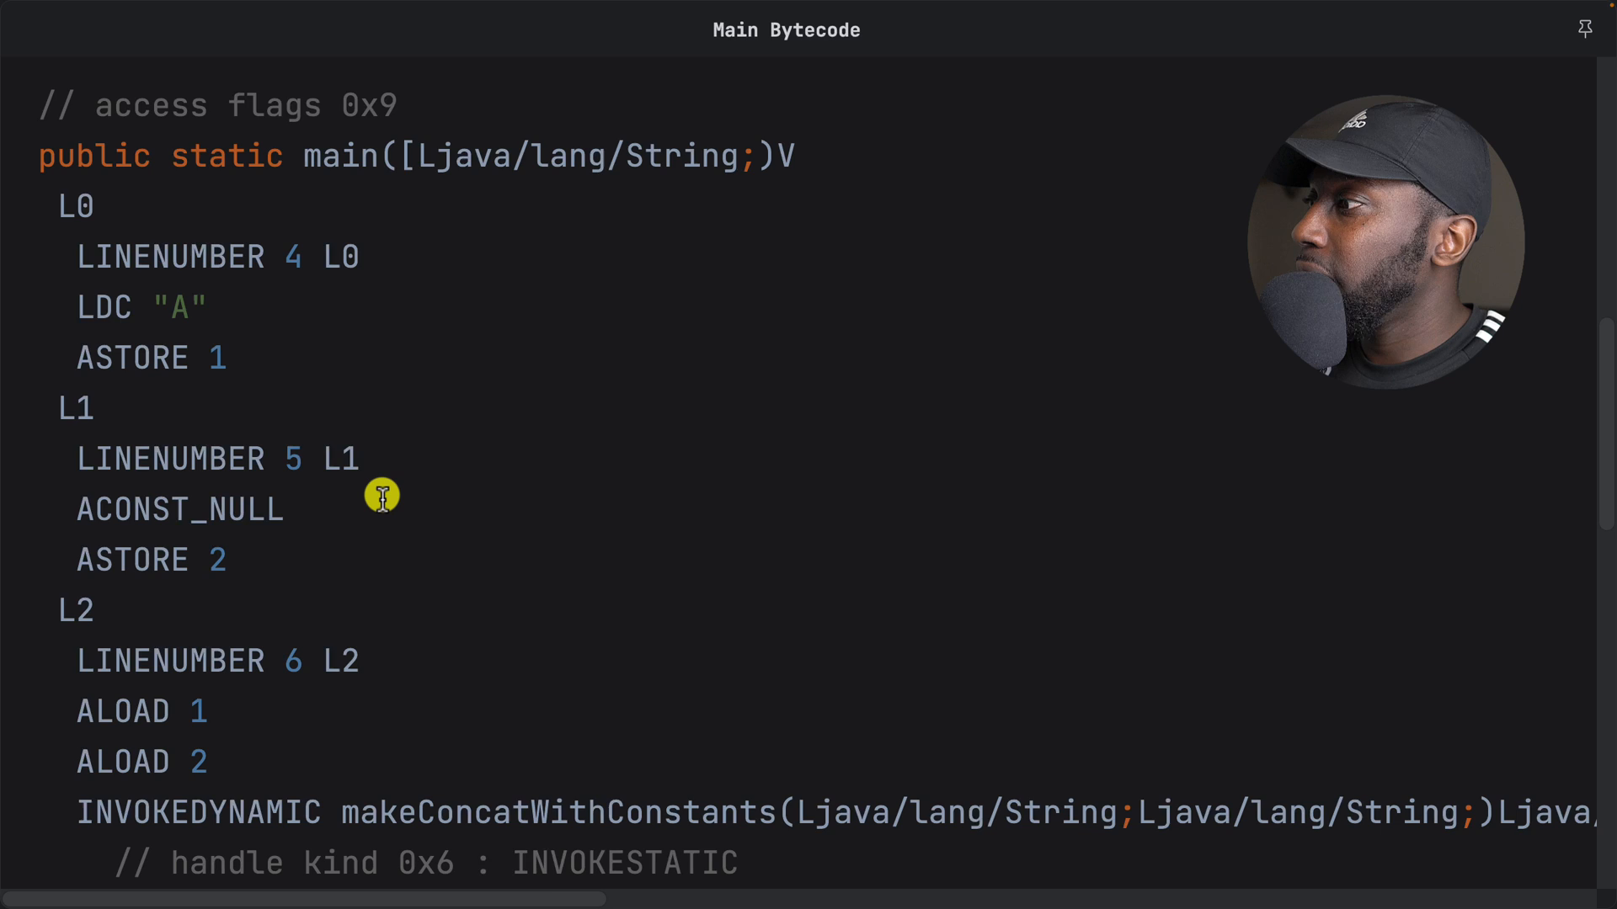
scroll("down", 3)
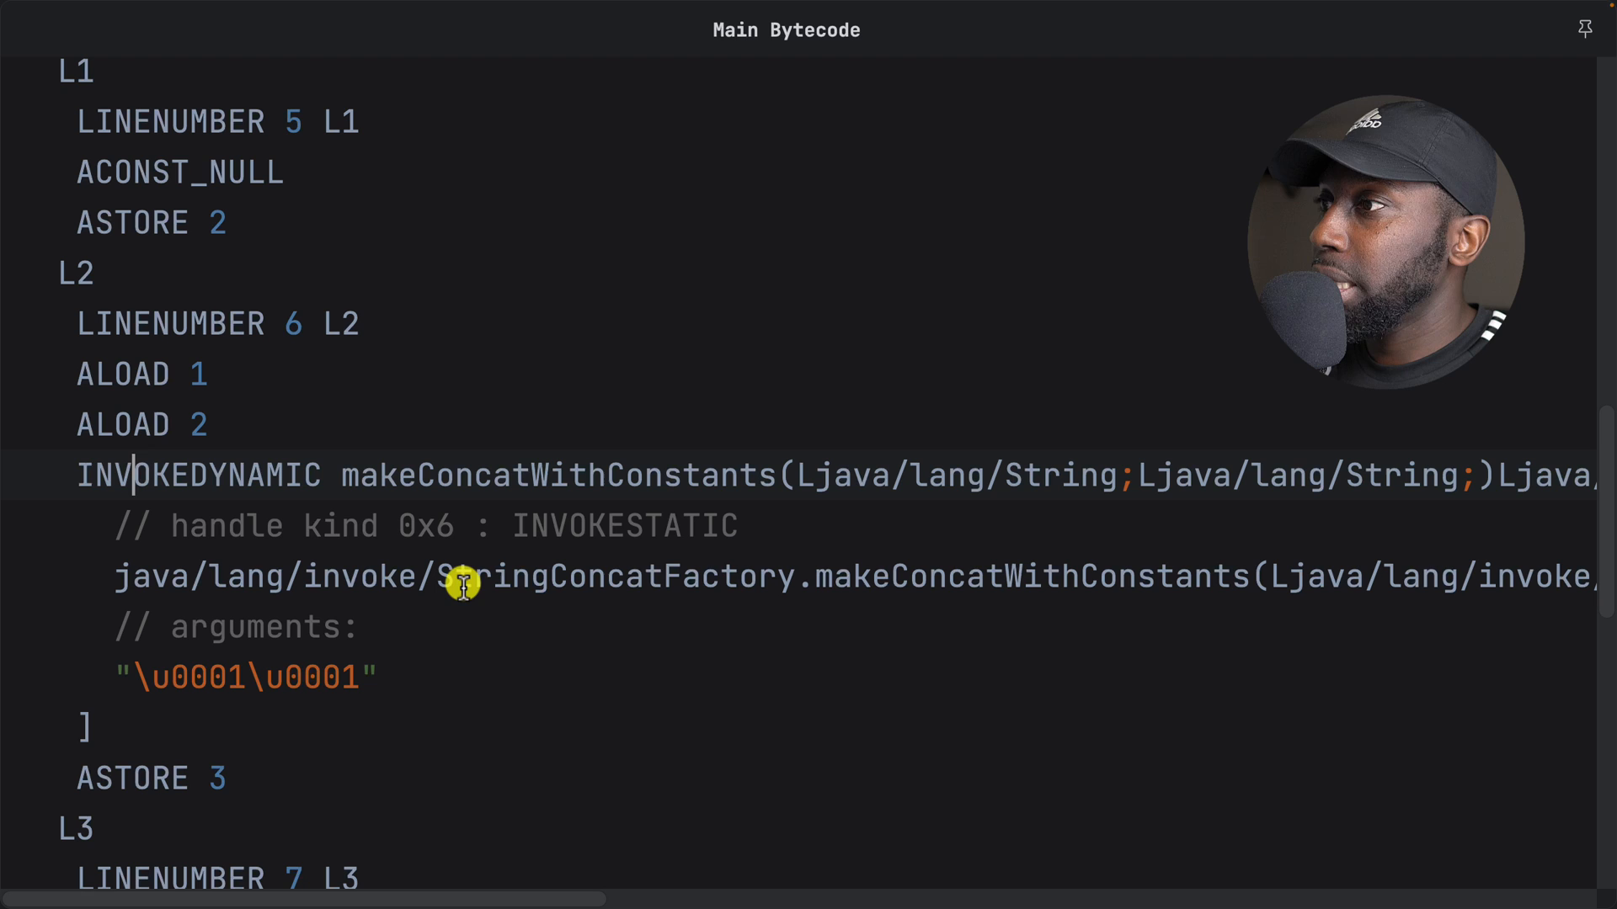
double_click(591, 576)
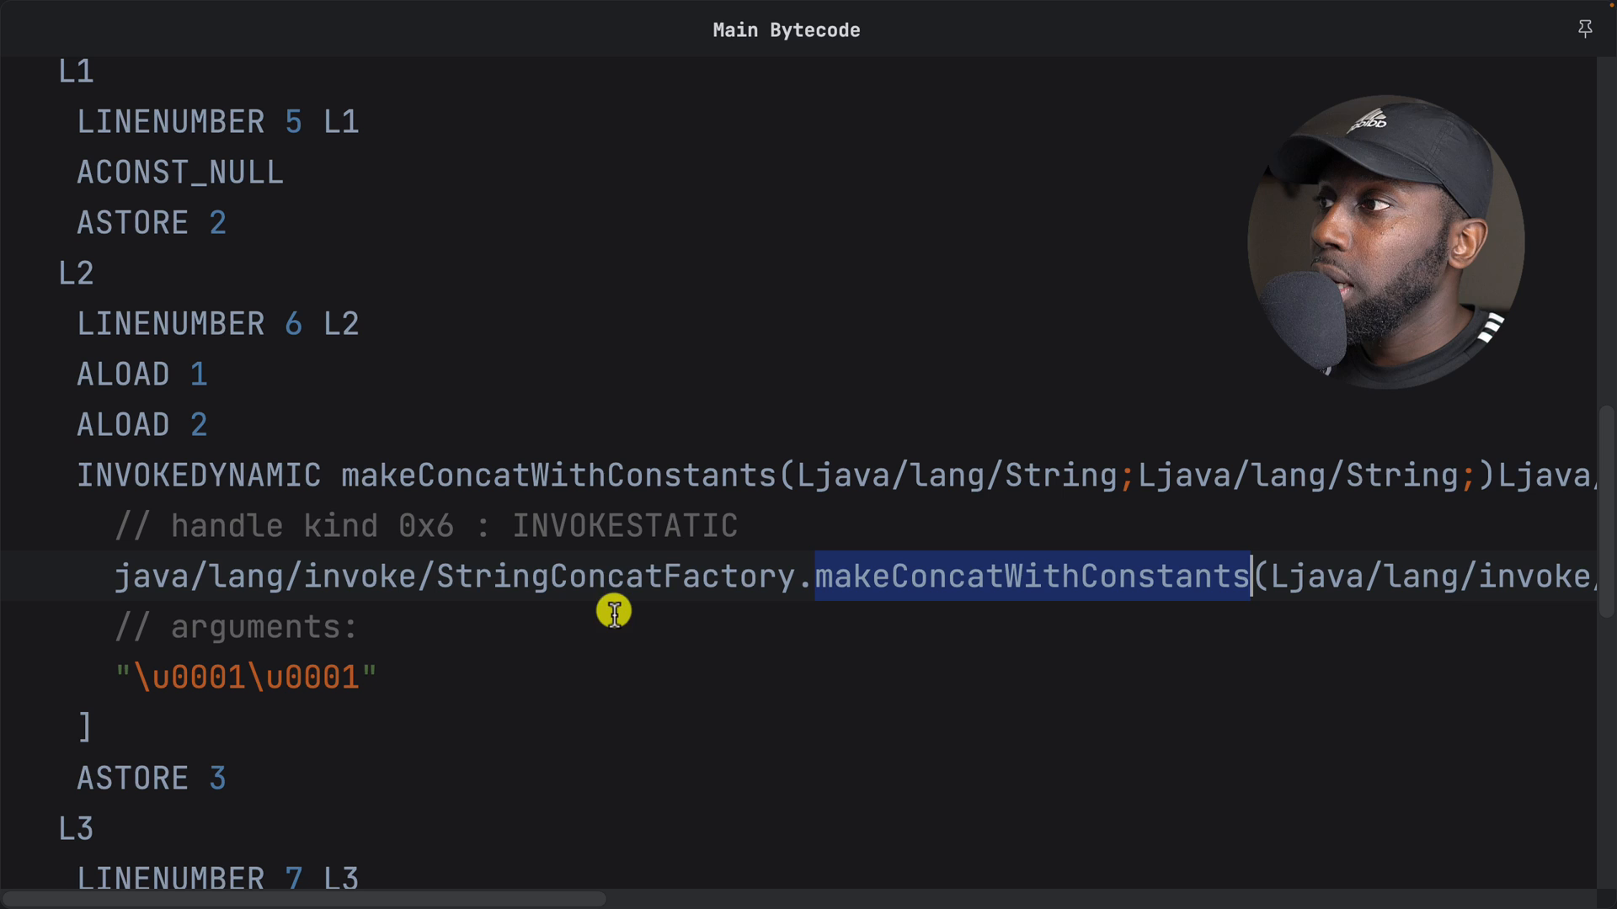
double_click(613, 576)
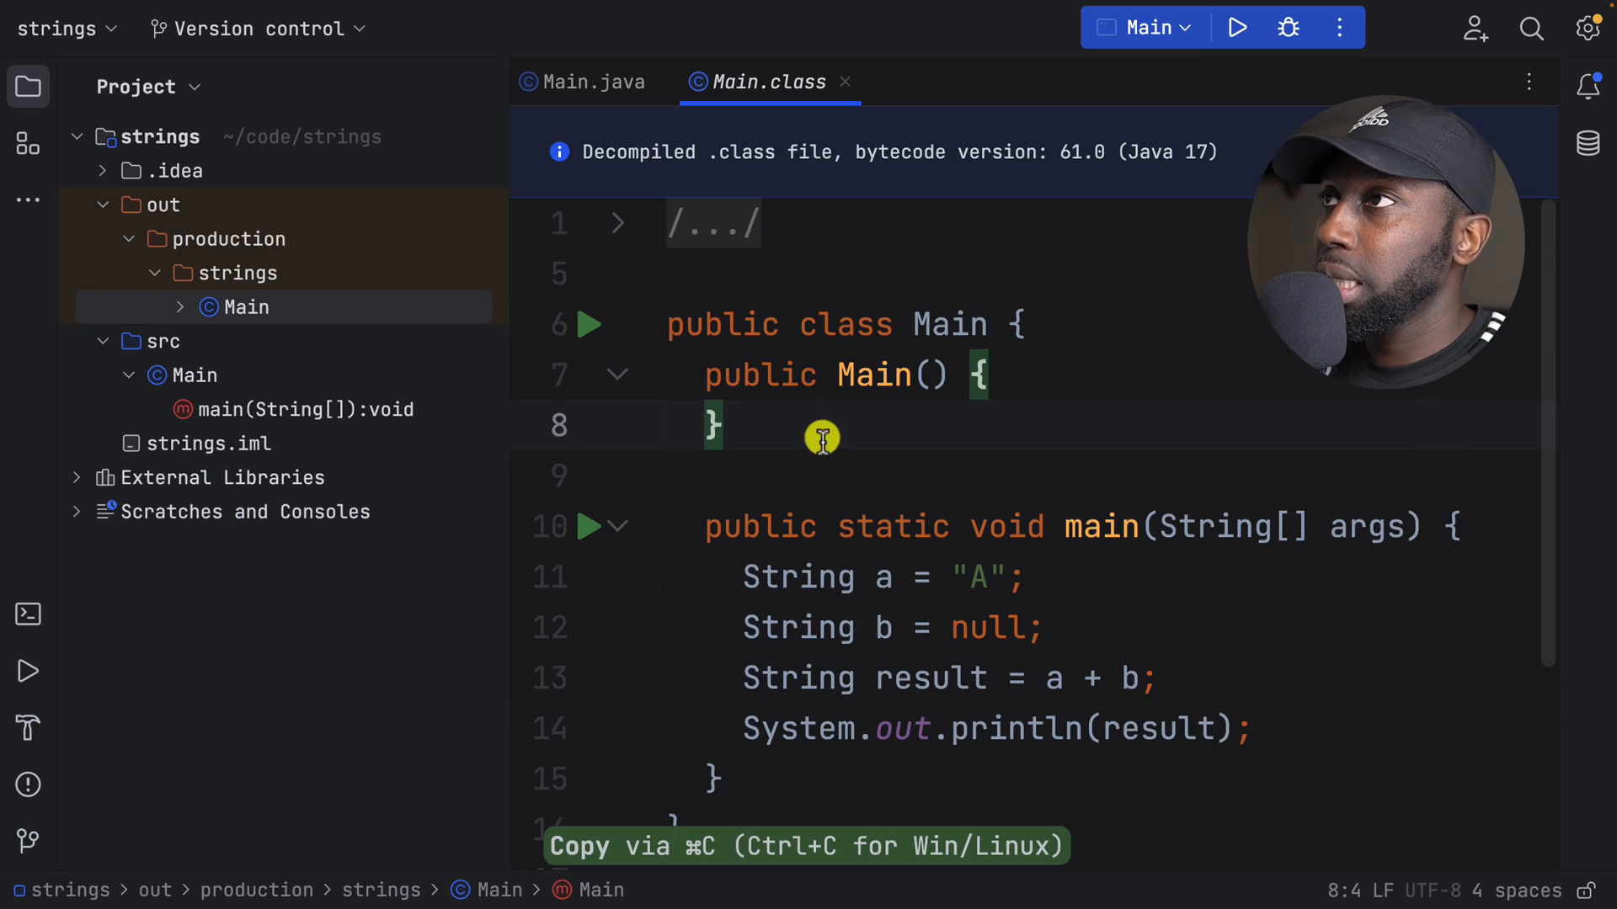
Step: Search for class StringConcatFactory and open its java.lang.invoke source
left_click(844, 81)
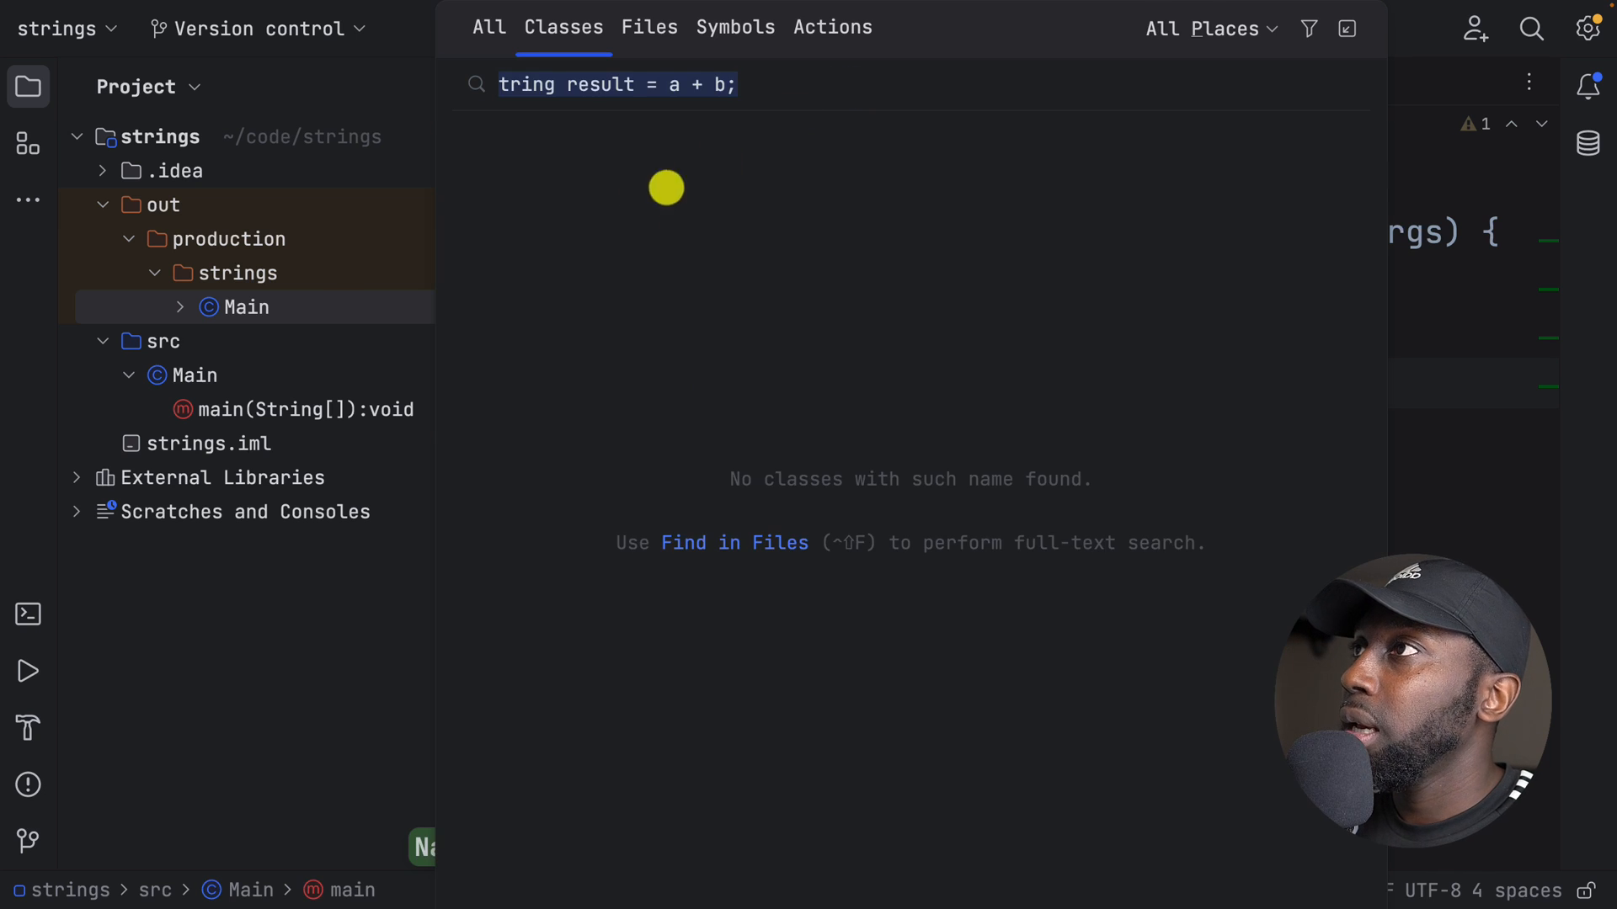
type("StringConcatFactory")
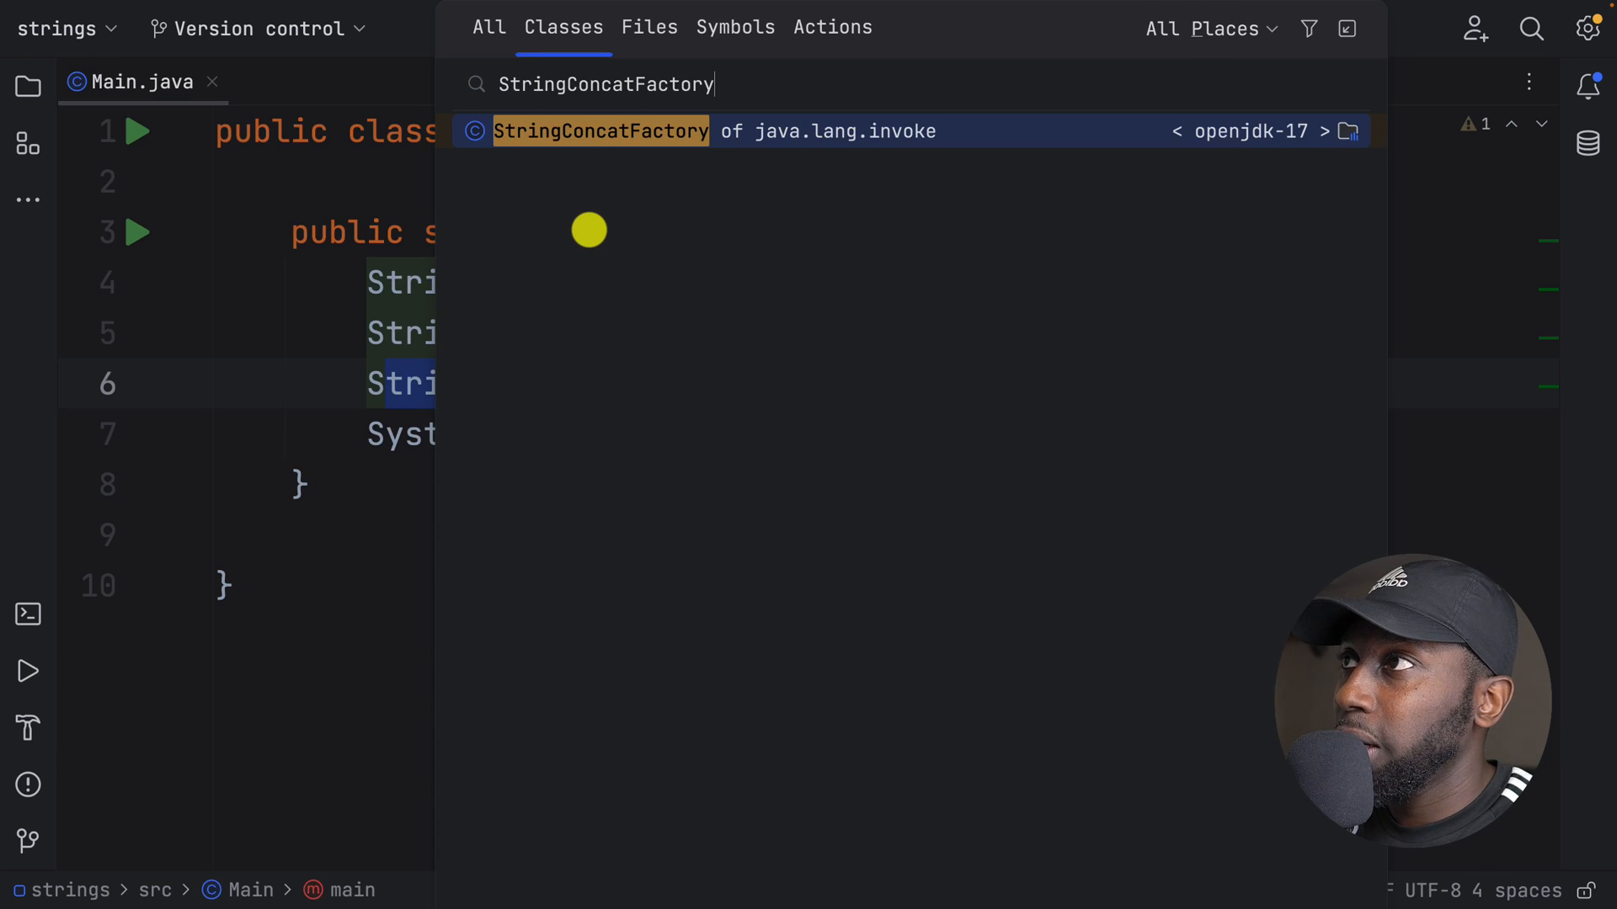
left_click(599, 132)
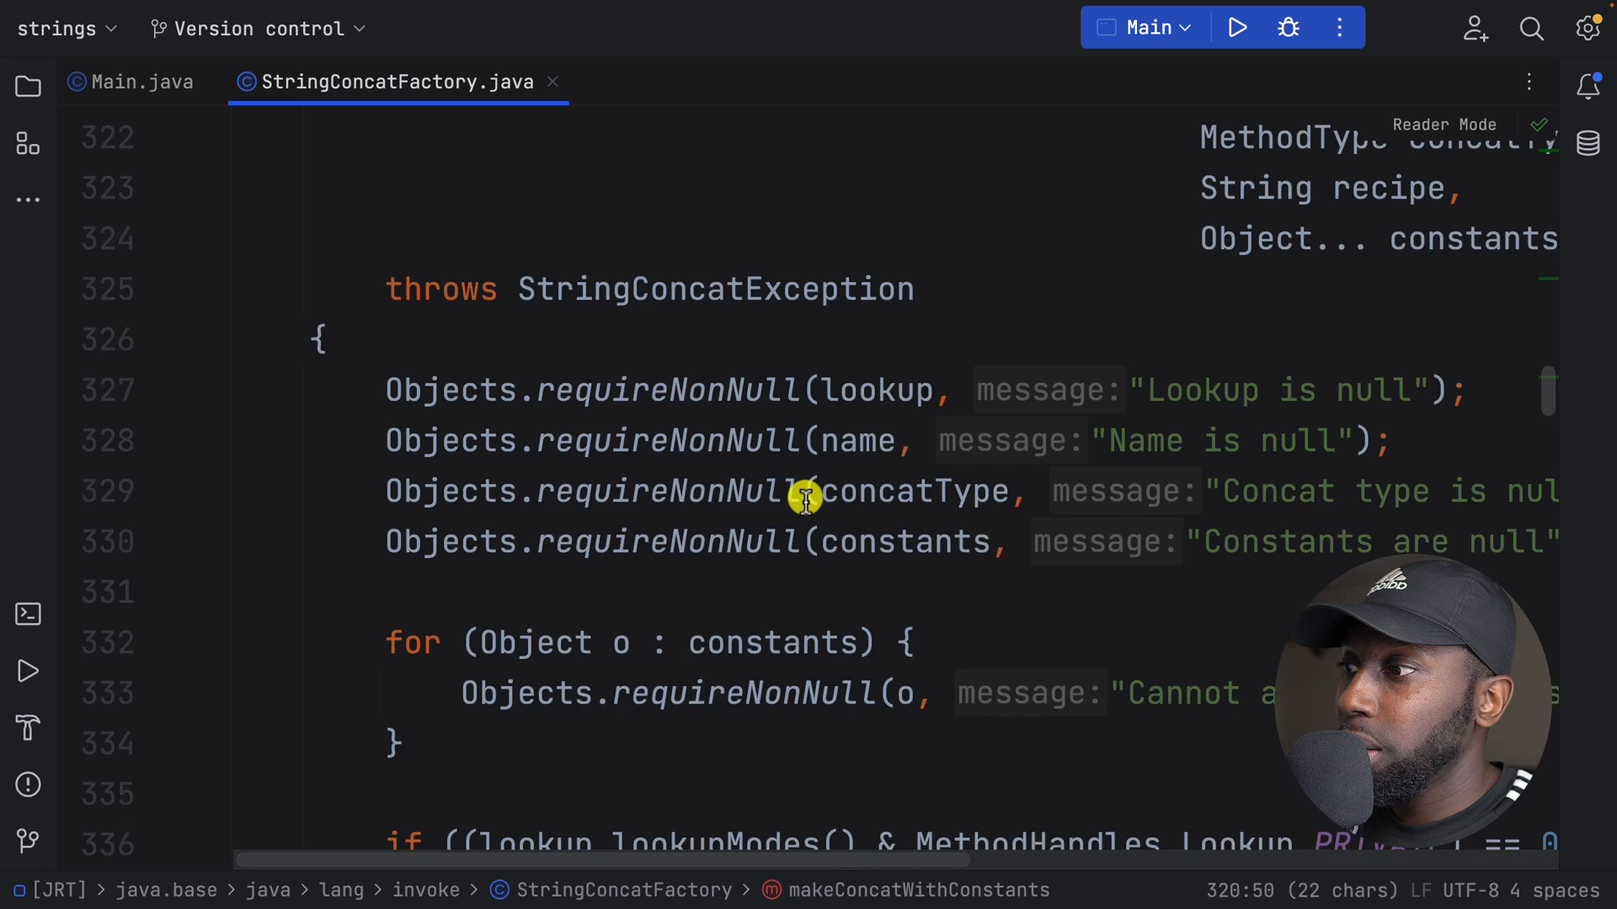
Step: Scroll through the parseRecipe method's recipe loop in StringConcatFactory.java
scroll("down", 3)
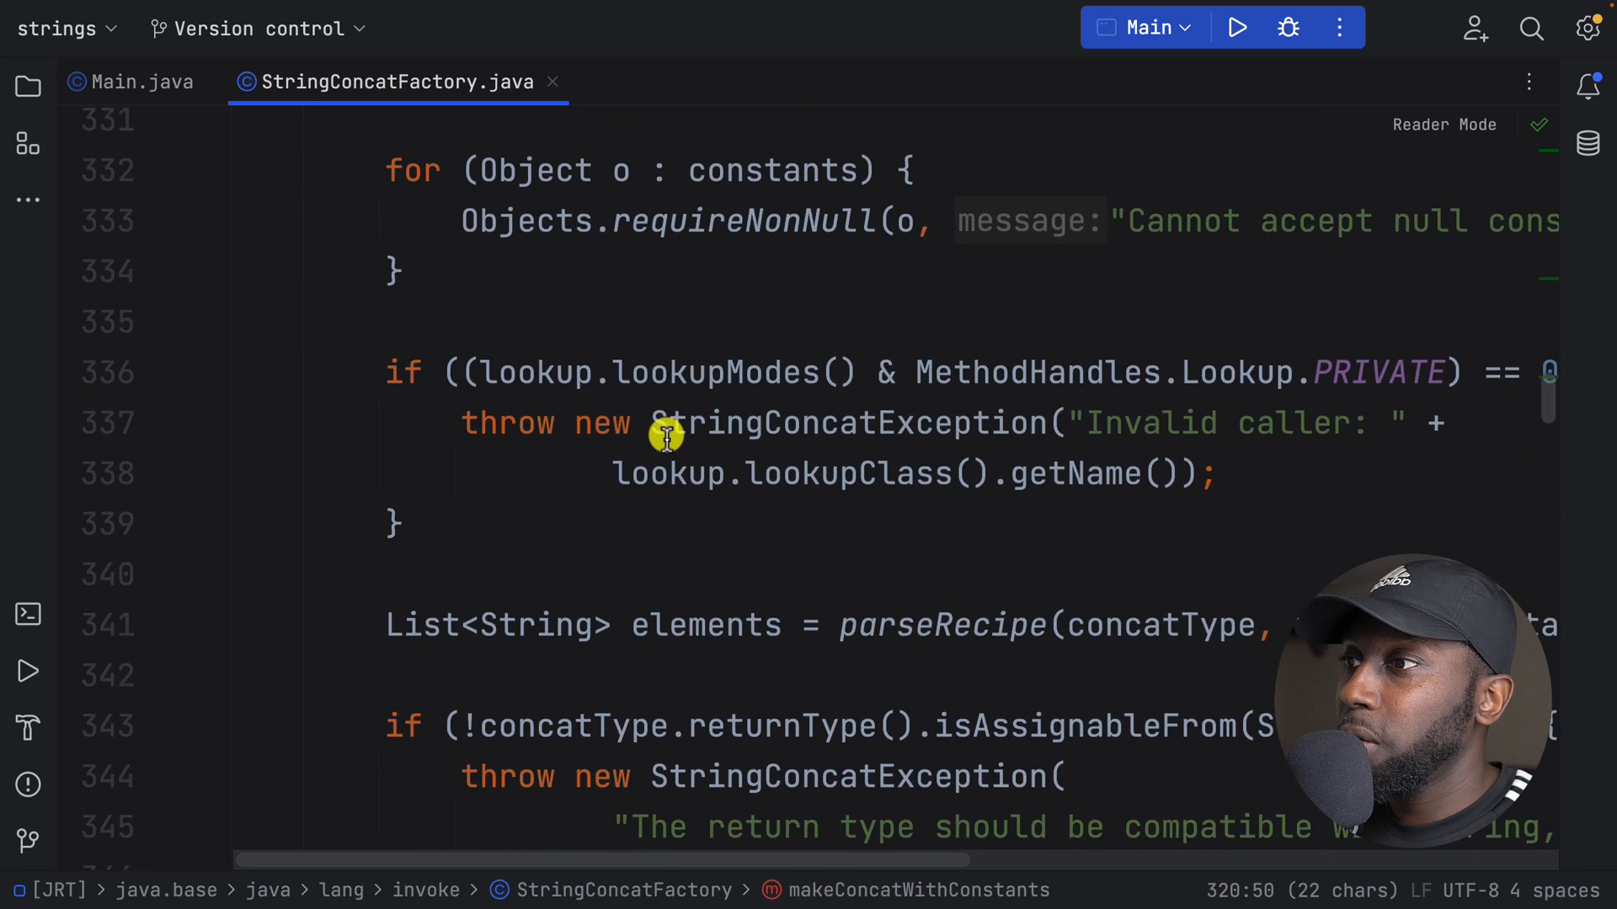
scroll("down", 3)
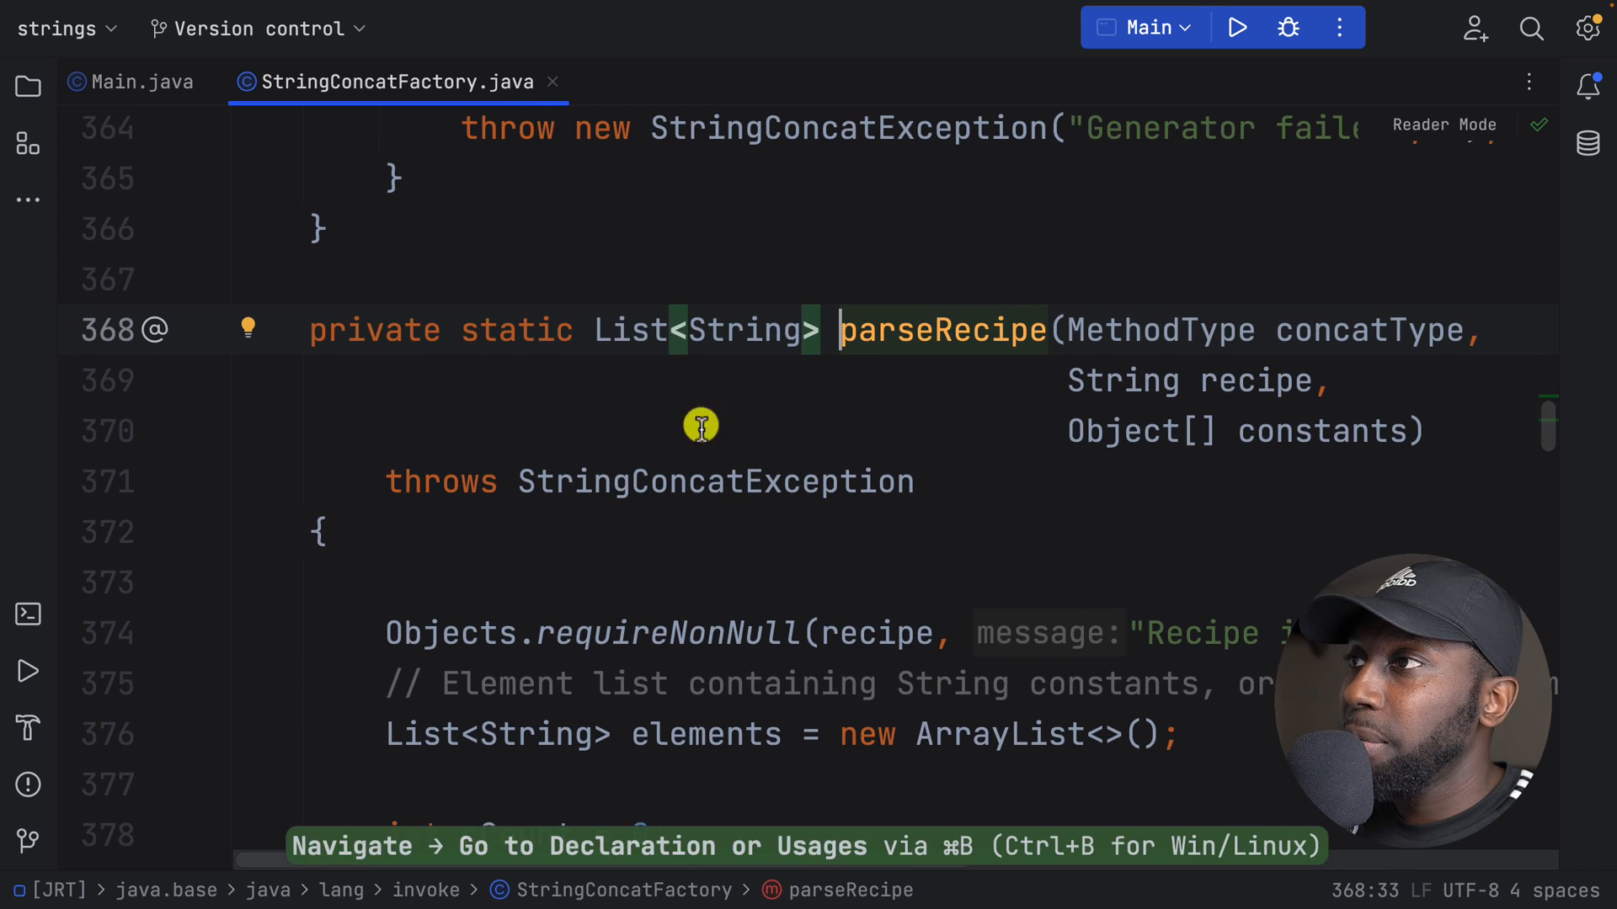
scroll("down", 3)
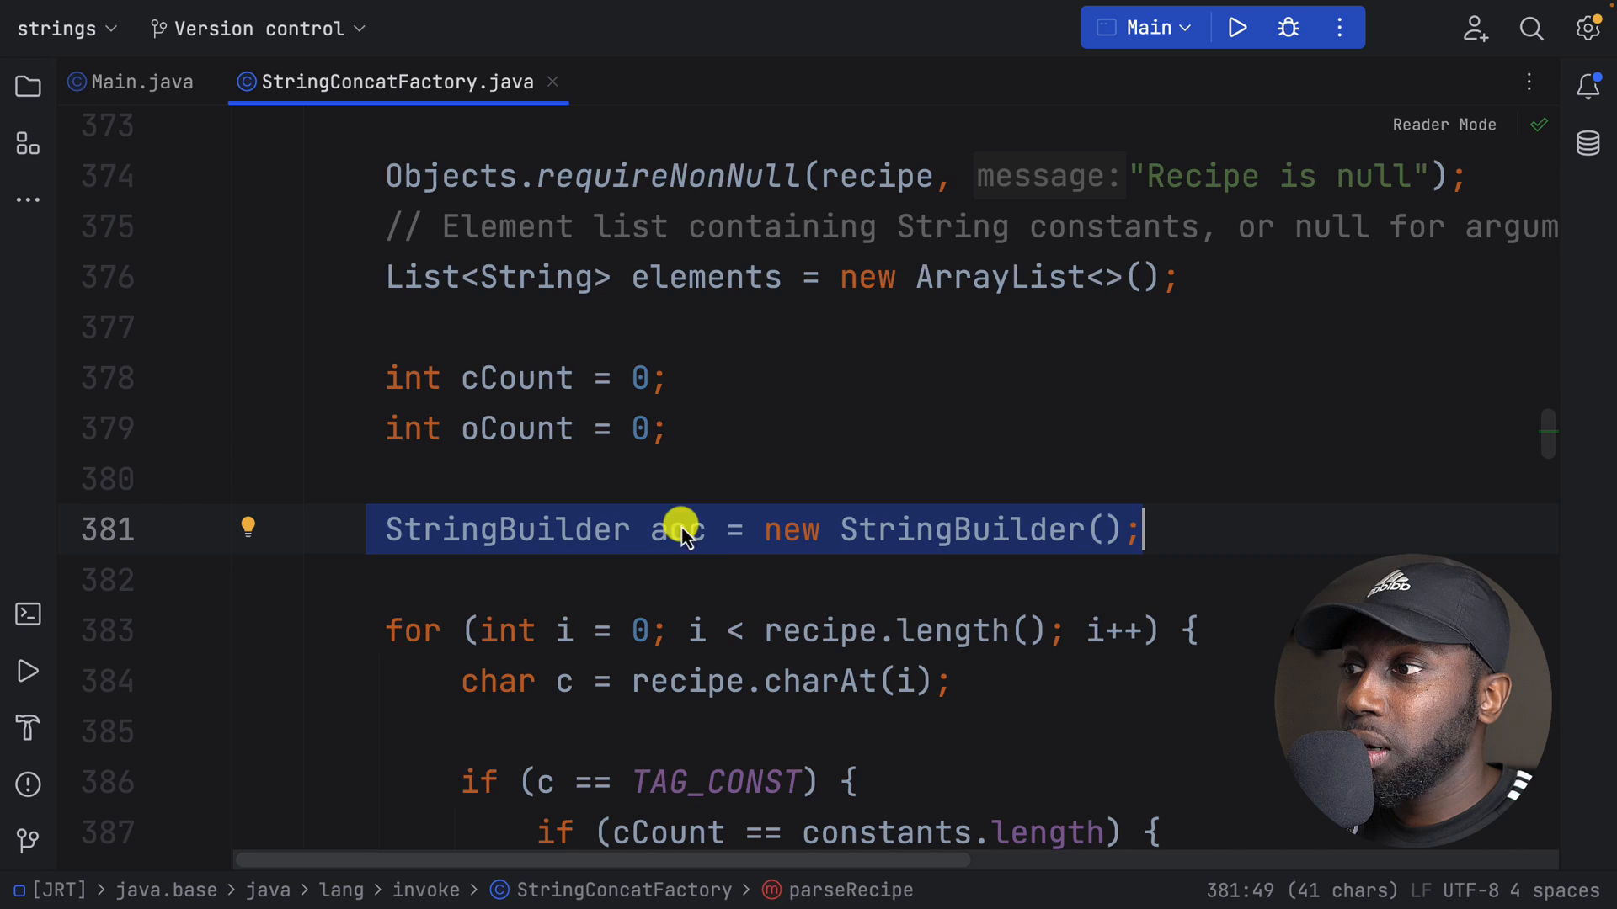
scroll("down", 3)
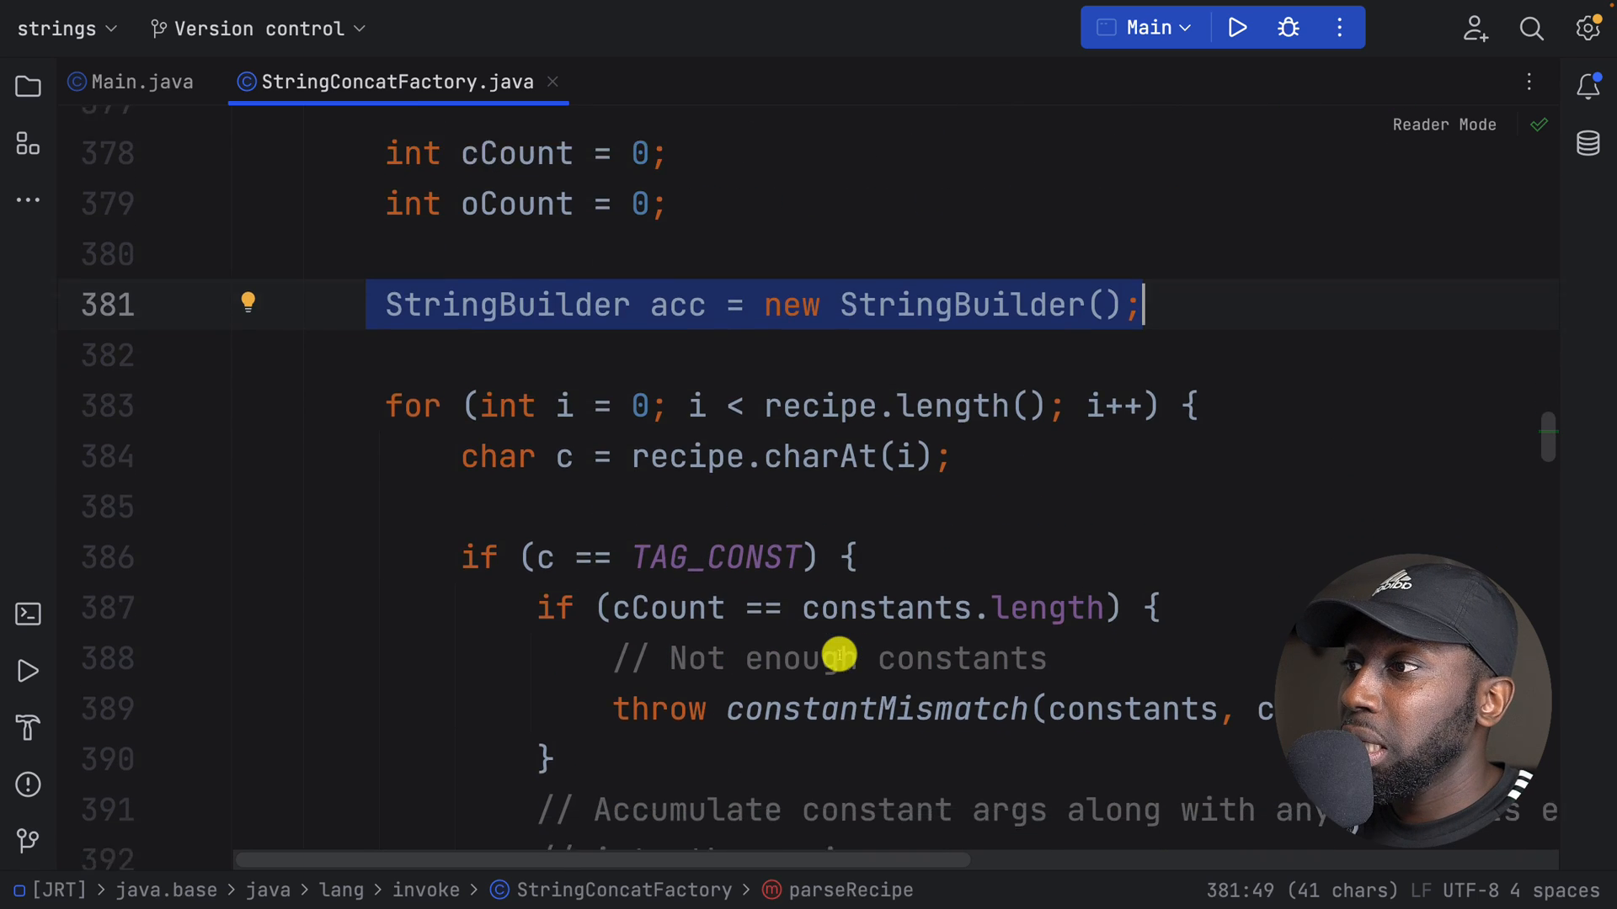
scroll("down", 3)
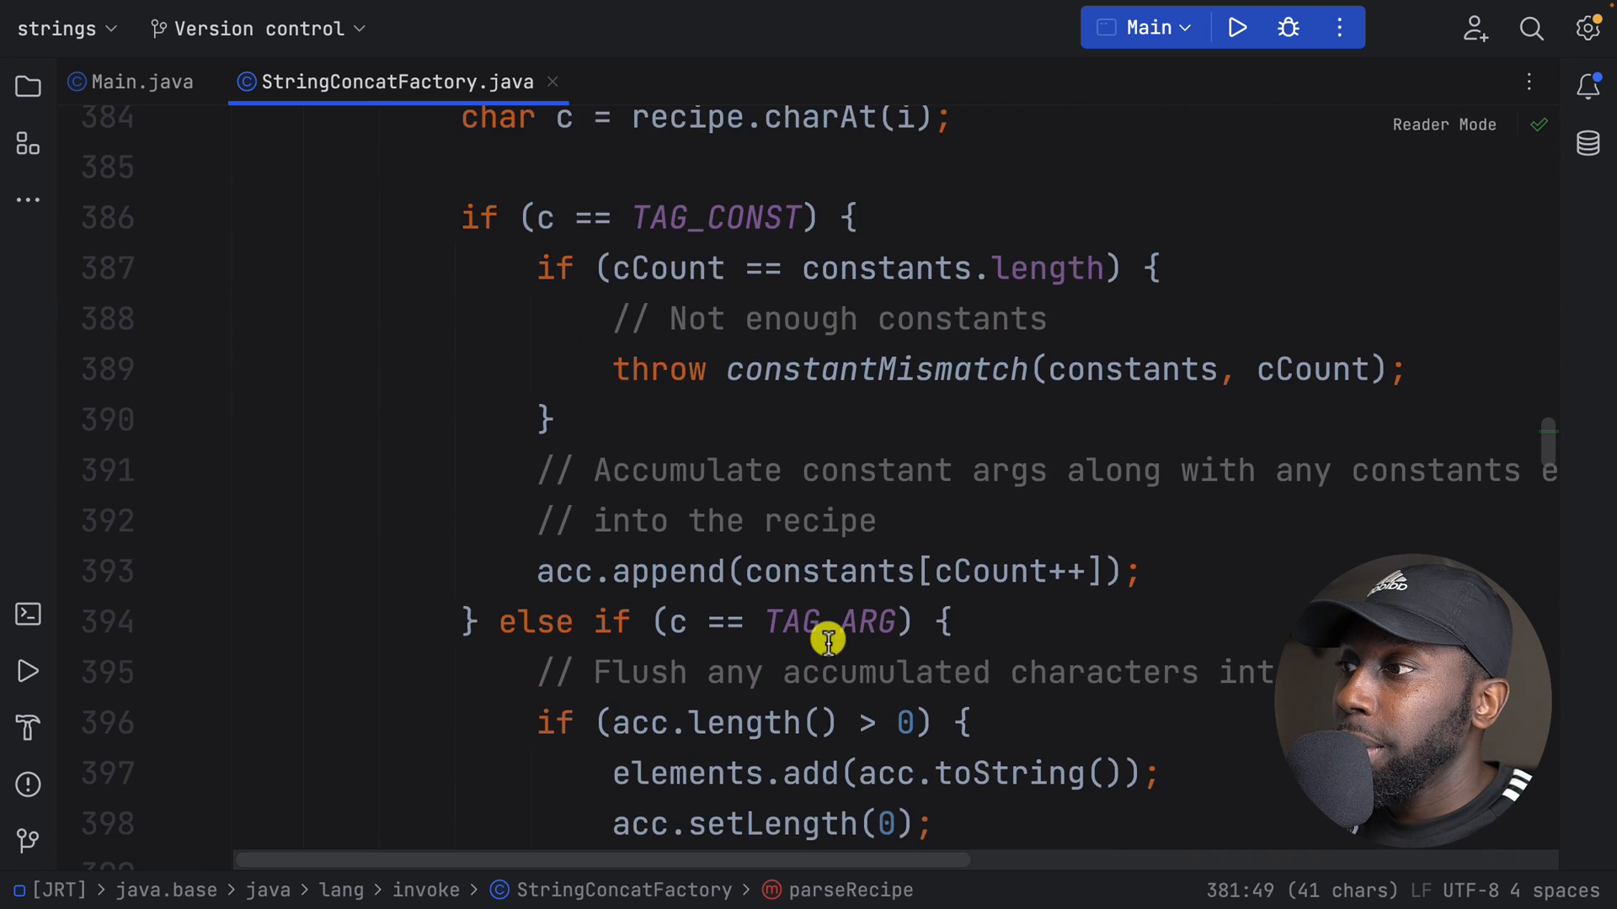
scroll("down", 3)
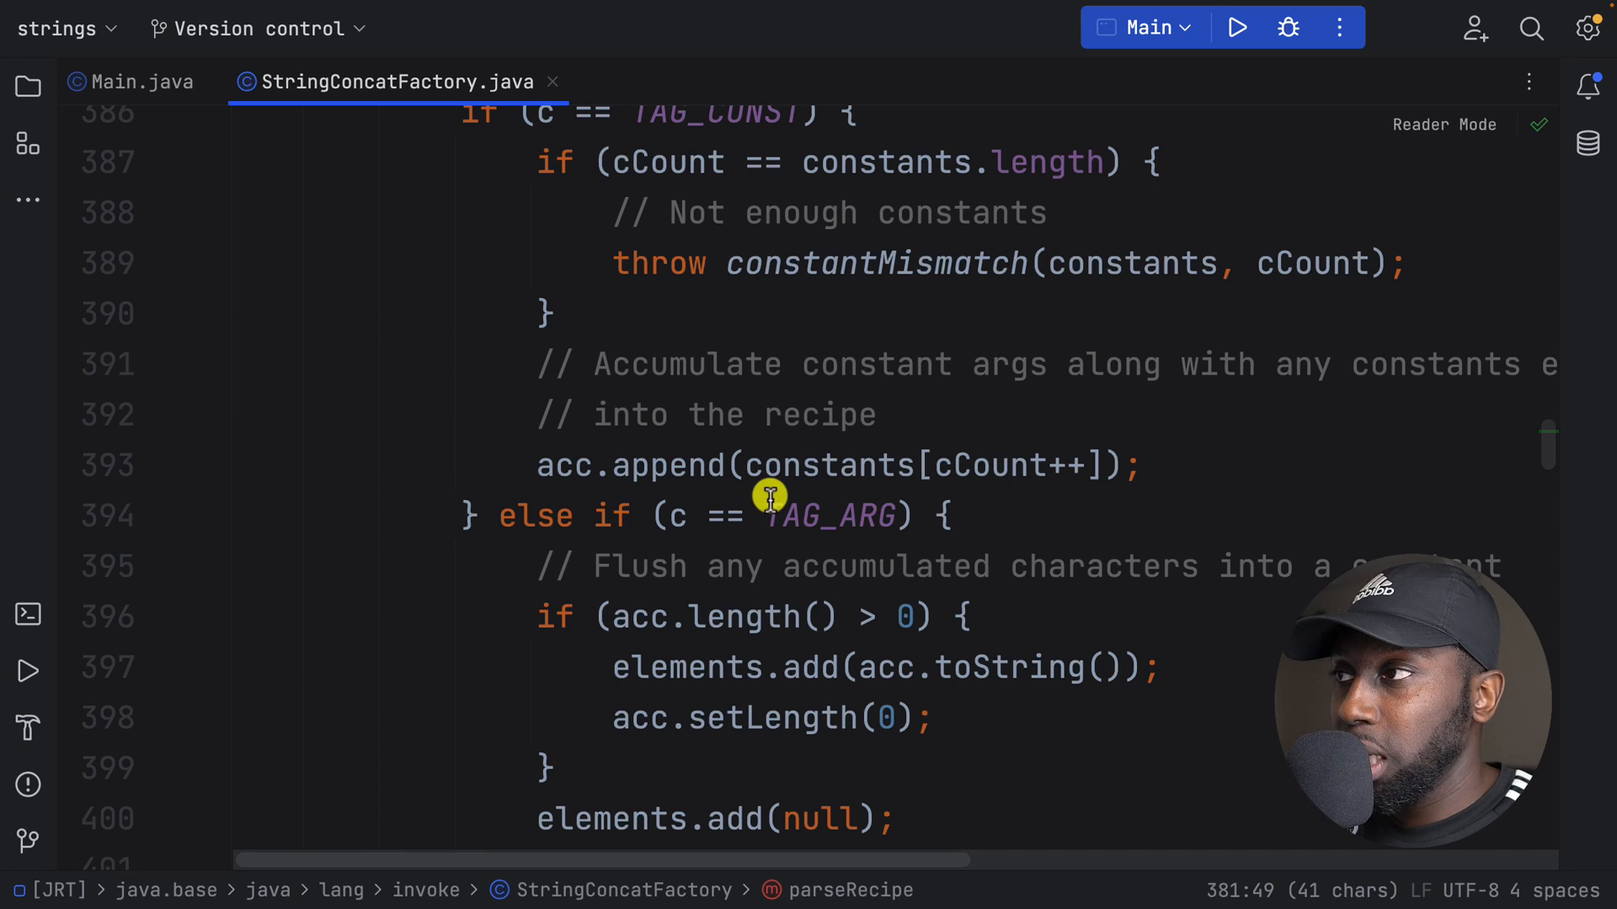
mouse_move(681, 472)
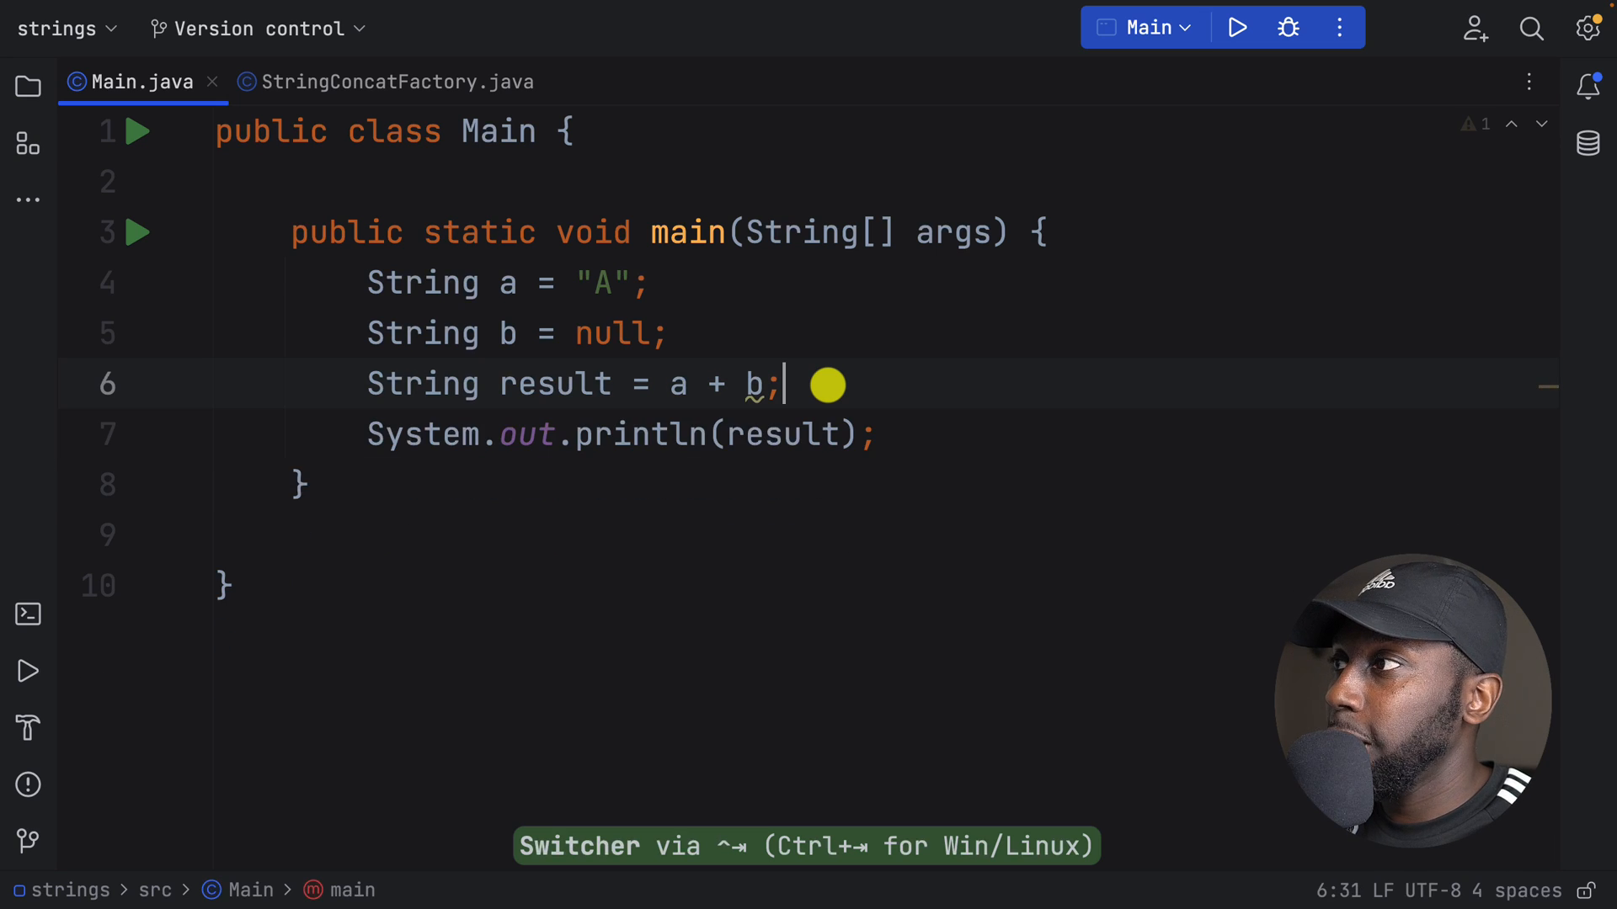
Step: Declare StringBuilder sb = new StringBuilder(); in main
type("String")
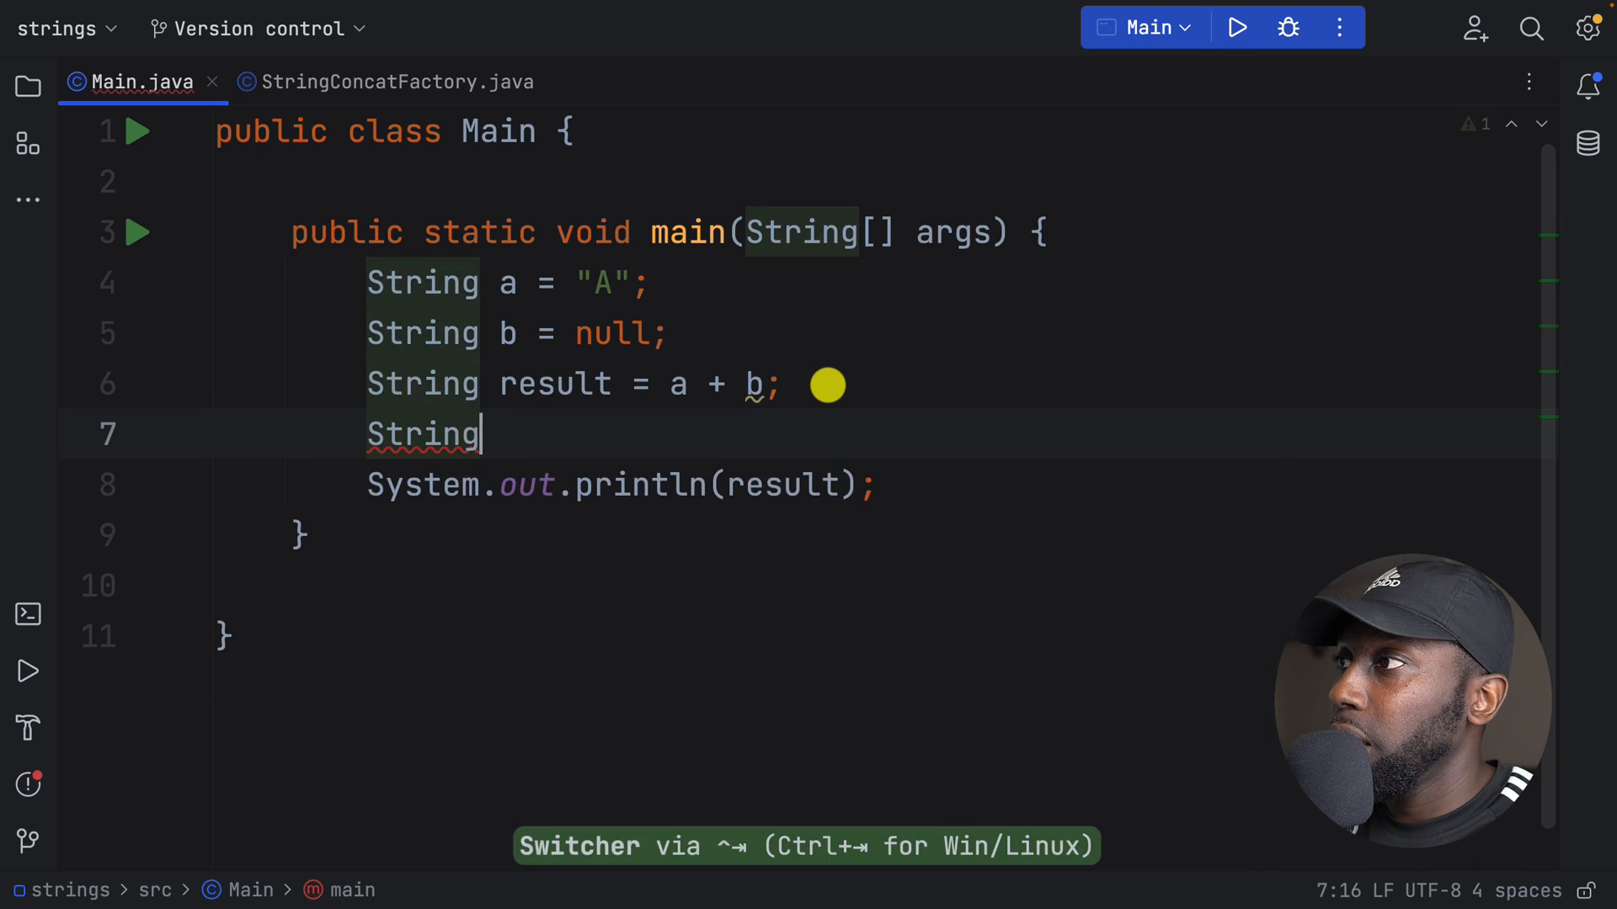
type("Builder")
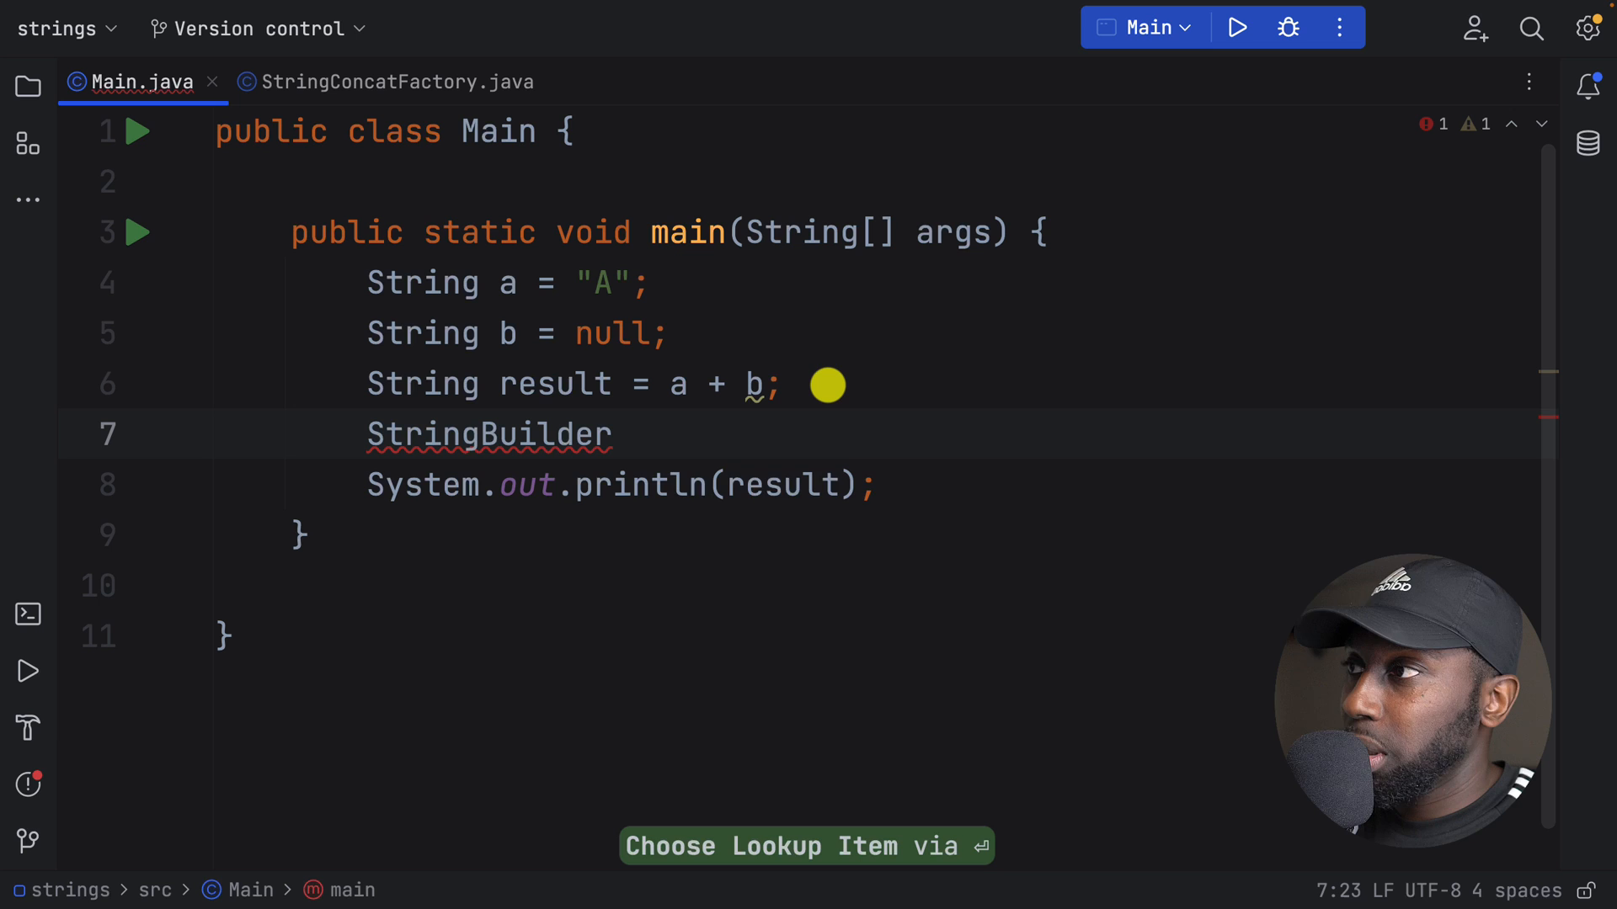
type("sb = new StringBuilder();")
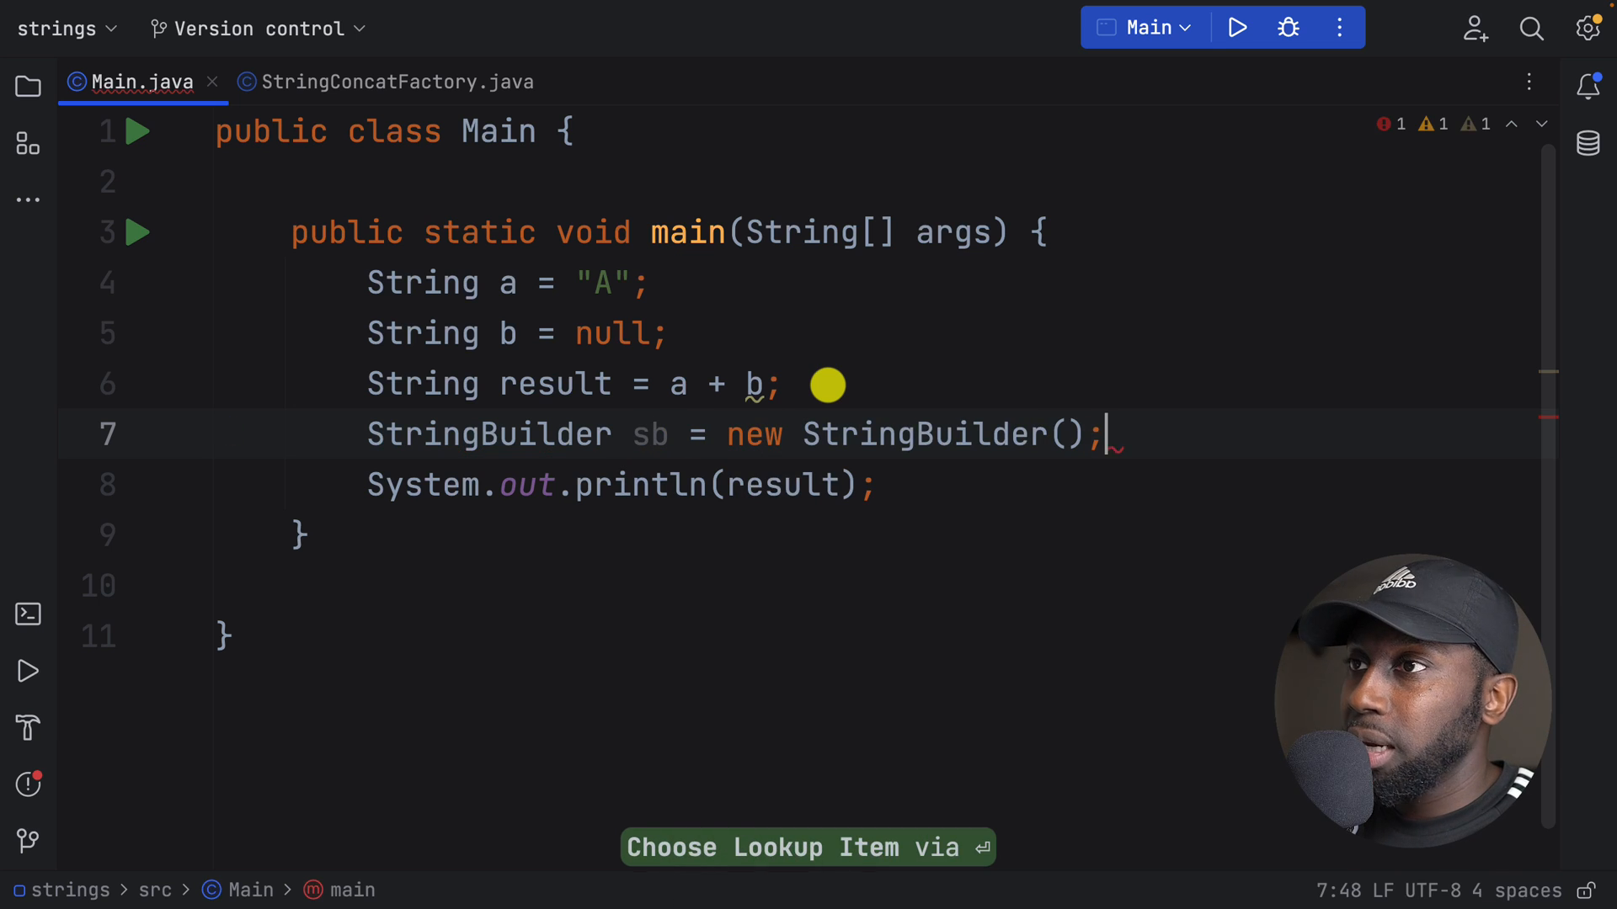
key("Enter")
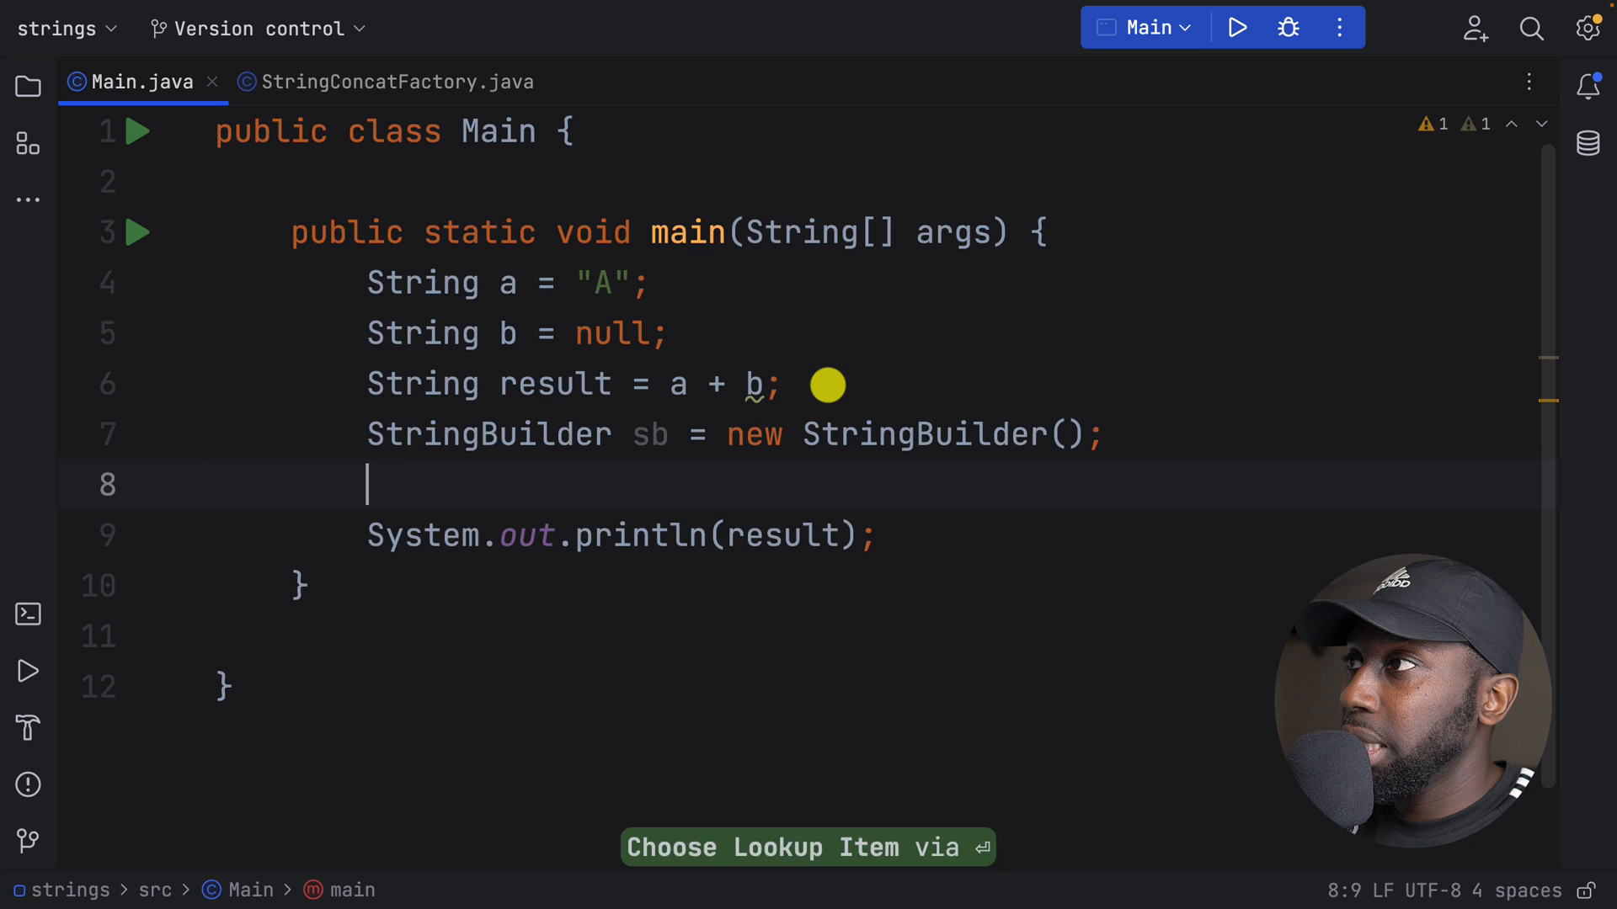
Step: Append b to sb with sb.append(b) and start a println line
type("sb.append(")
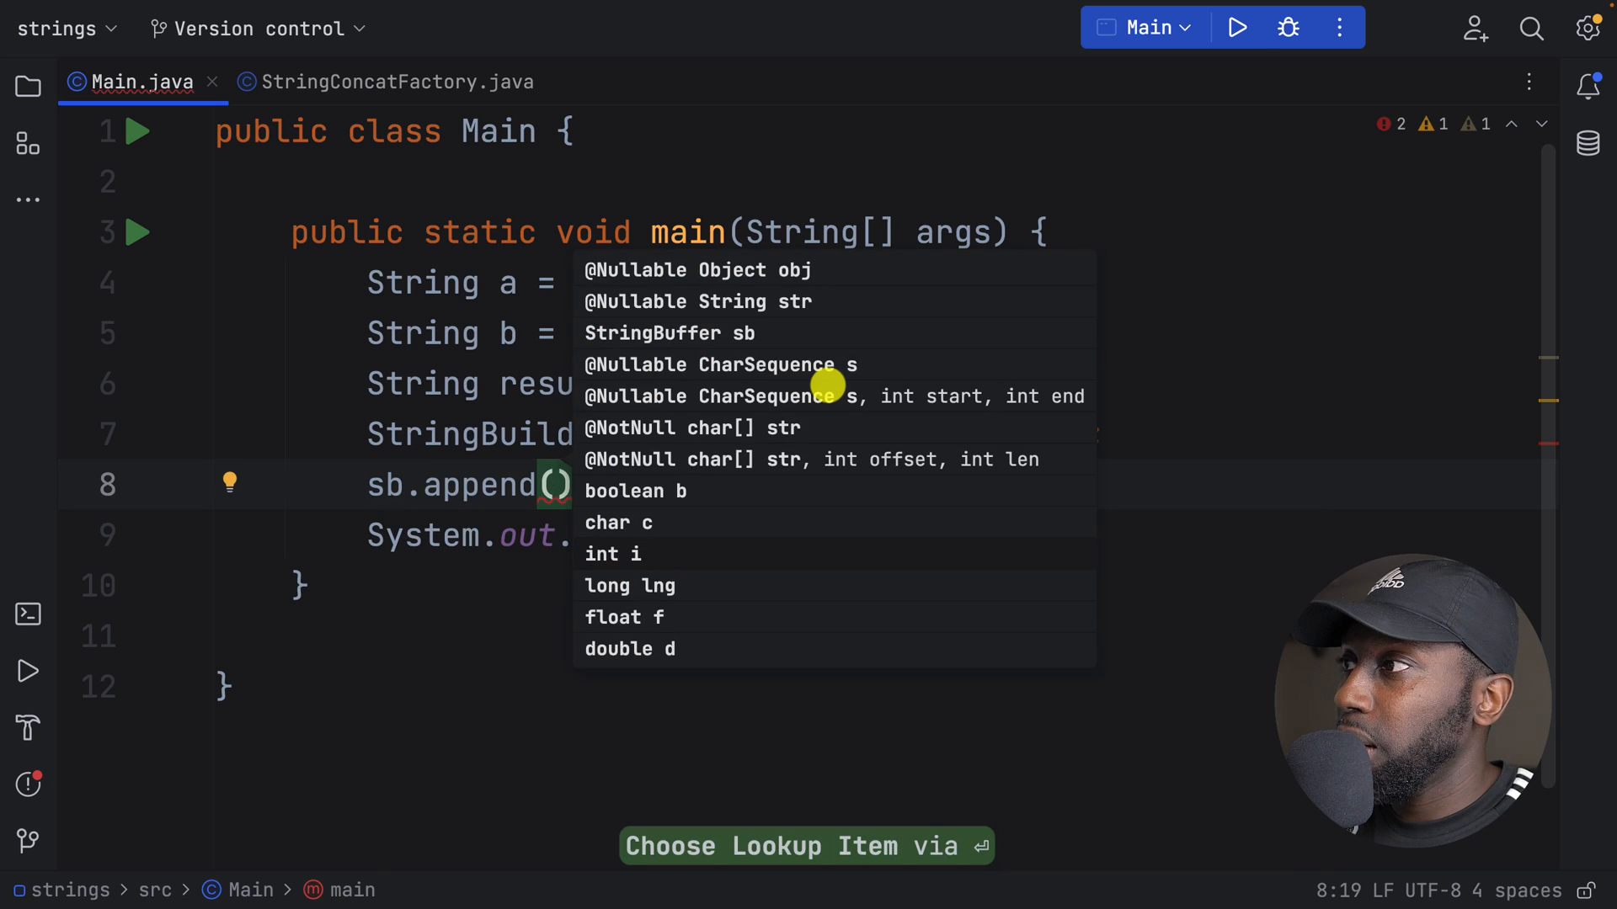
type("b")
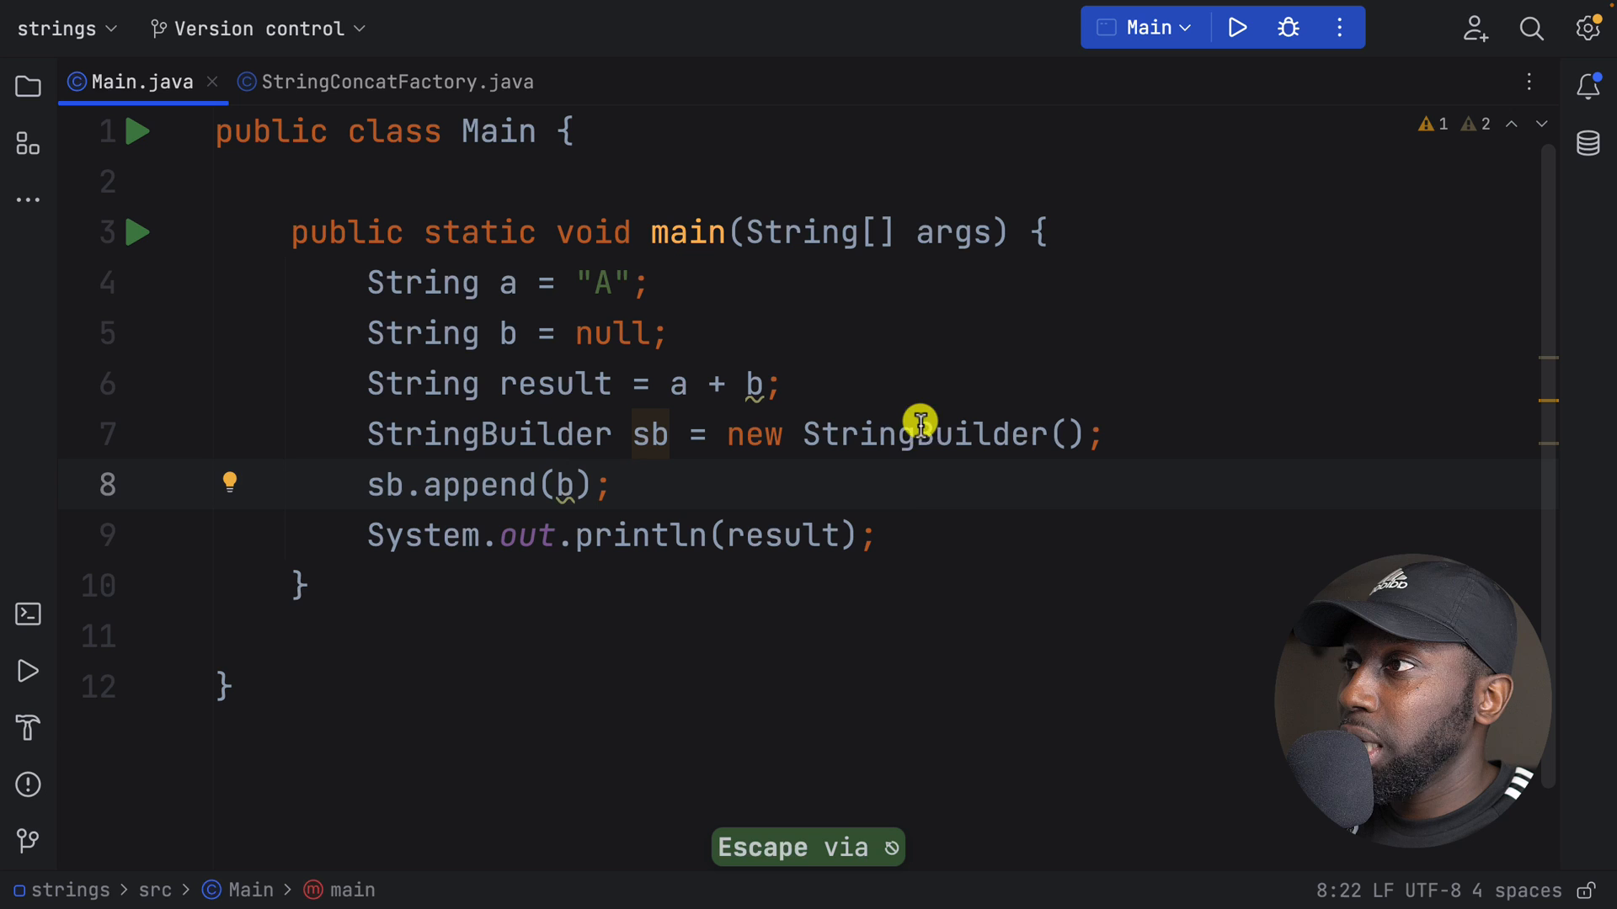
type("so")
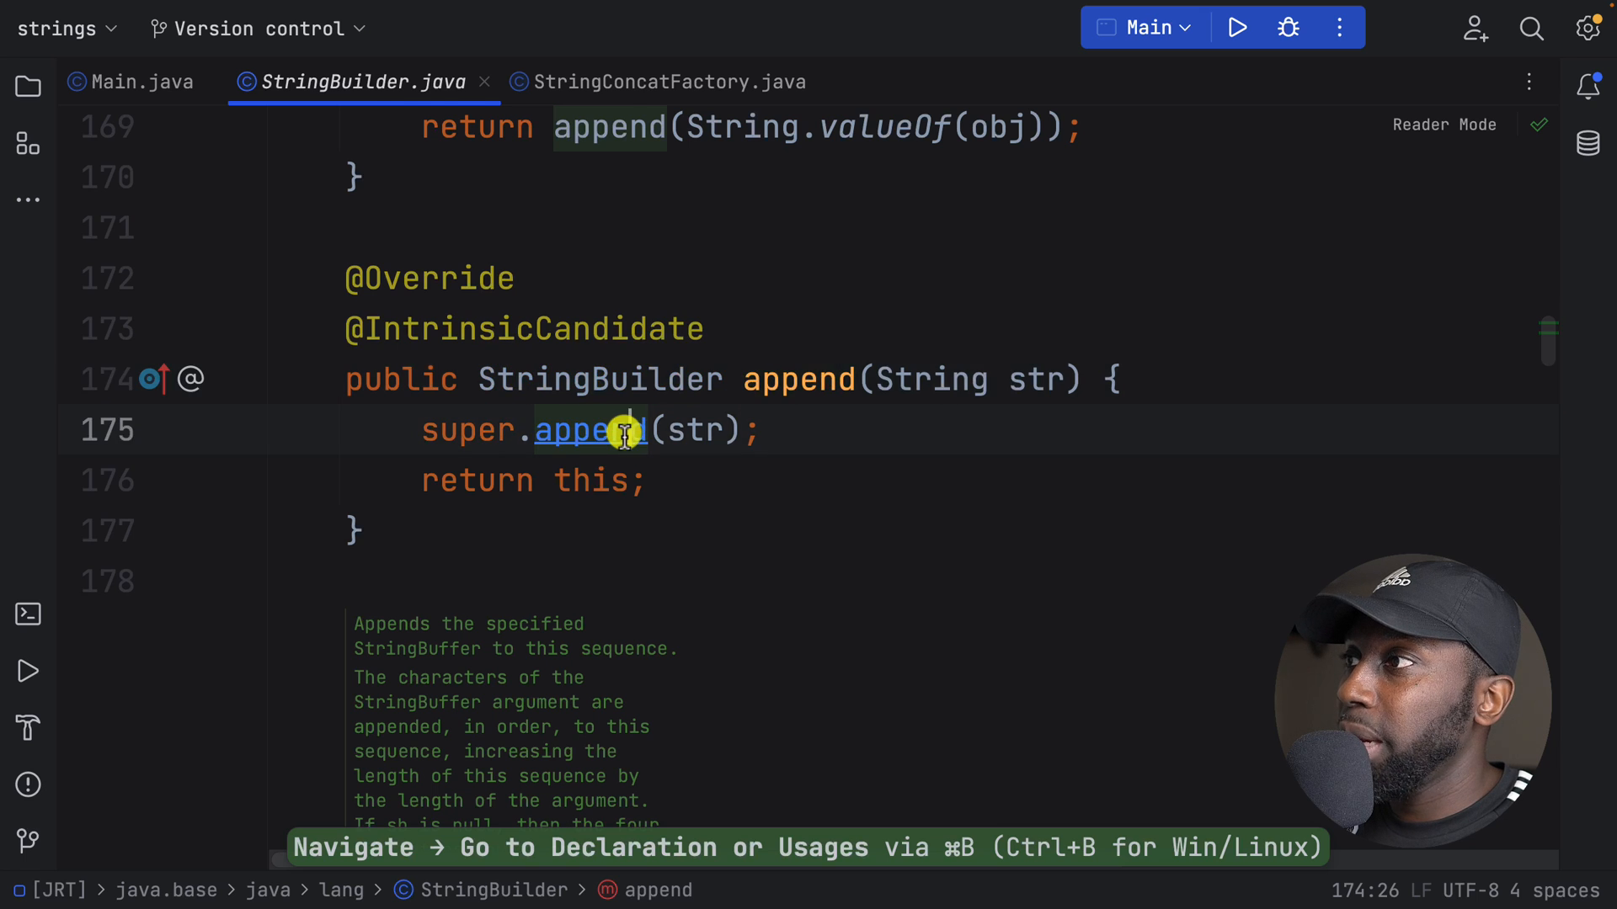
Step: Navigate into AbstractStringBuilder.append and its appendNull method, highlighting the 'n','u','l','l' writes
left_click(588, 429)
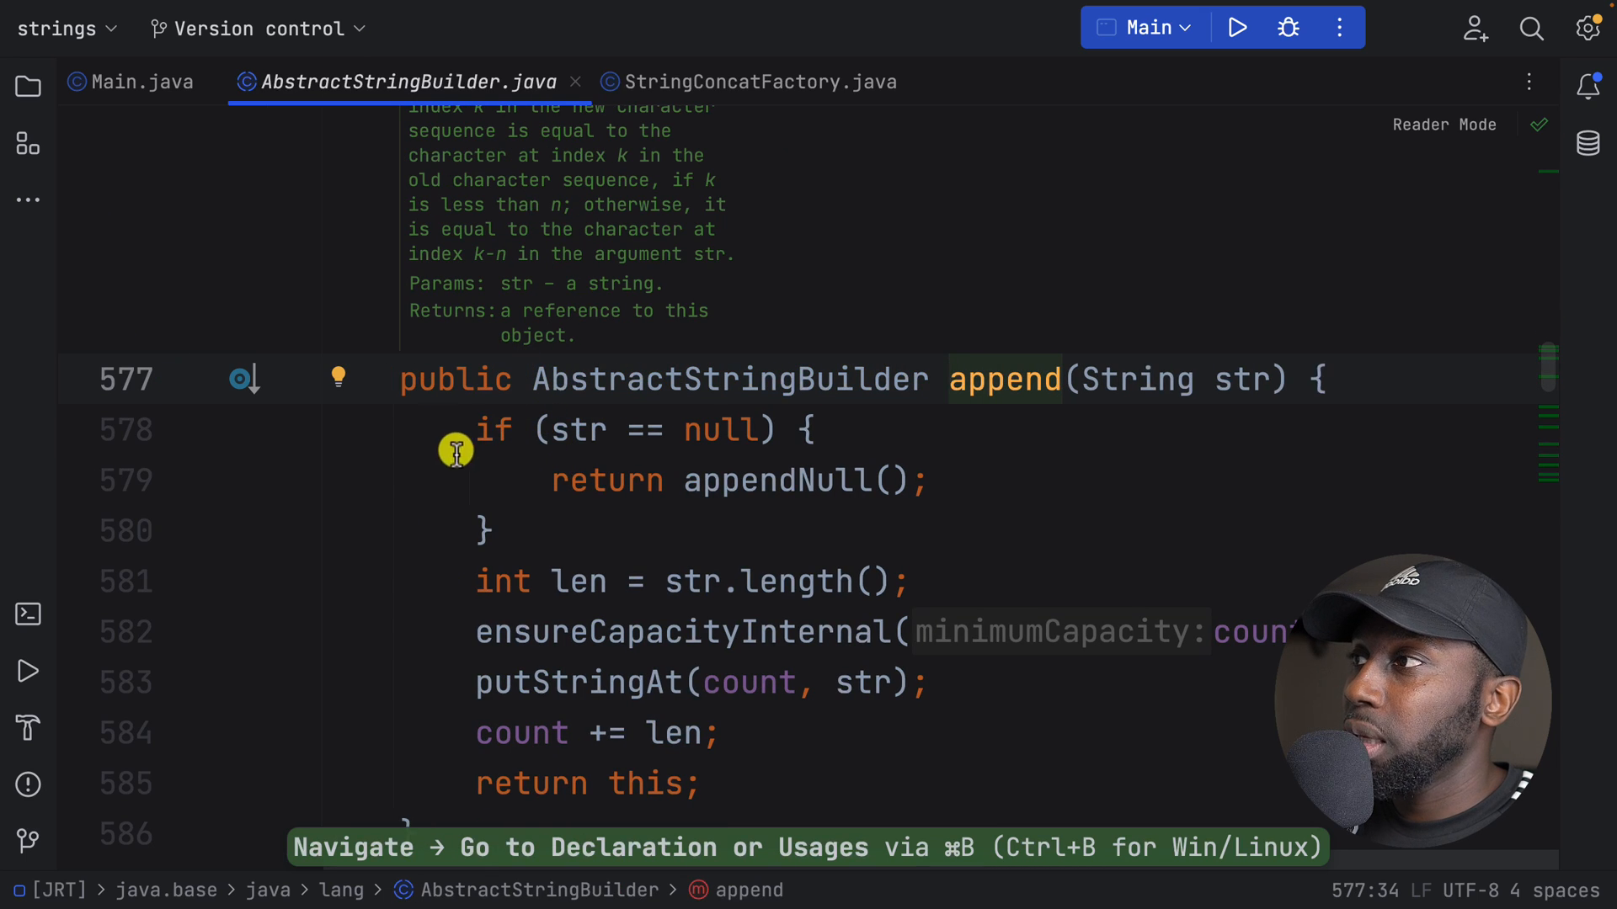
mouse_move(792, 498)
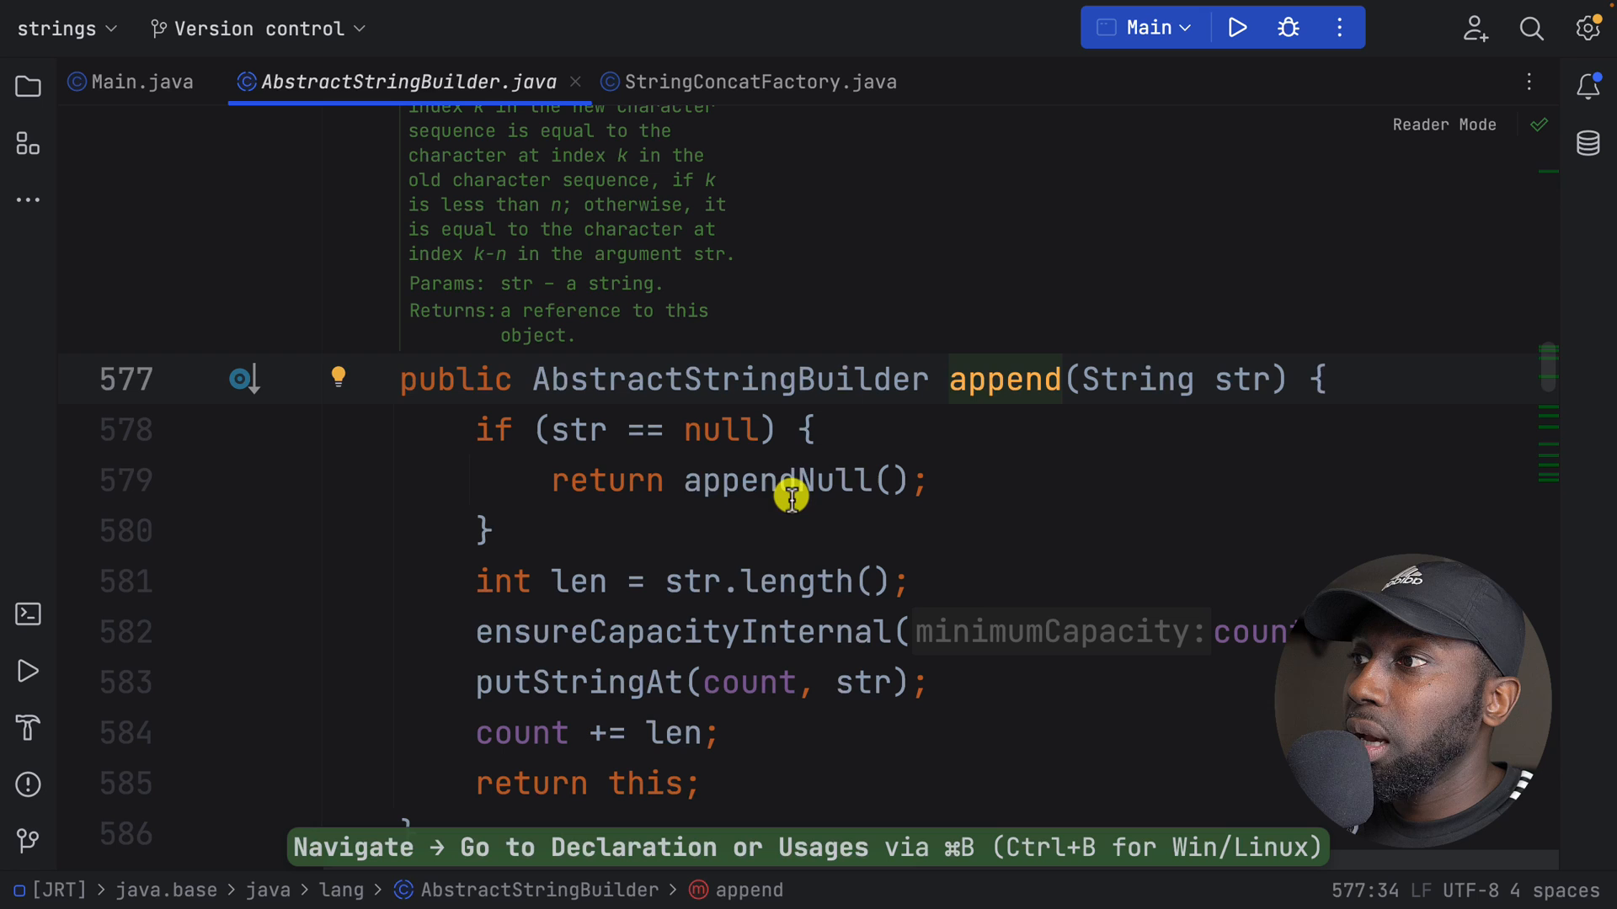
left_click(788, 480)
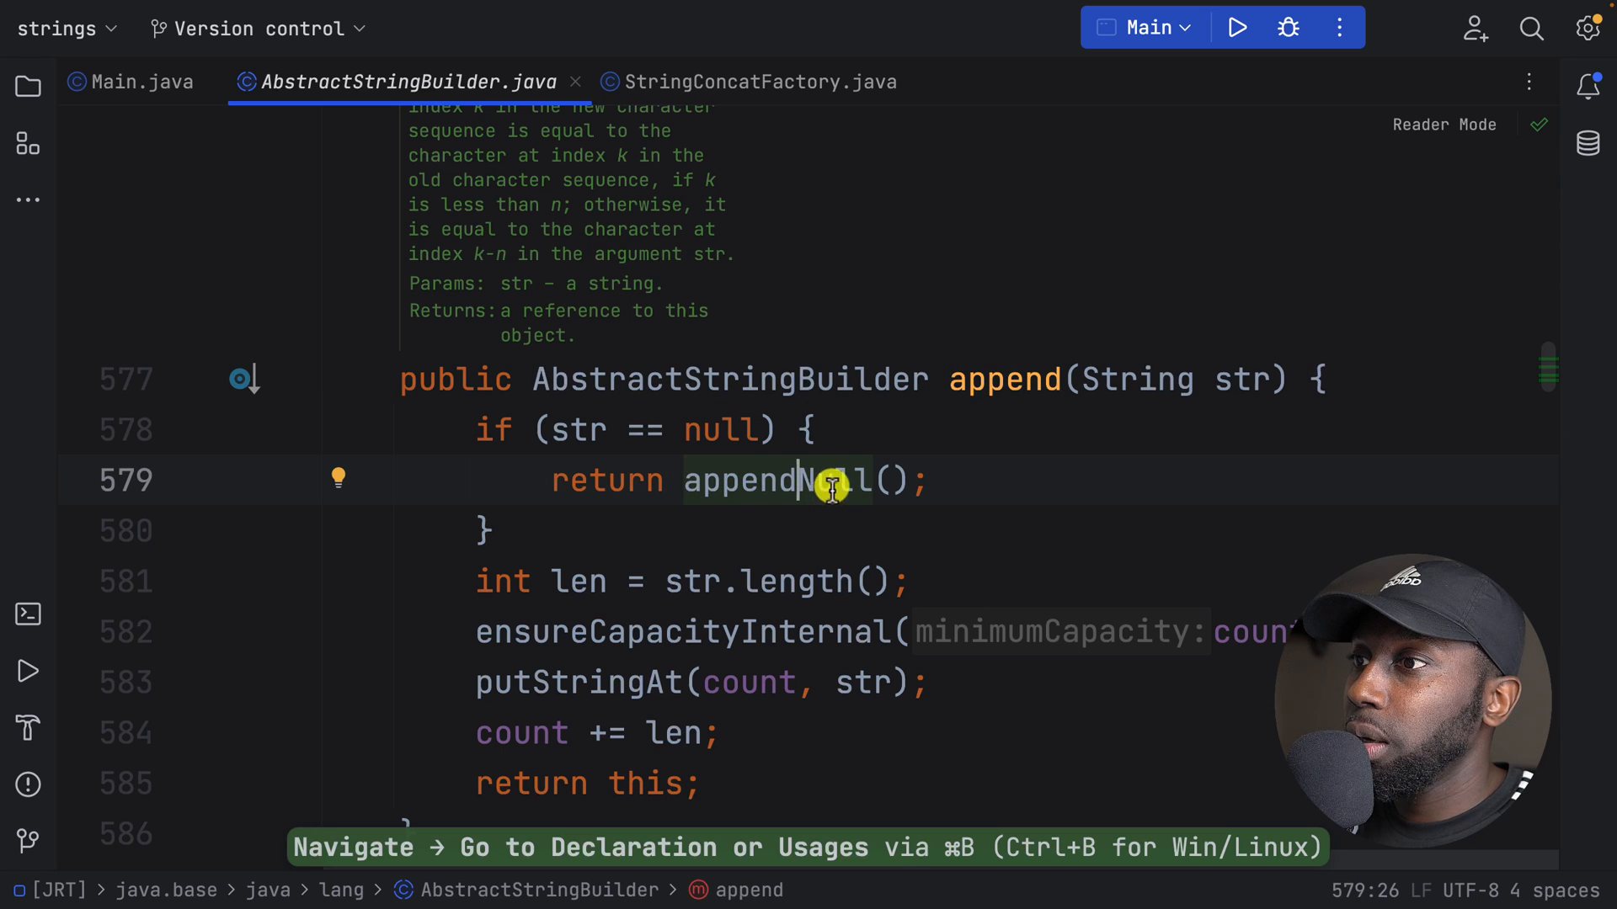
left_click(778, 480)
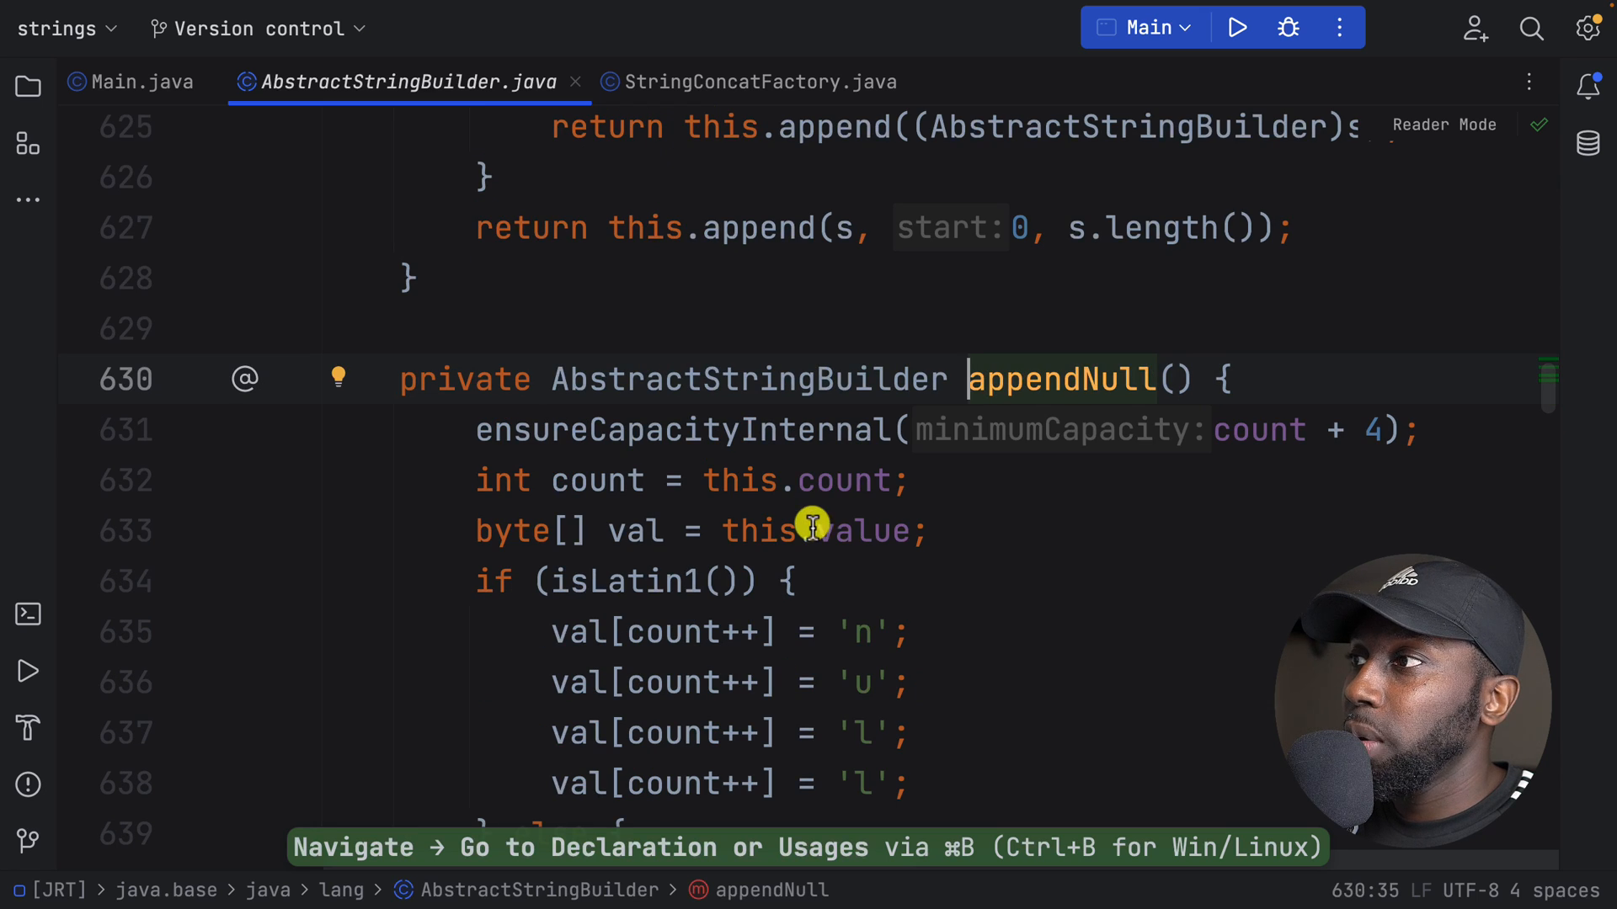
scroll("down", 3)
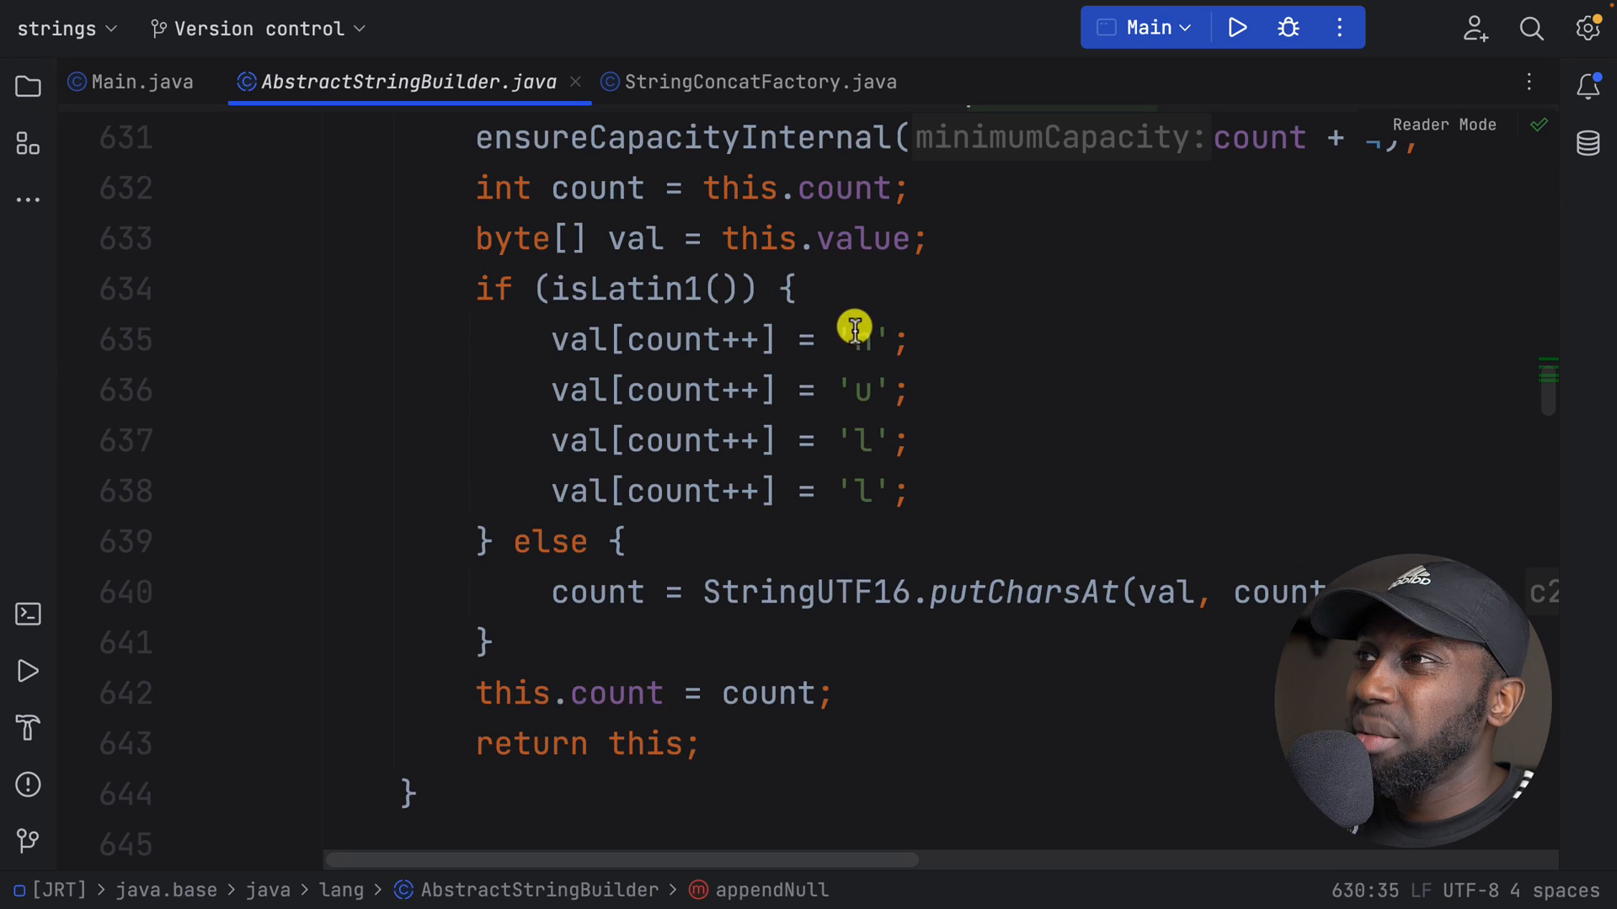
left_click_drag(854, 329, 913, 461)
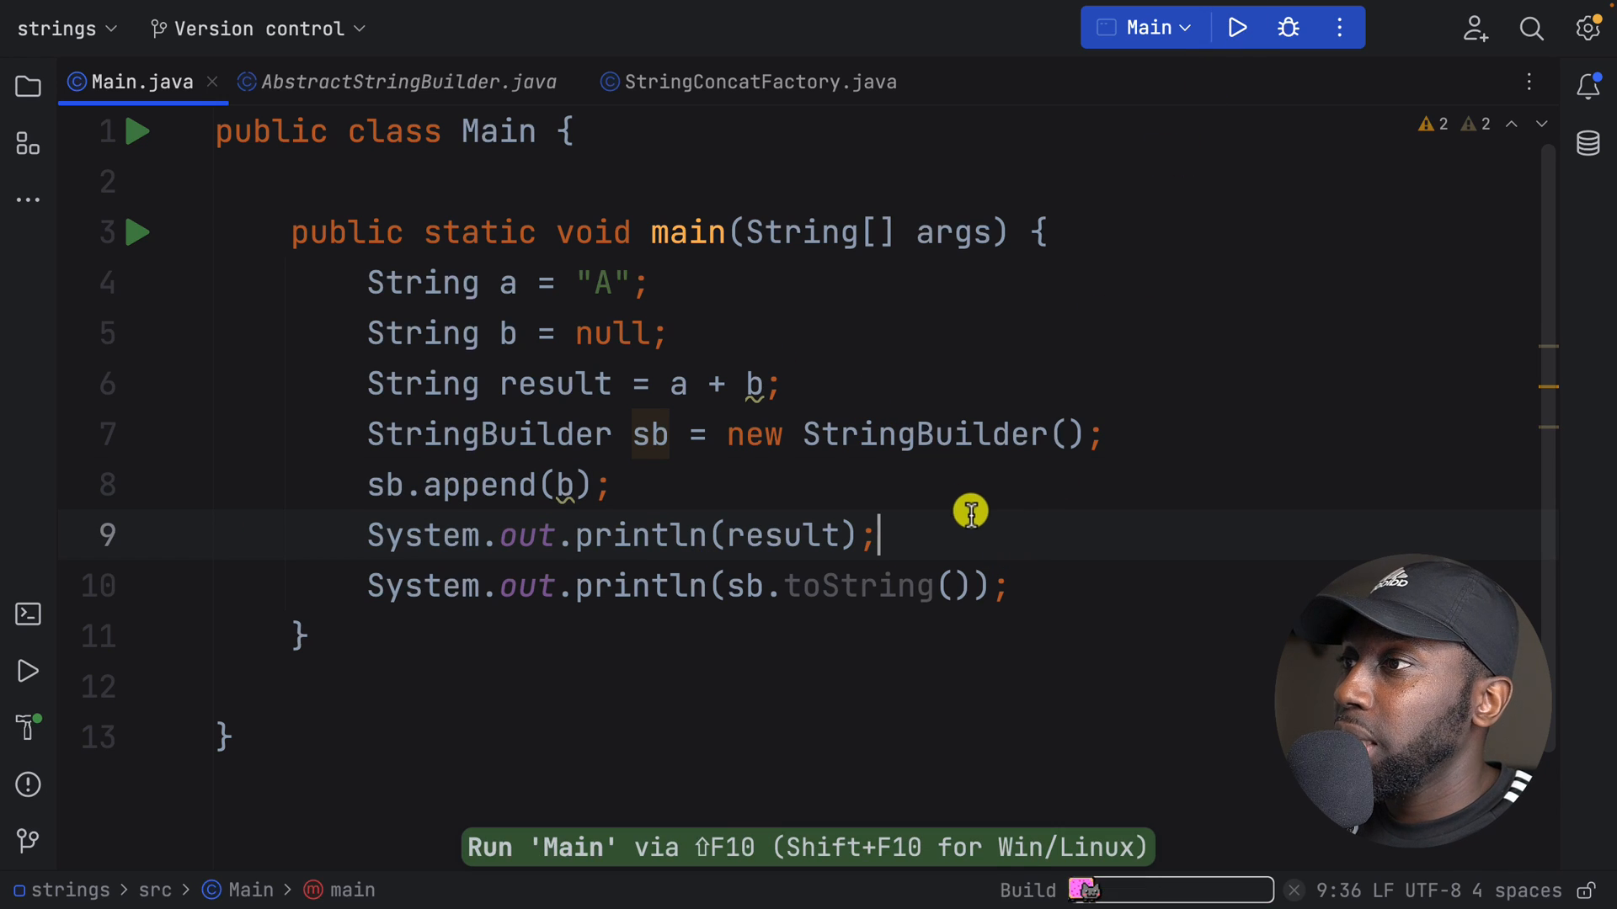
Step: Run Main and select the null line printed by the builder in the output
left_click(1234, 28)
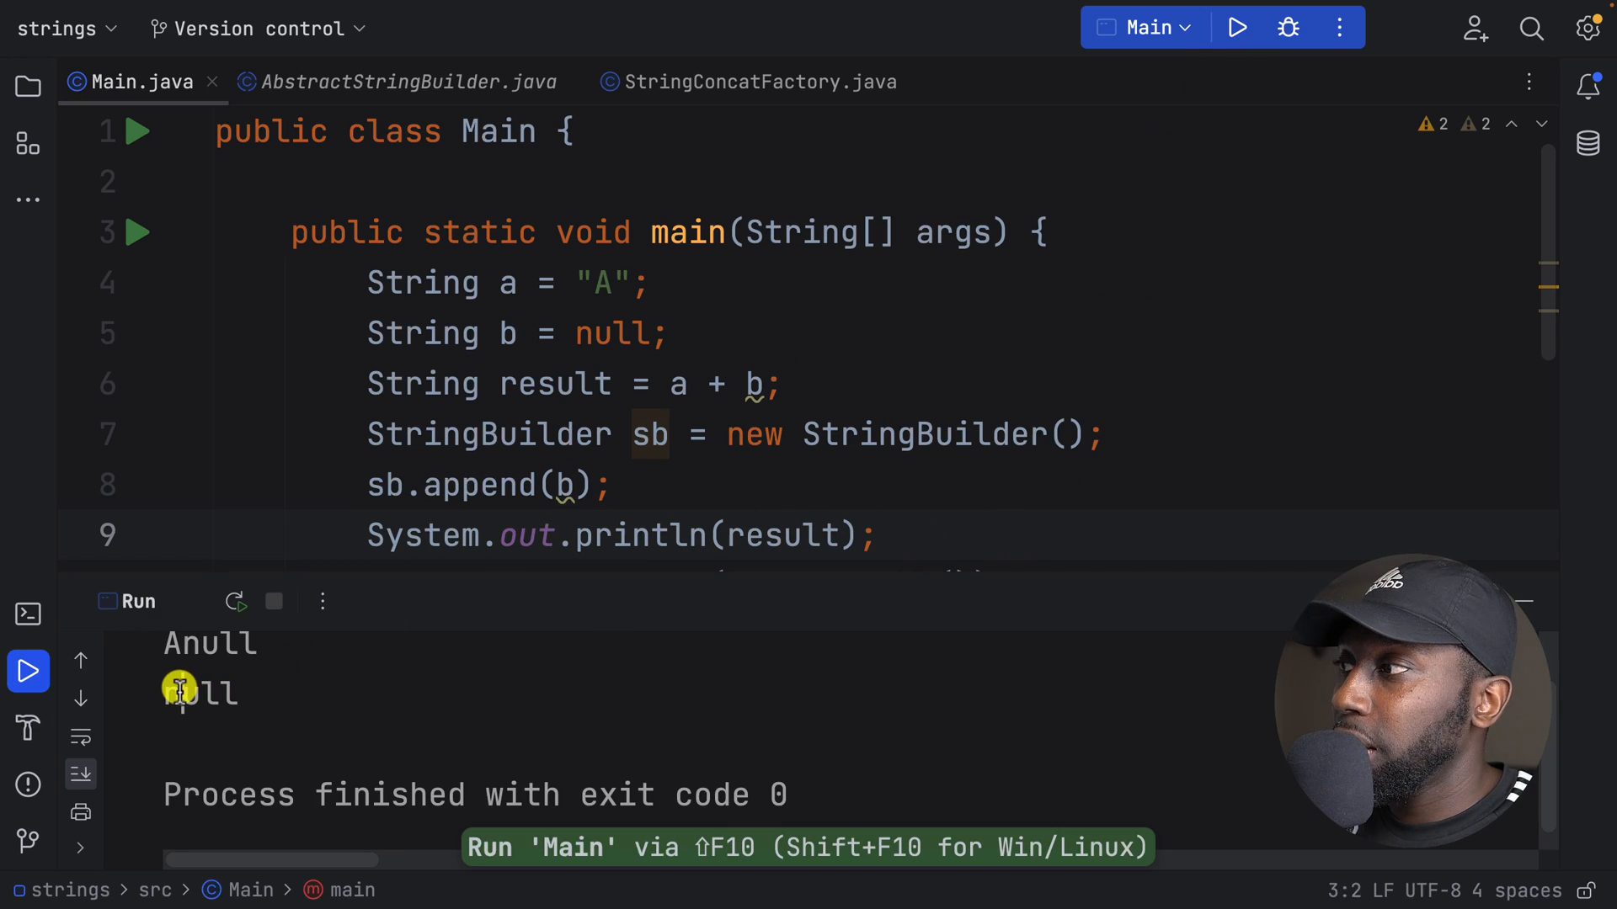
double_click(198, 690)
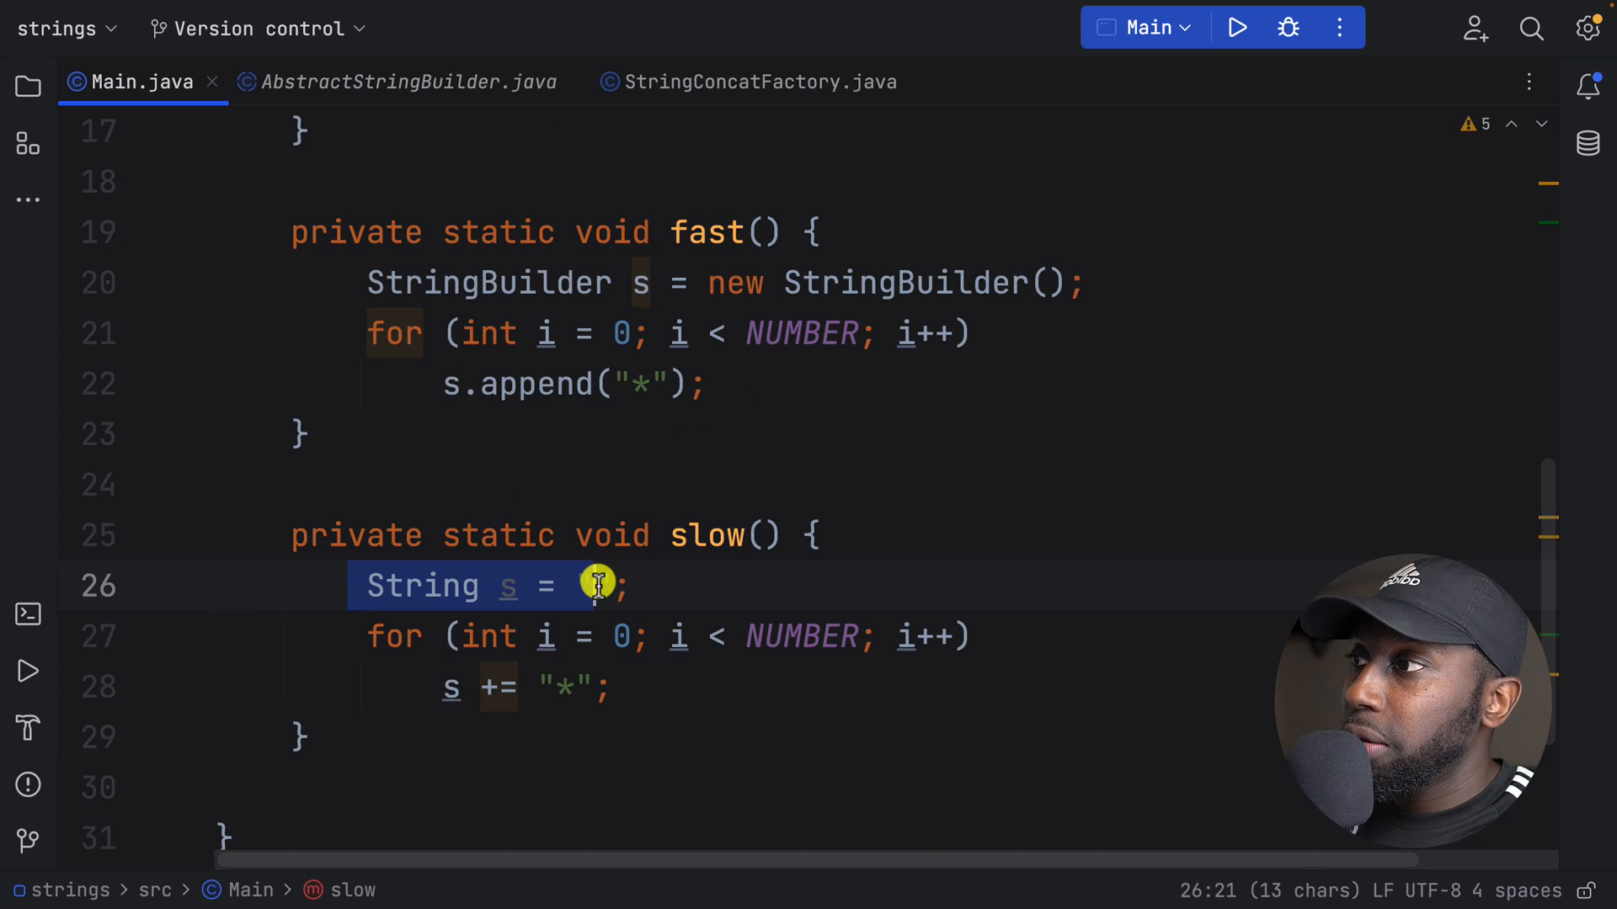
type("\"\"")
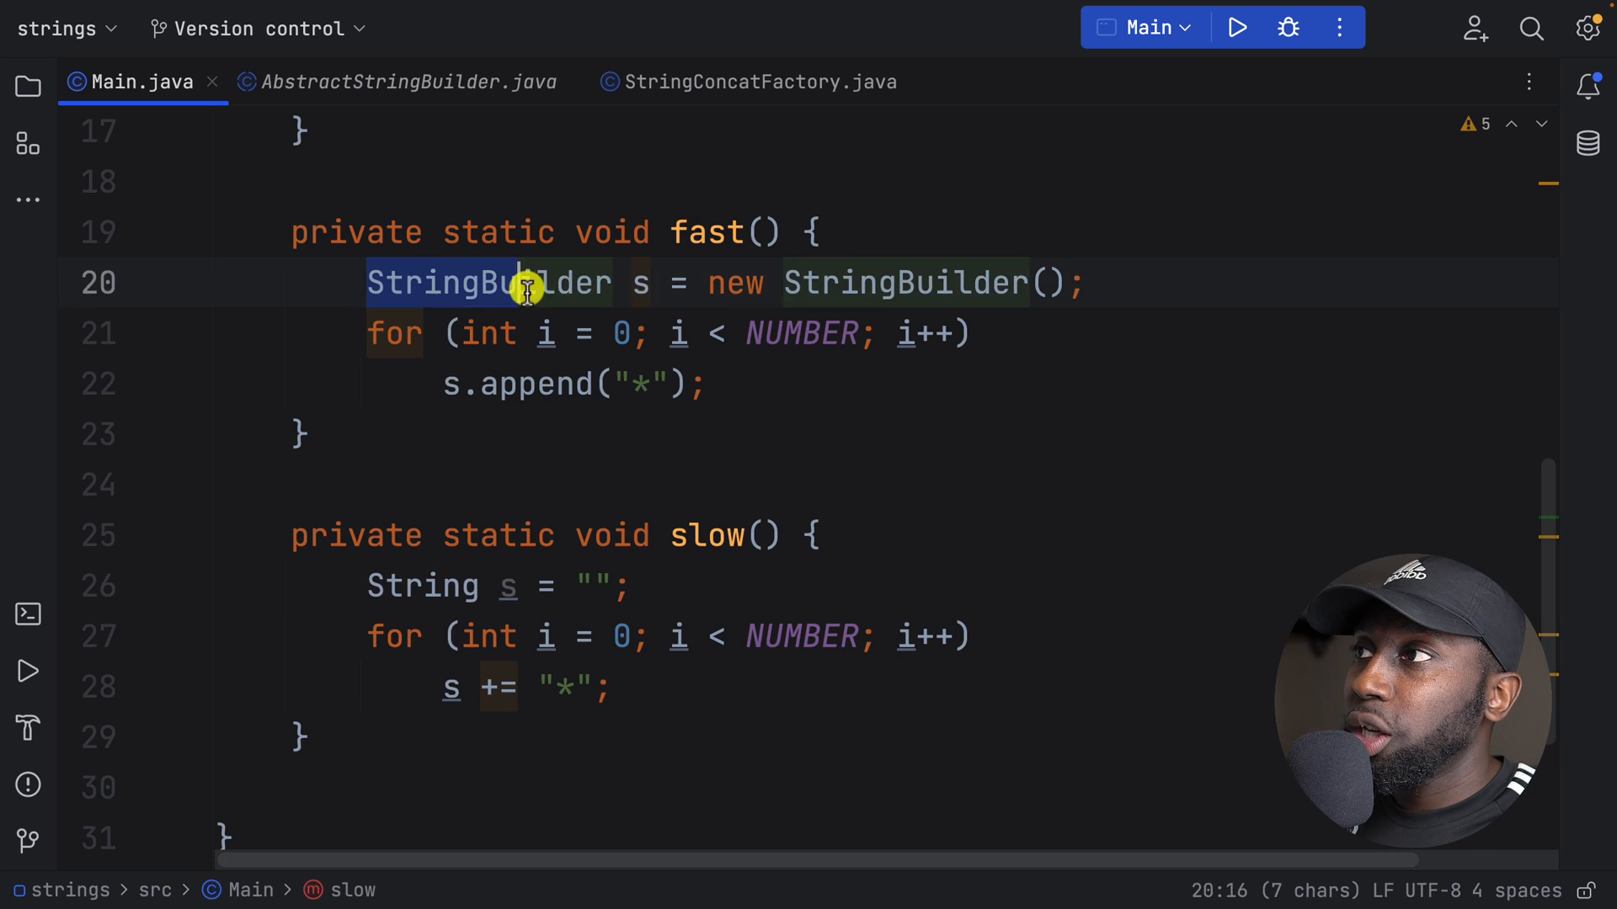
left_click_drag(520, 283, 706, 384)
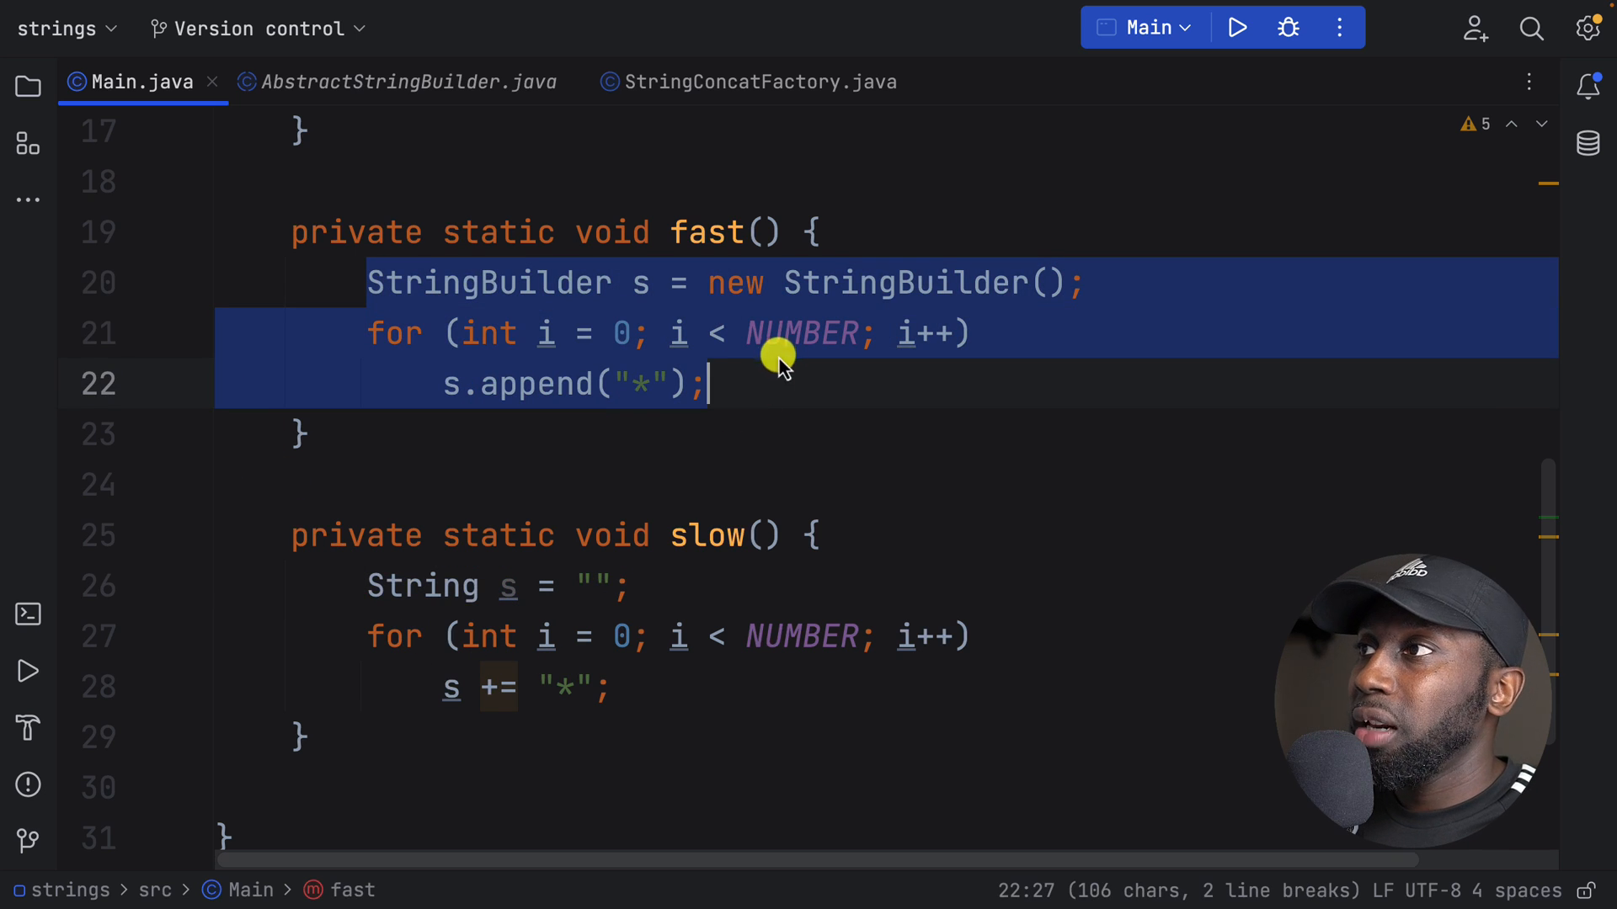
double_click(805, 331)
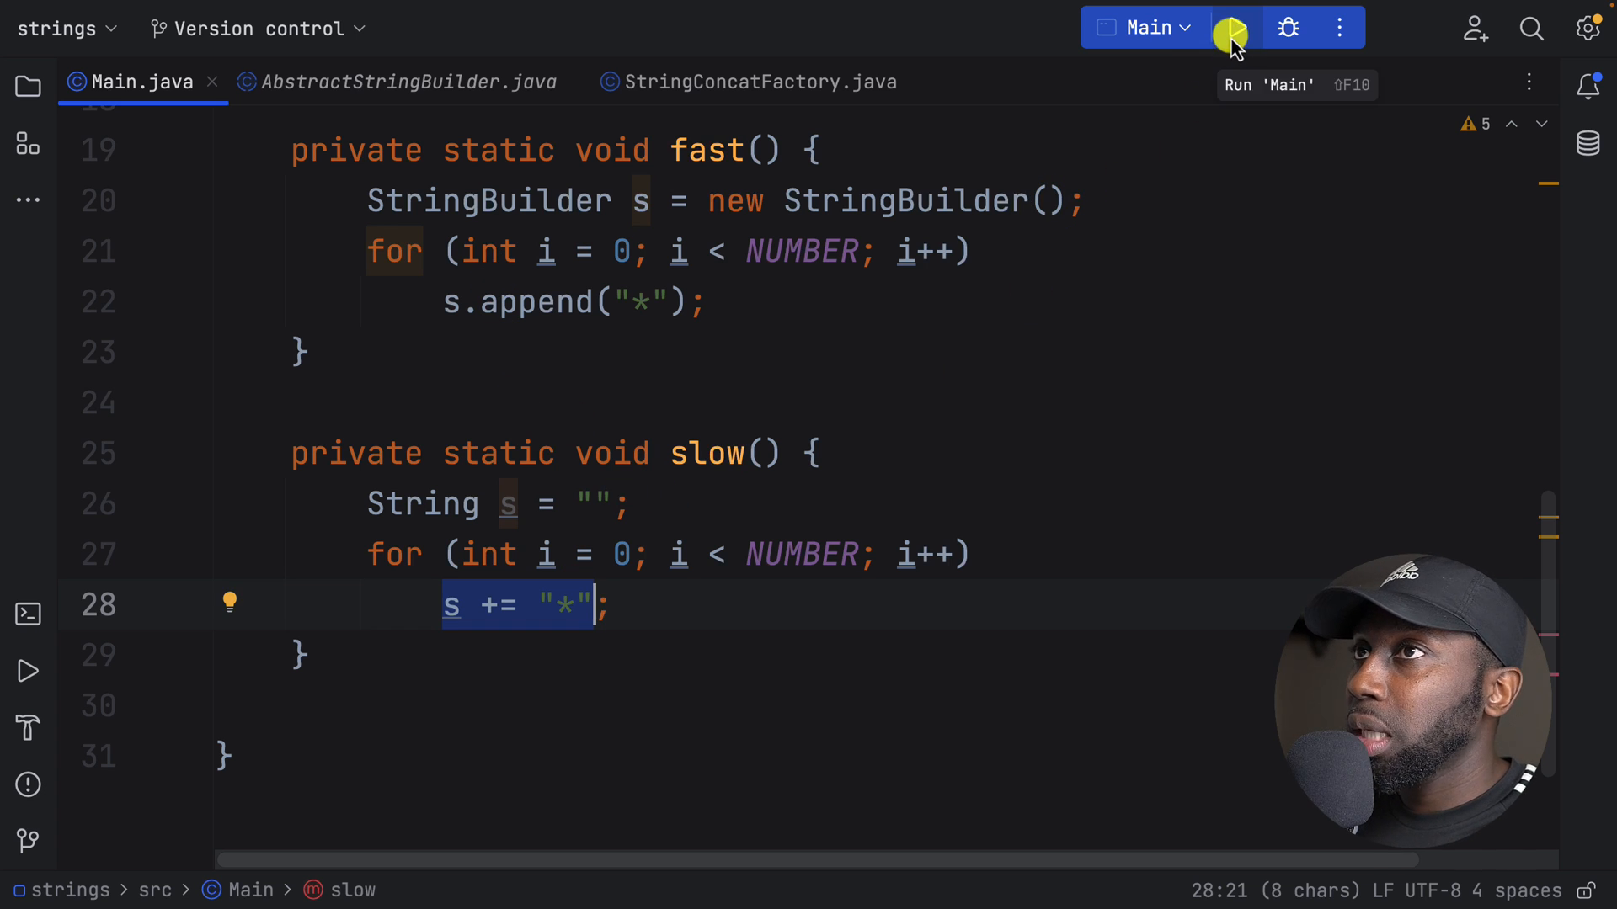
Step: Run Main and highlight the slow elapsed 1 ms output line
left_click(1233, 27)
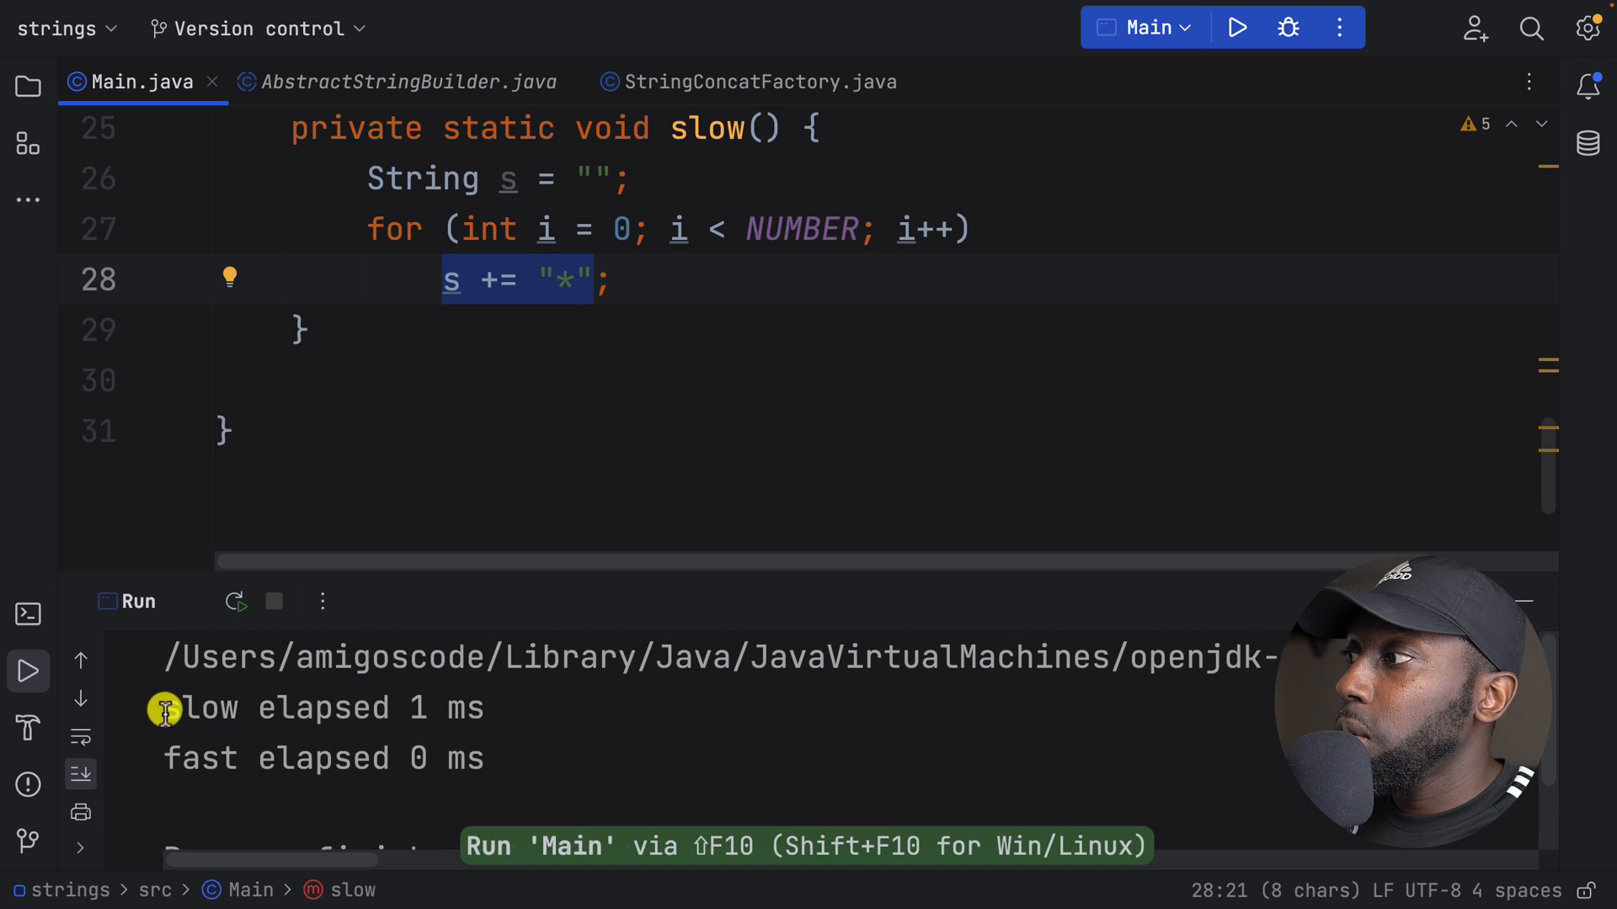
triple_click(278, 709)
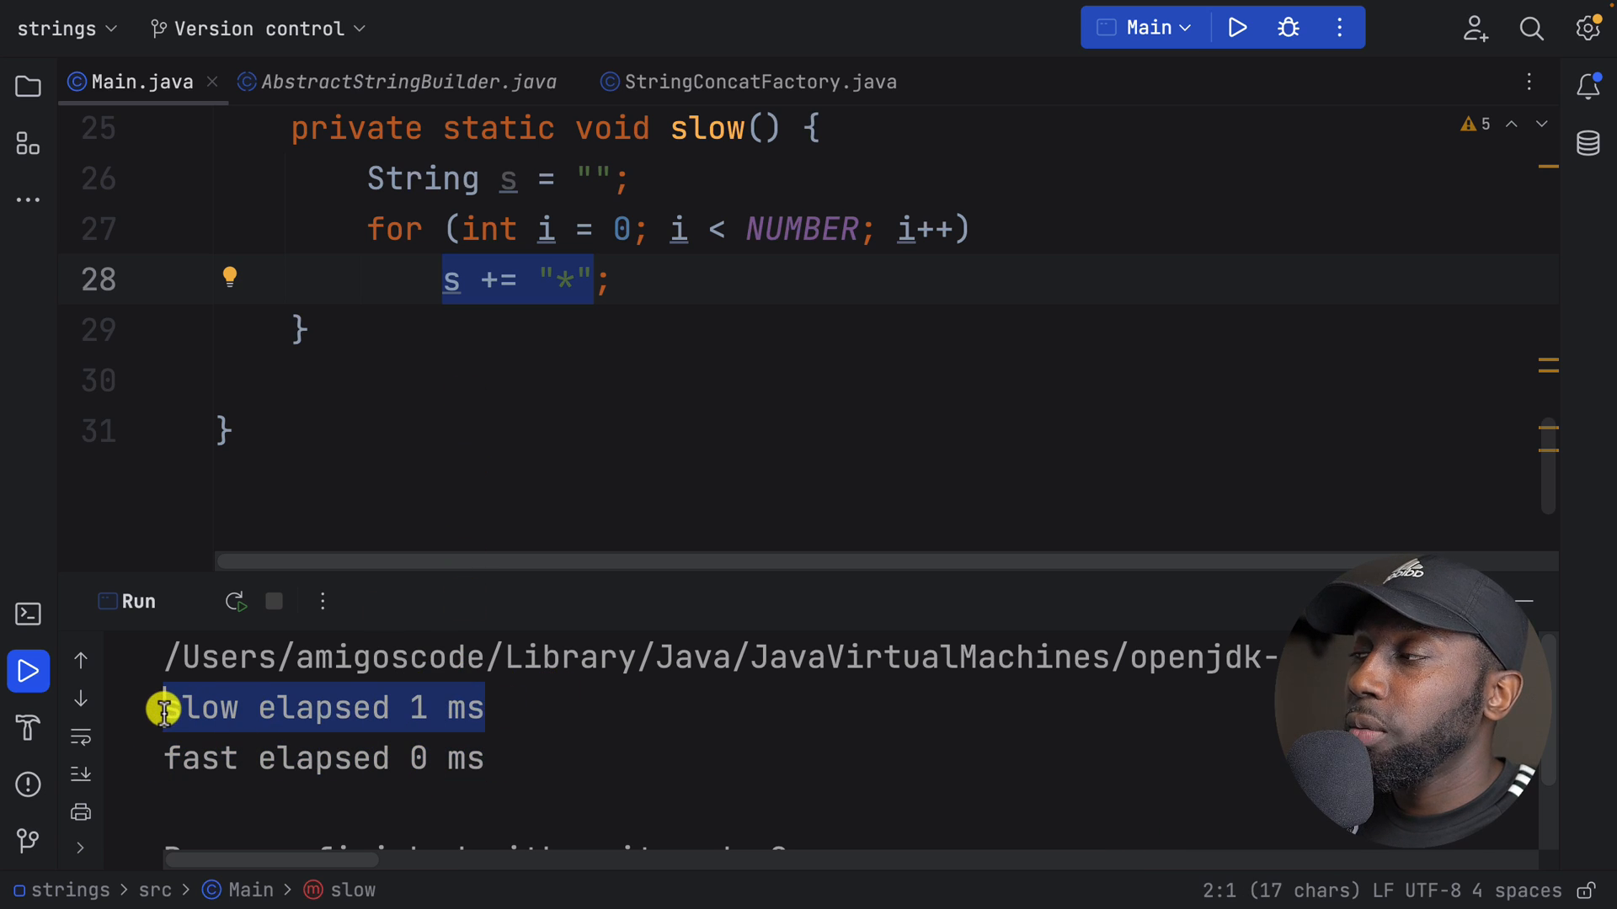
mouse_move(1155, 537)
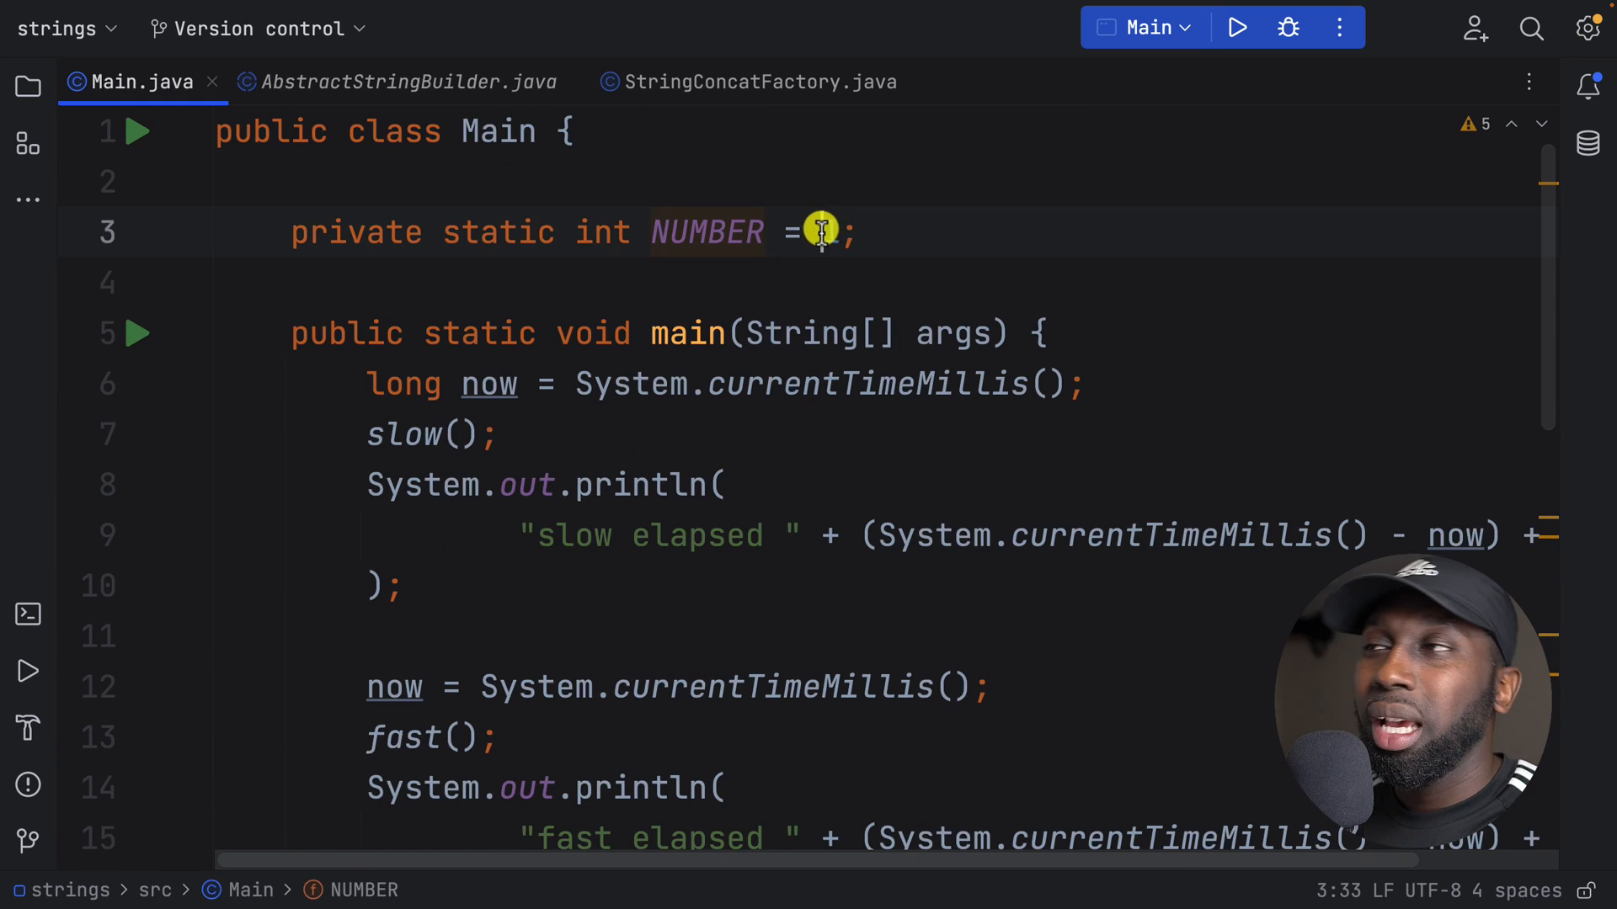
Step: Raise NUMBER to a value ending in 000 and highlight the += concatenation in slow()
type("1")
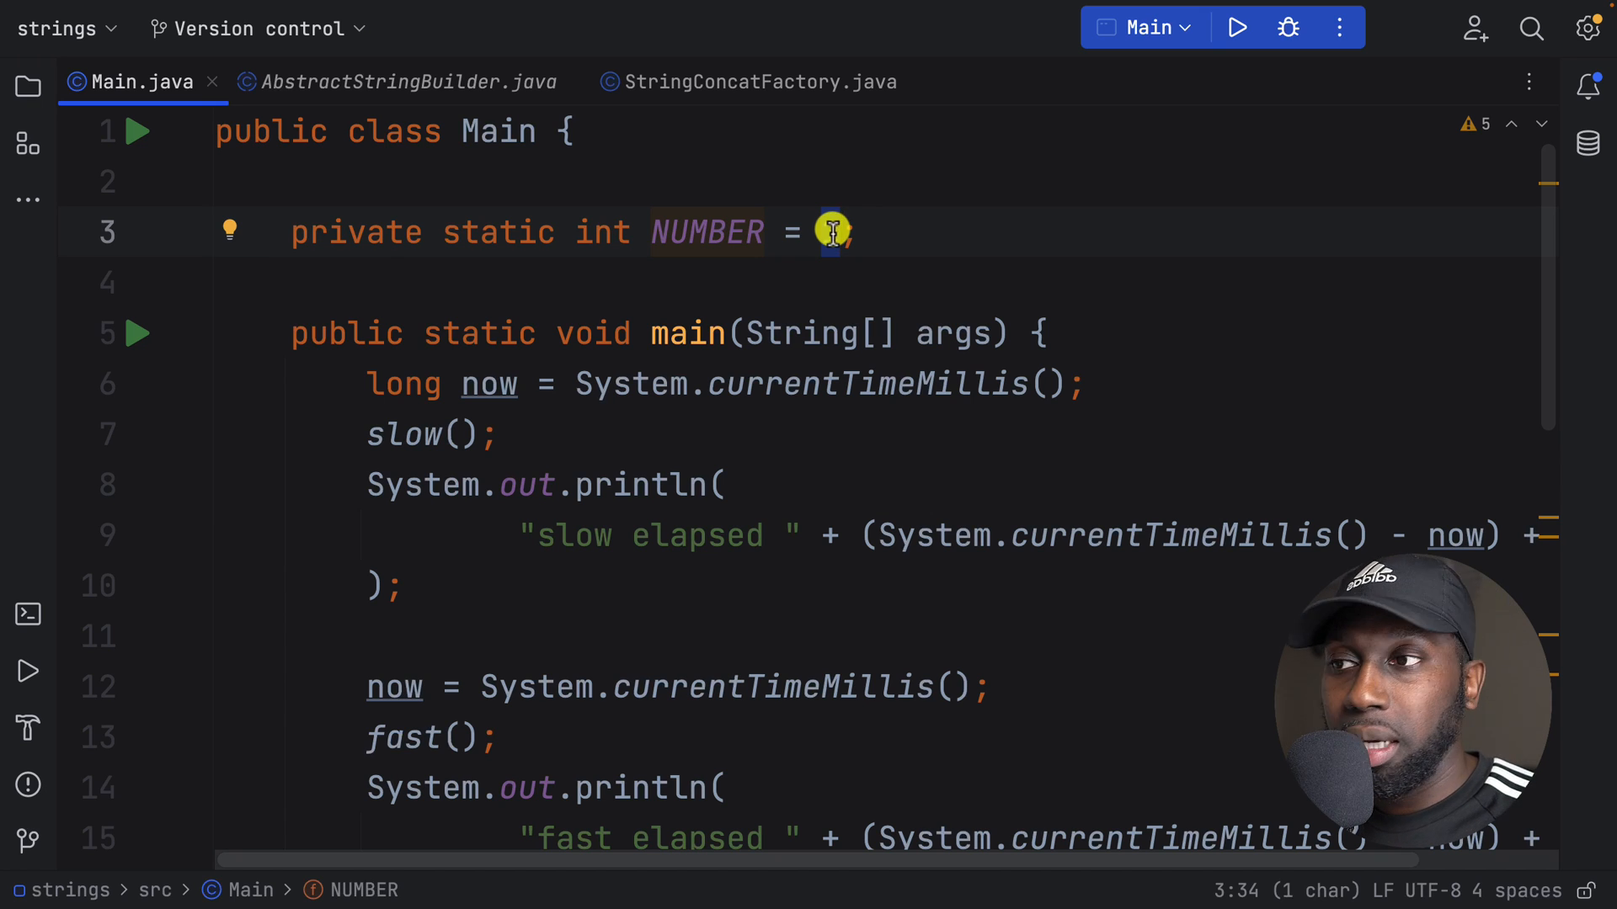
type("1")
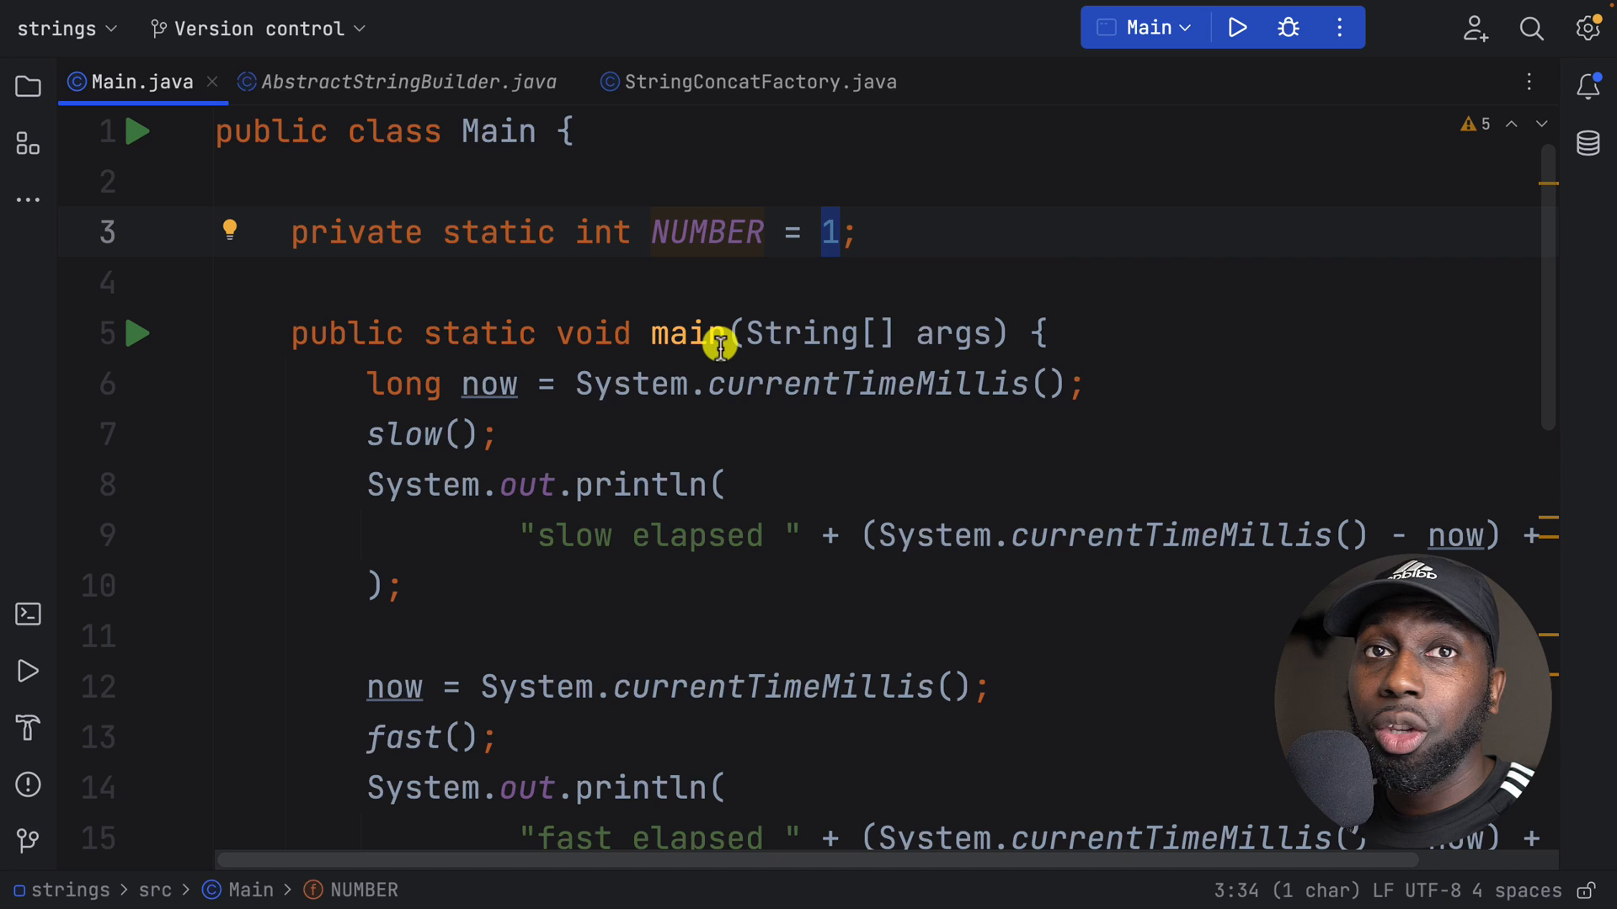
scroll("down", 3)
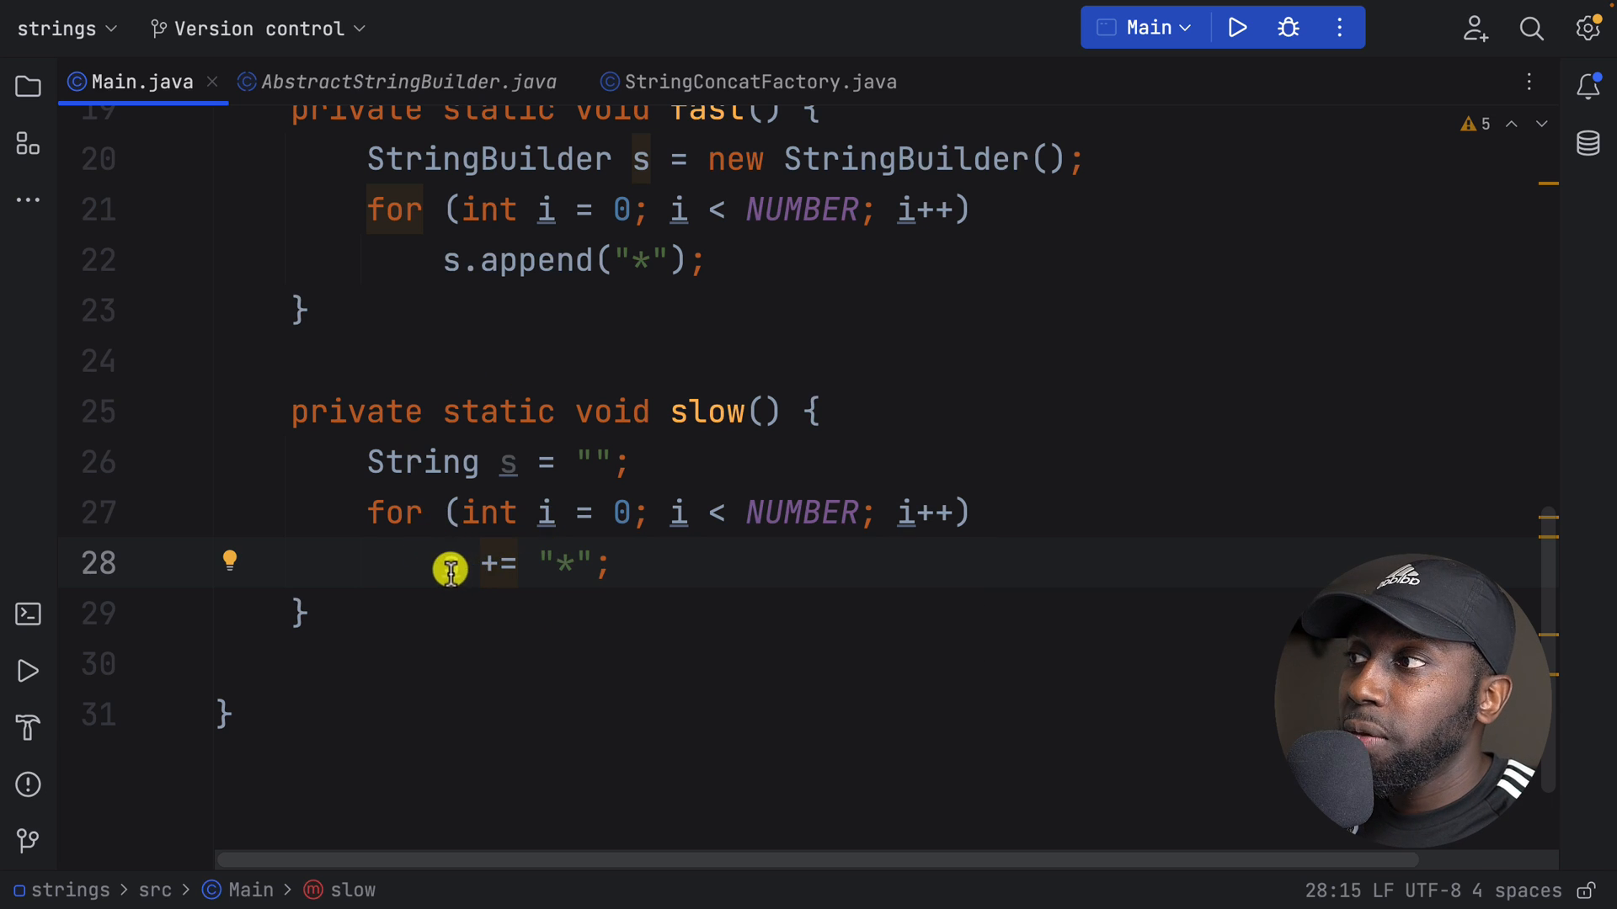
left_click_drag(448, 566, 599, 566)
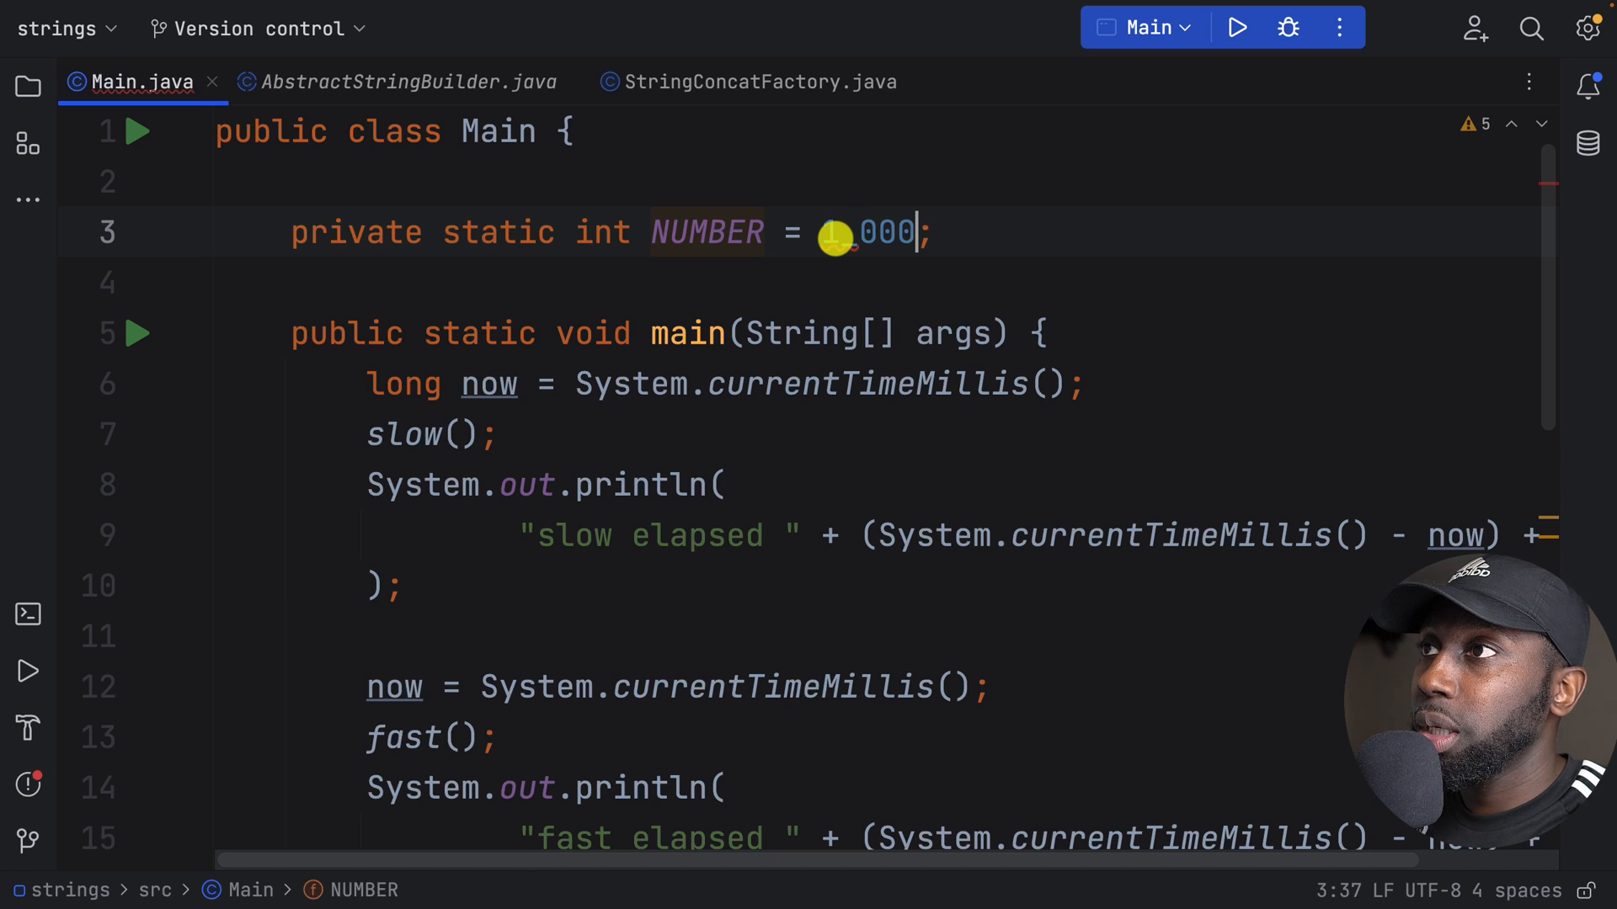
Step: Extend the NUMBER literal to 1_000_000 and start the Main benchmark run
type("_0")
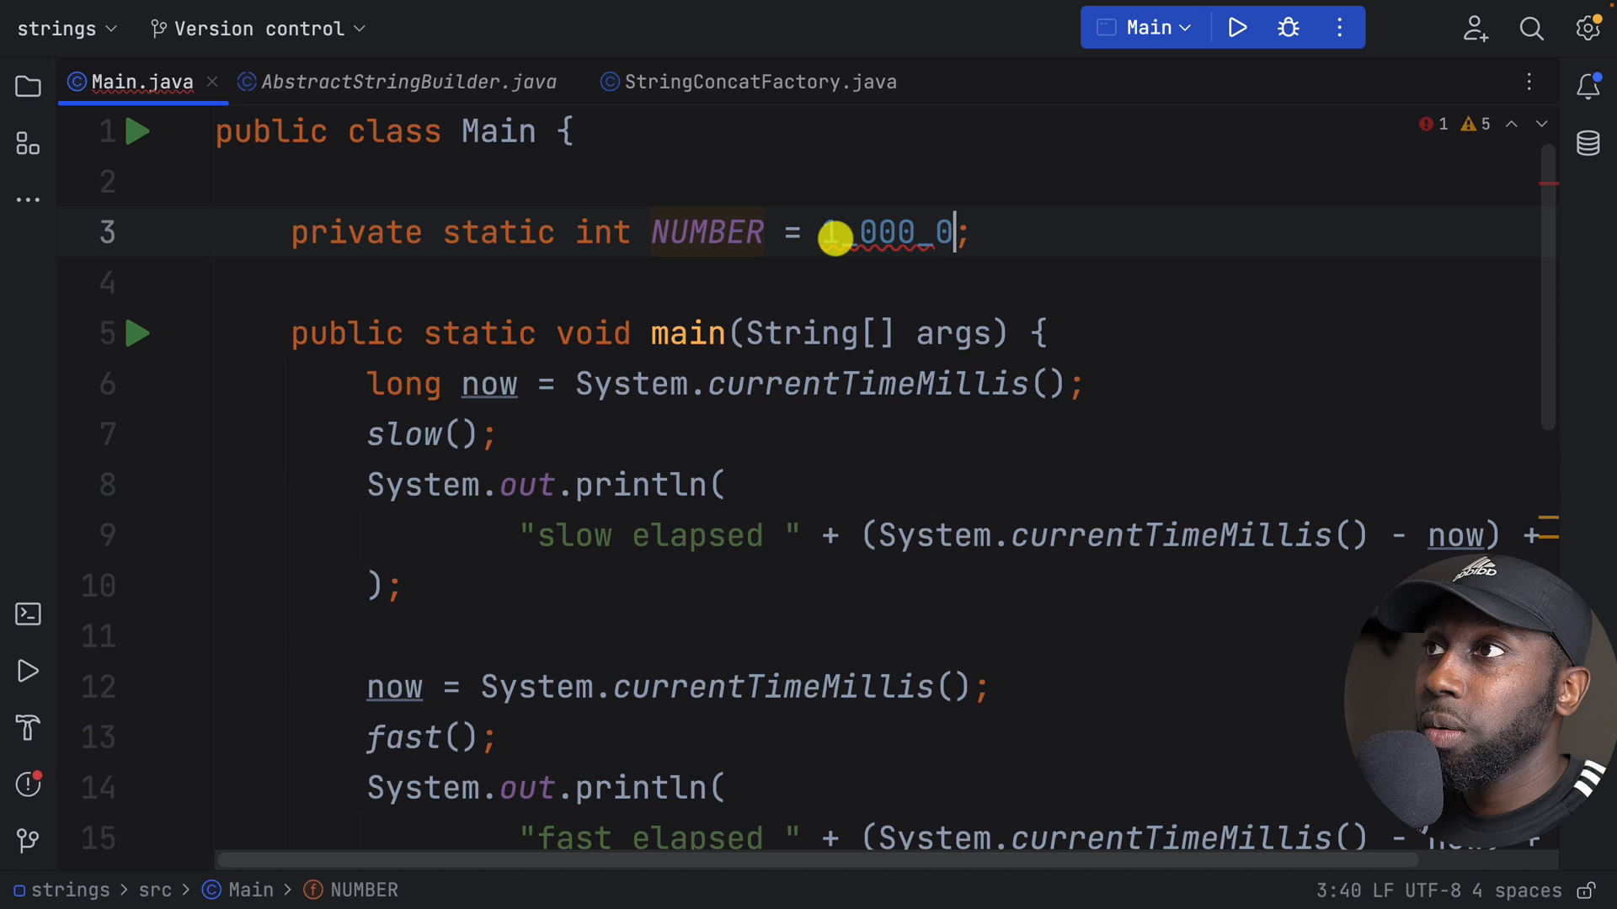
type("00")
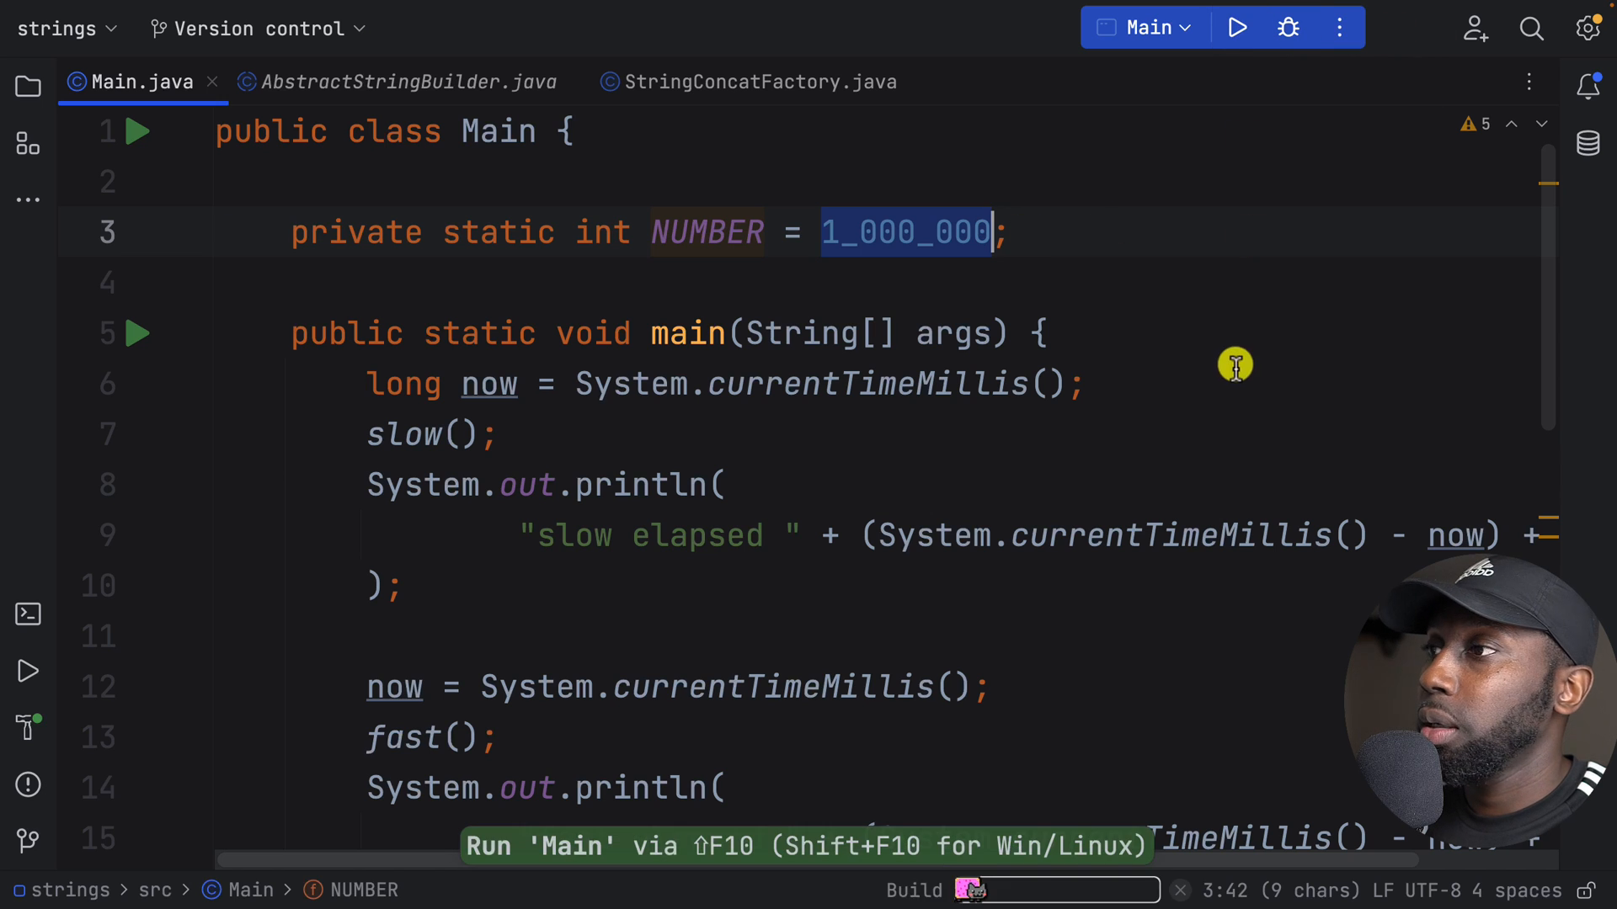
Step: Let the million-iteration run finish and select the slow elapsed result line
left_click(1235, 29)
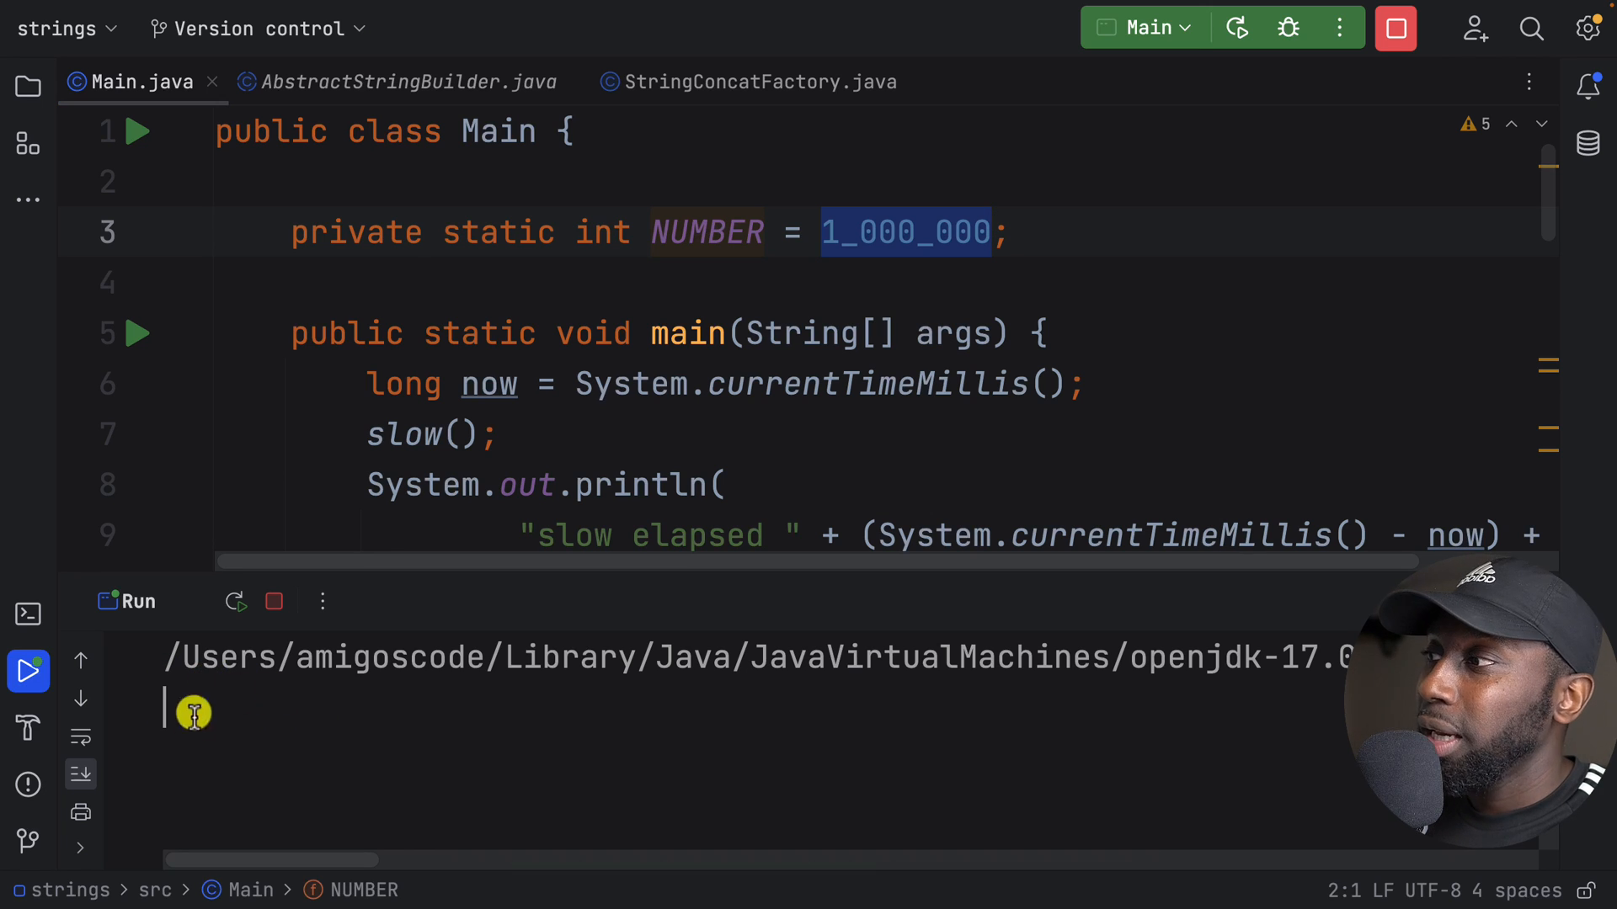
mouse_move(283, 692)
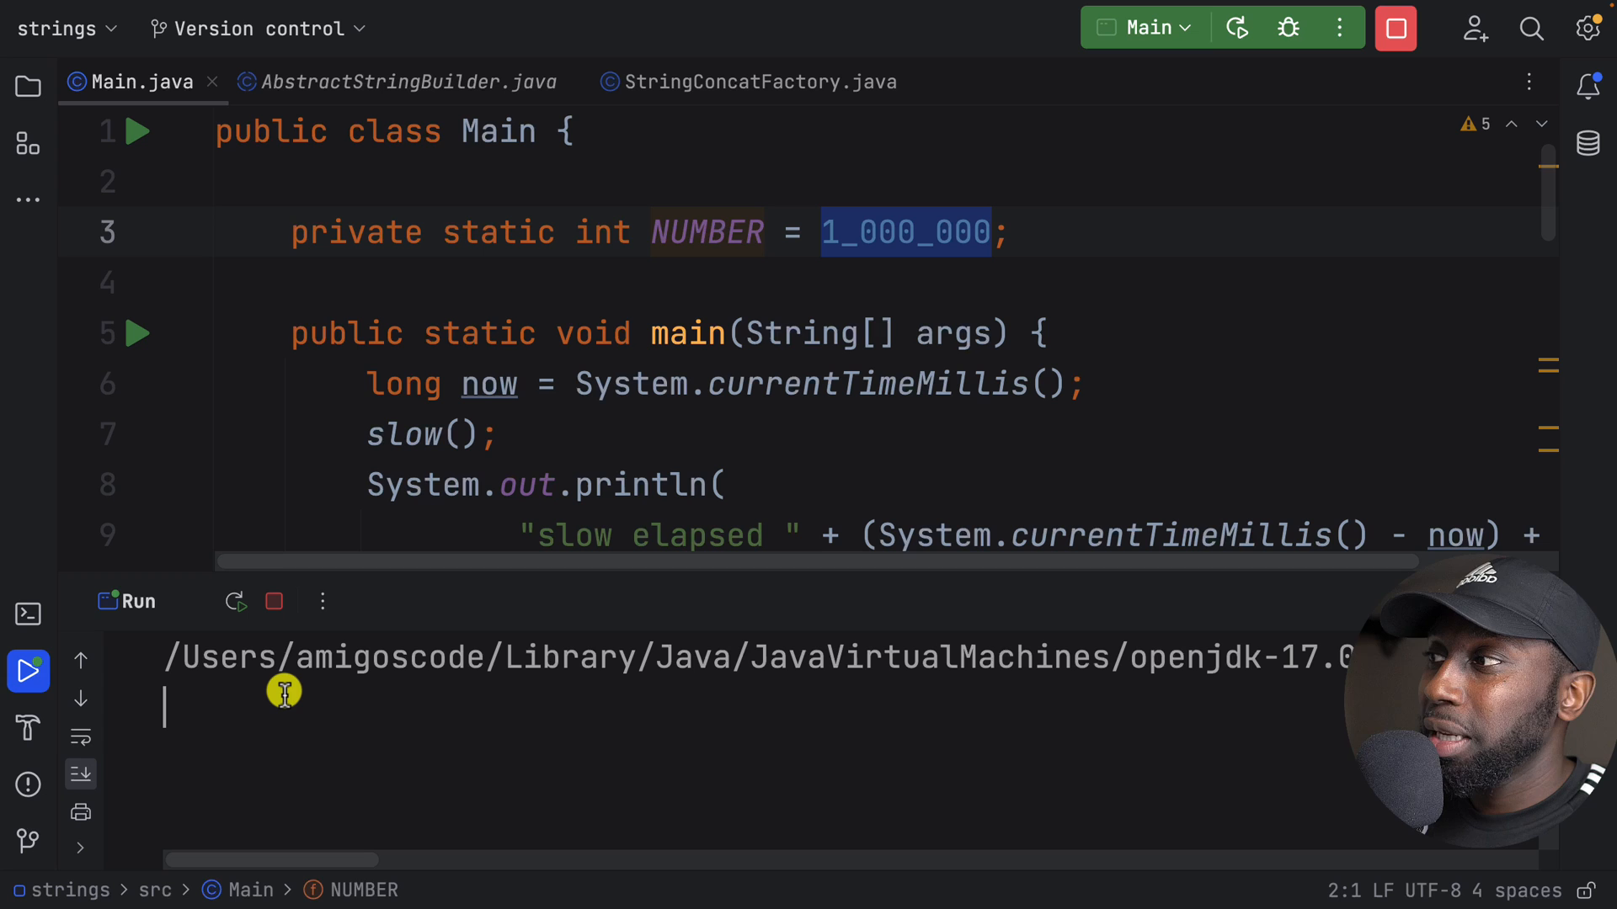
mouse_move(194, 802)
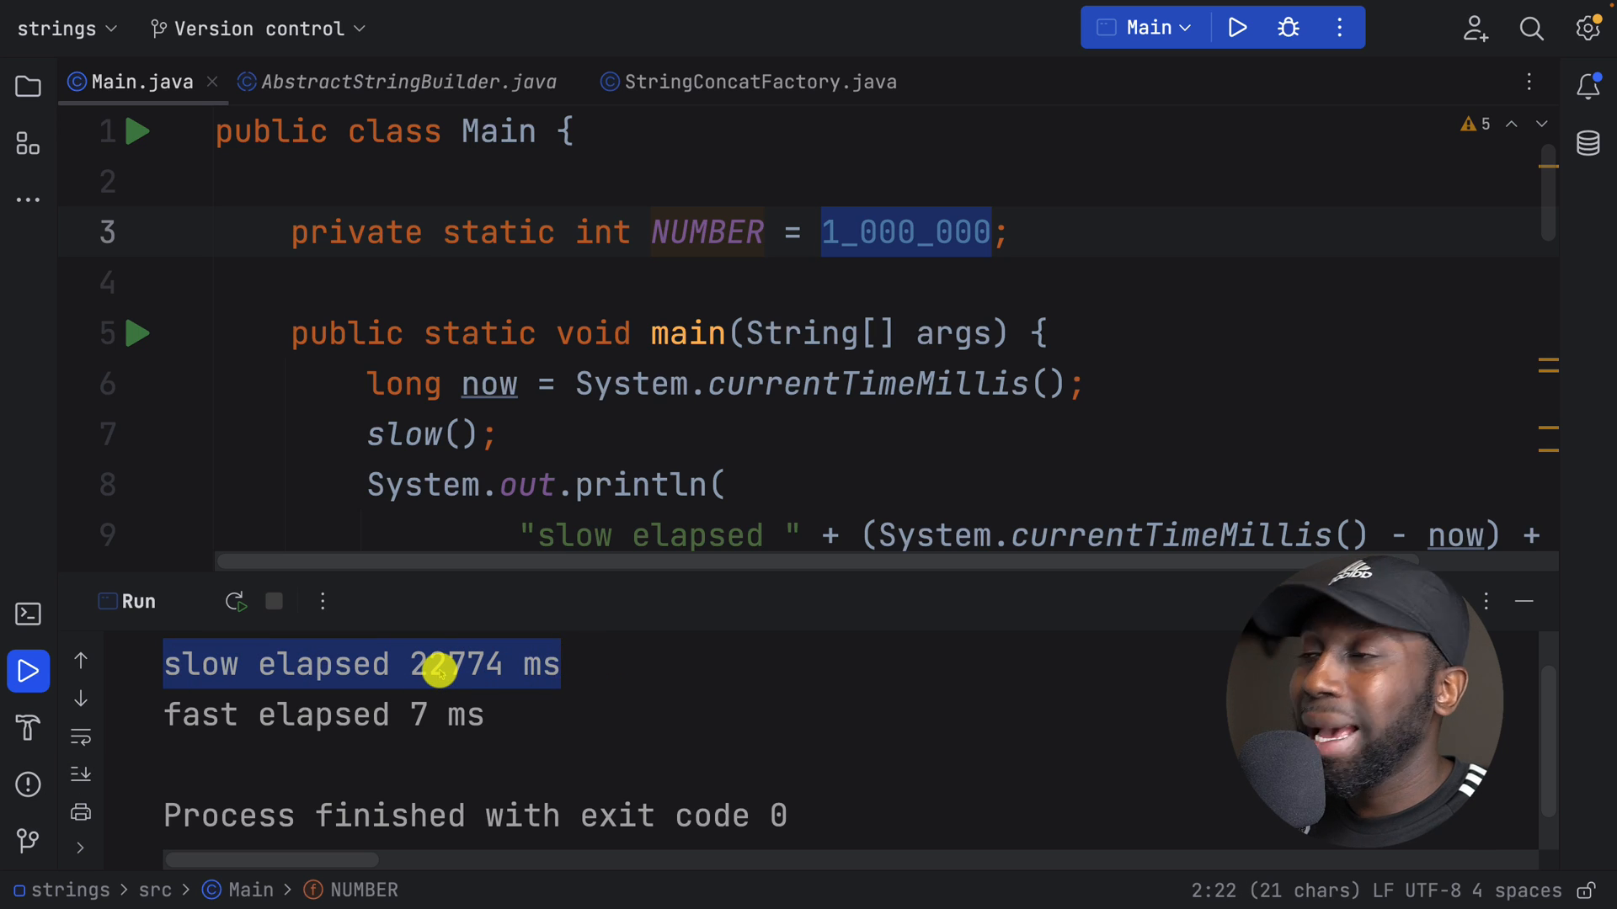
scroll("down", 3)
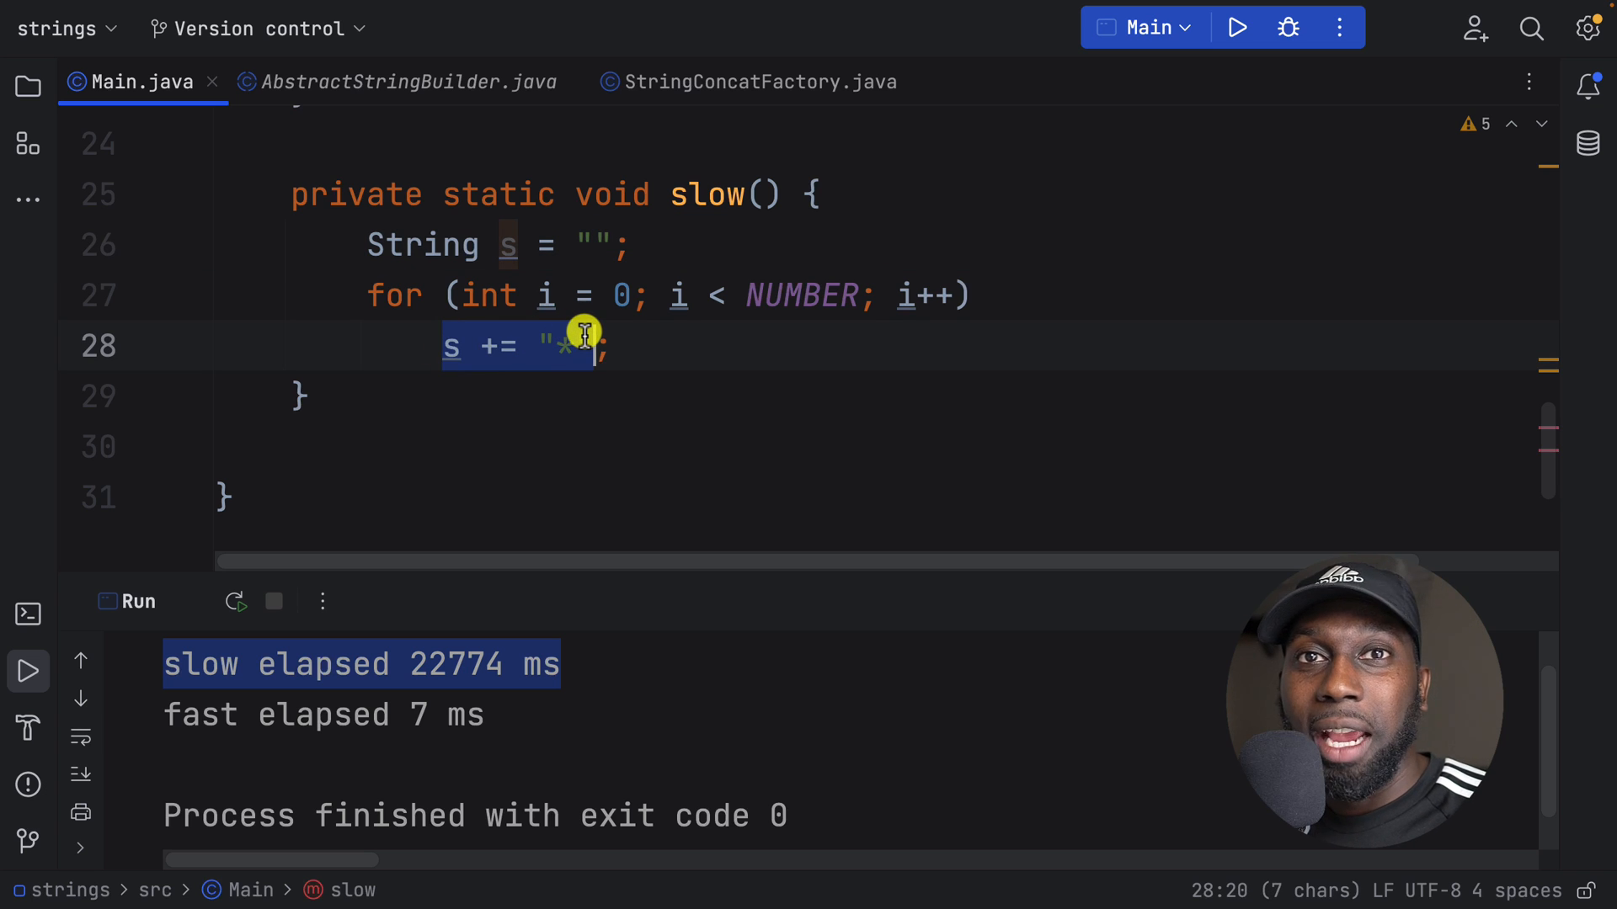
type("x")
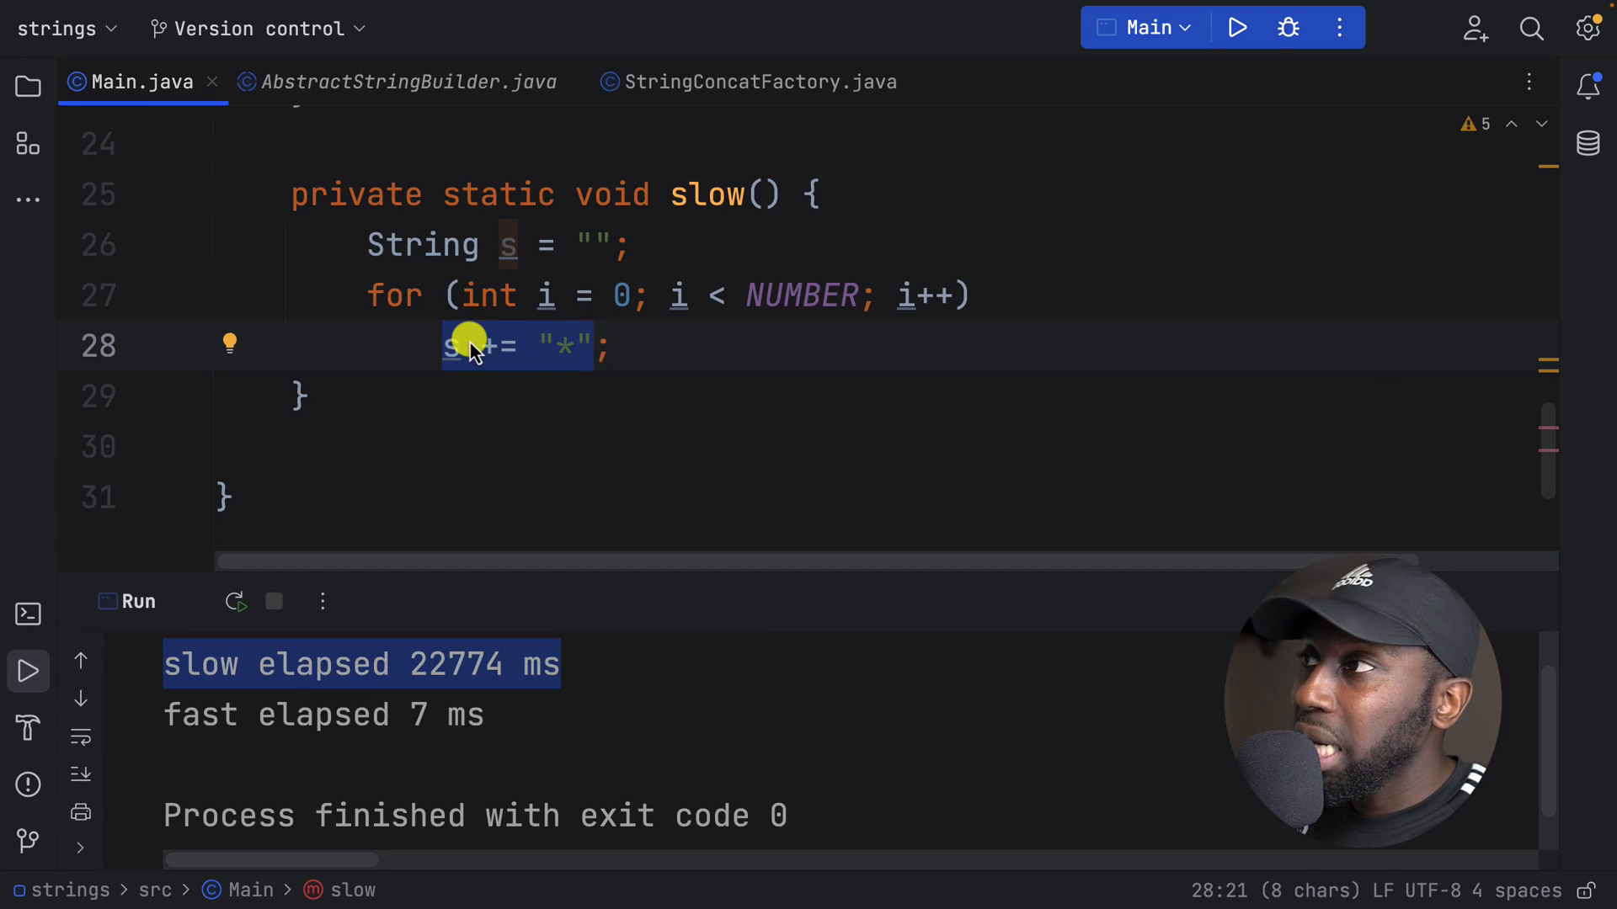
mouse_move(448, 345)
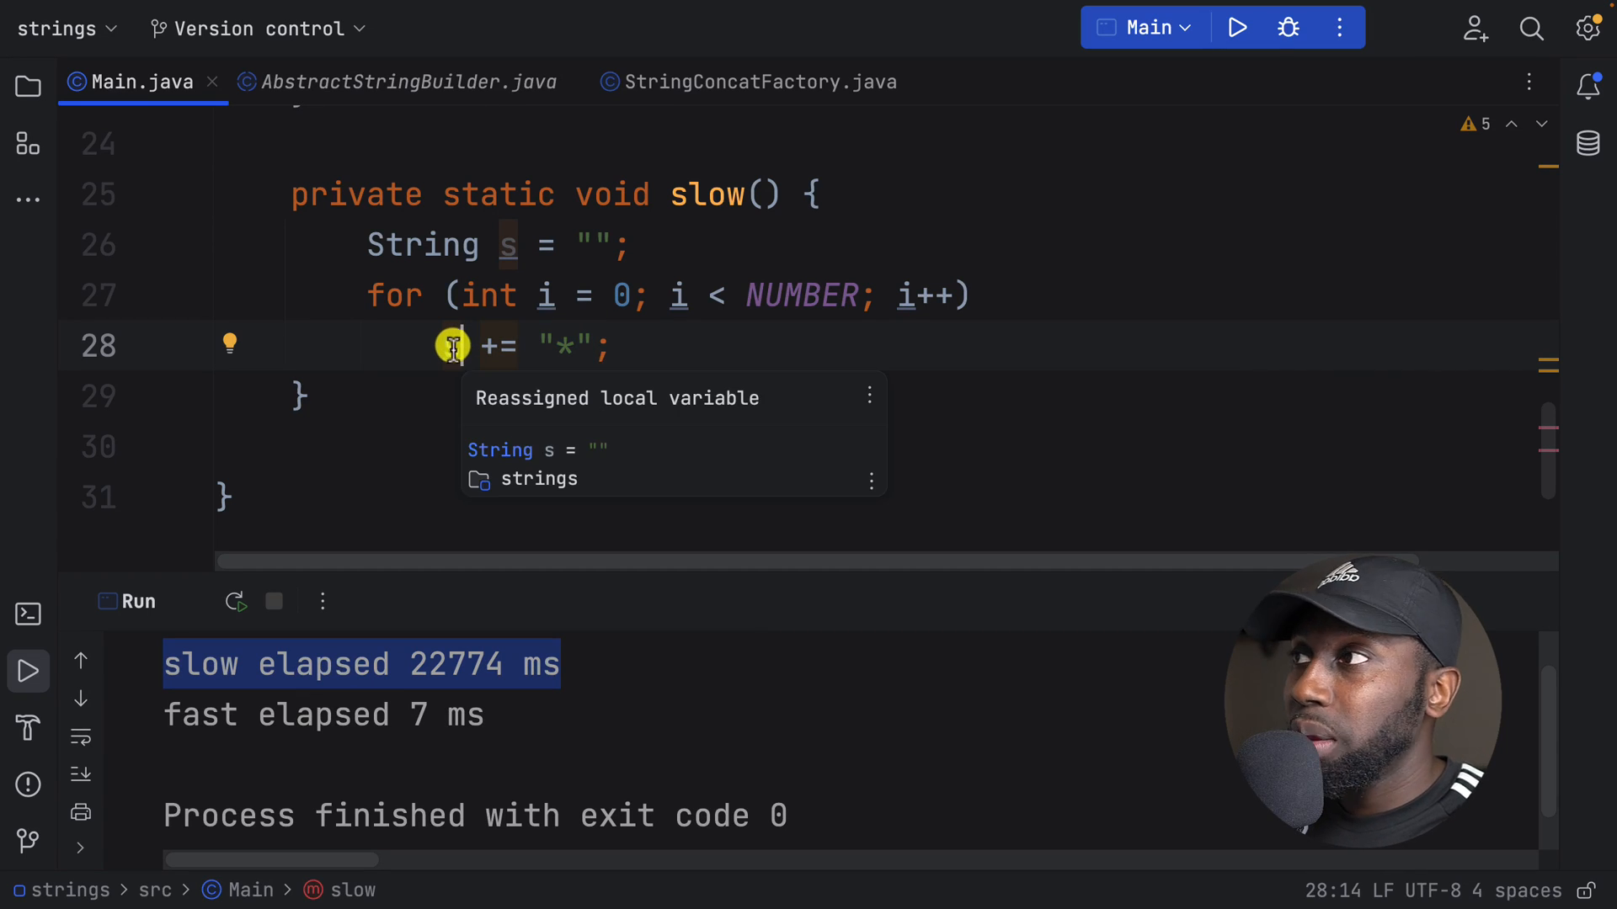
mouse_move(646, 371)
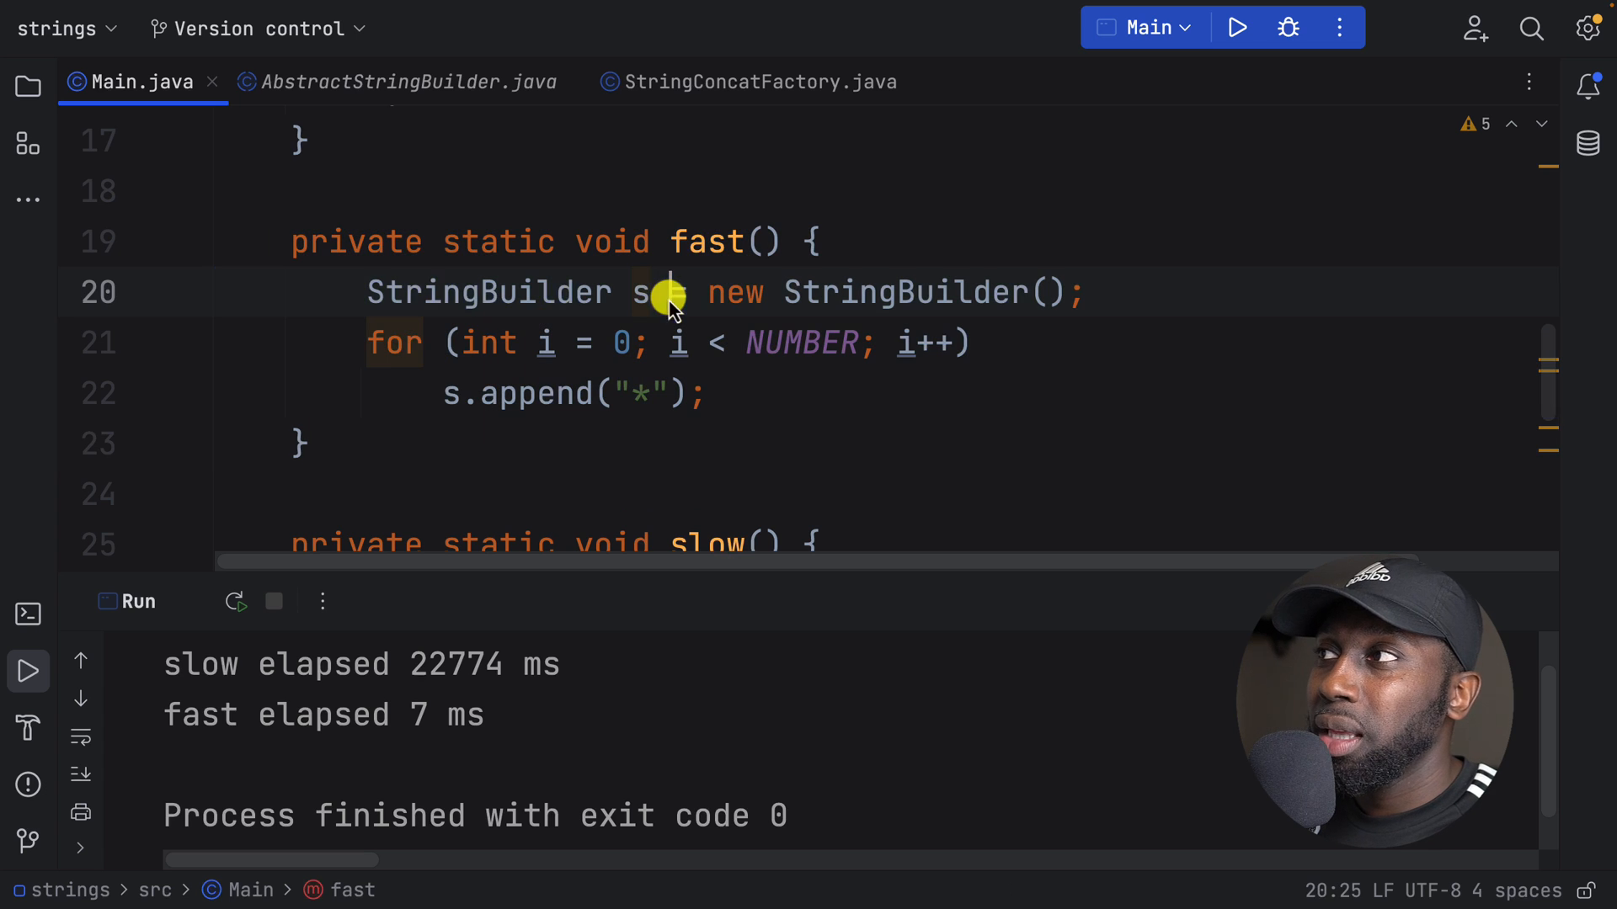
triple_click(722, 291)
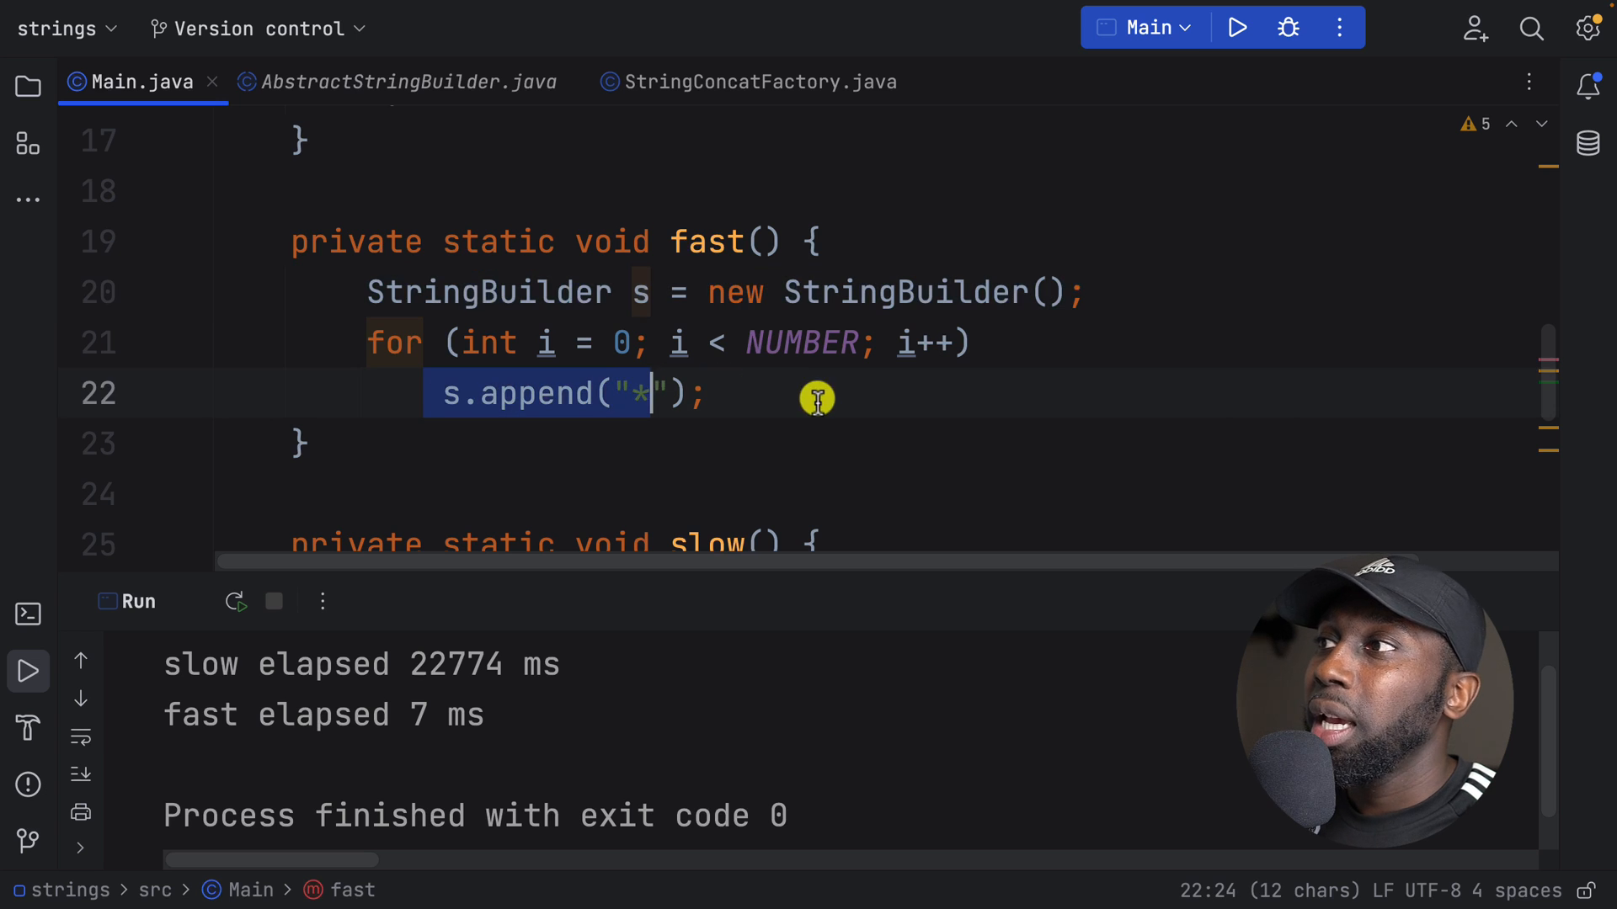
scroll("down", 3)
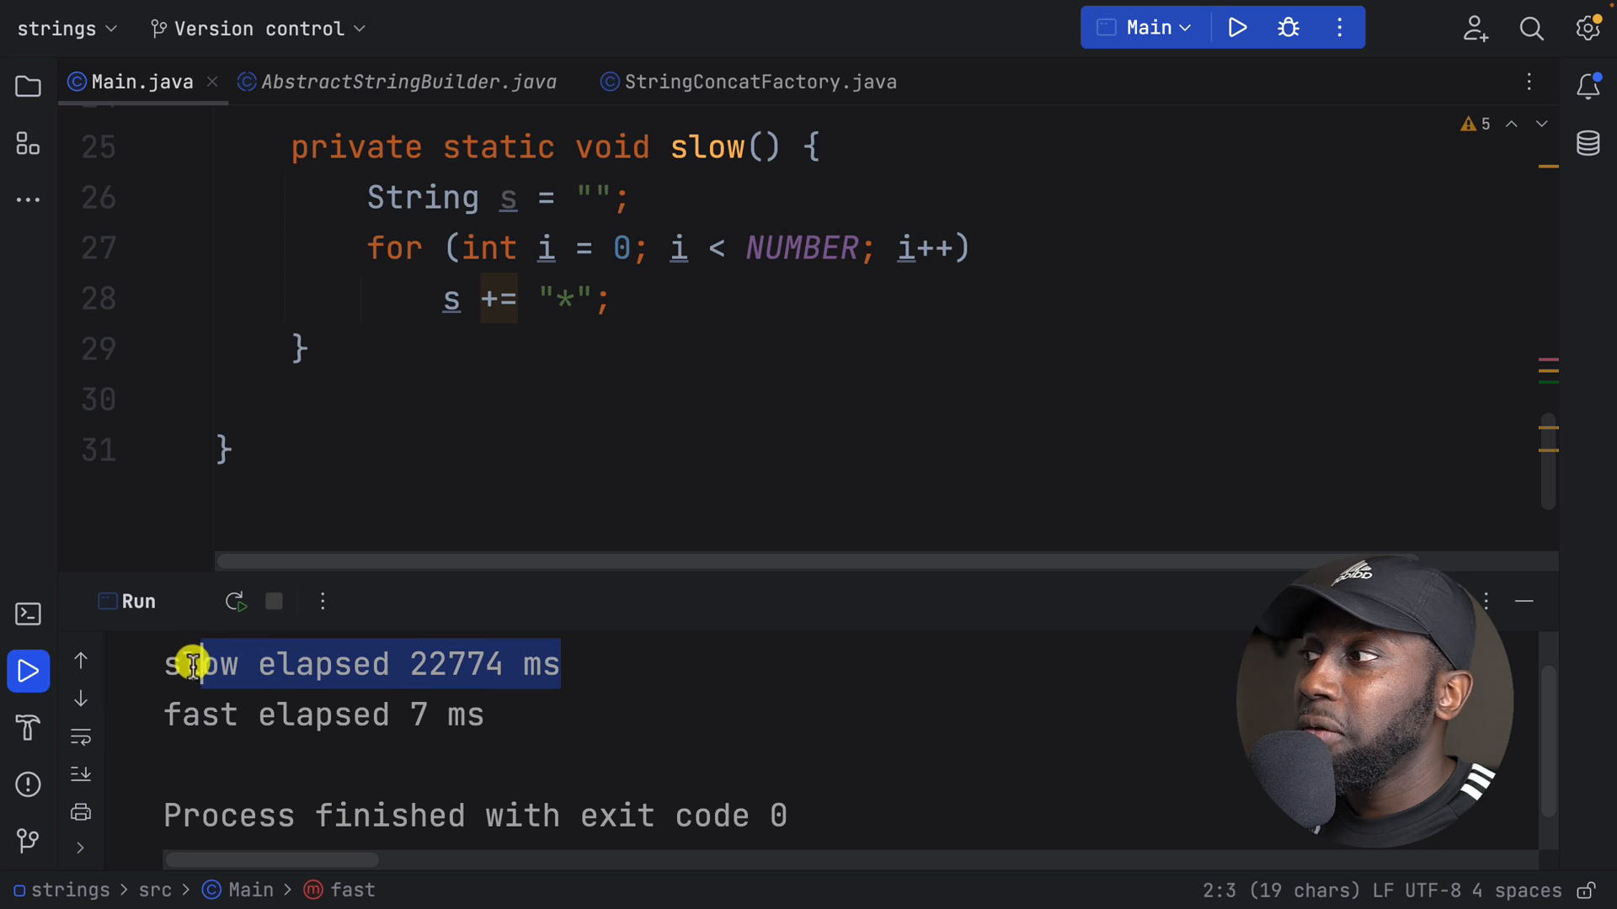
left_click(418, 716)
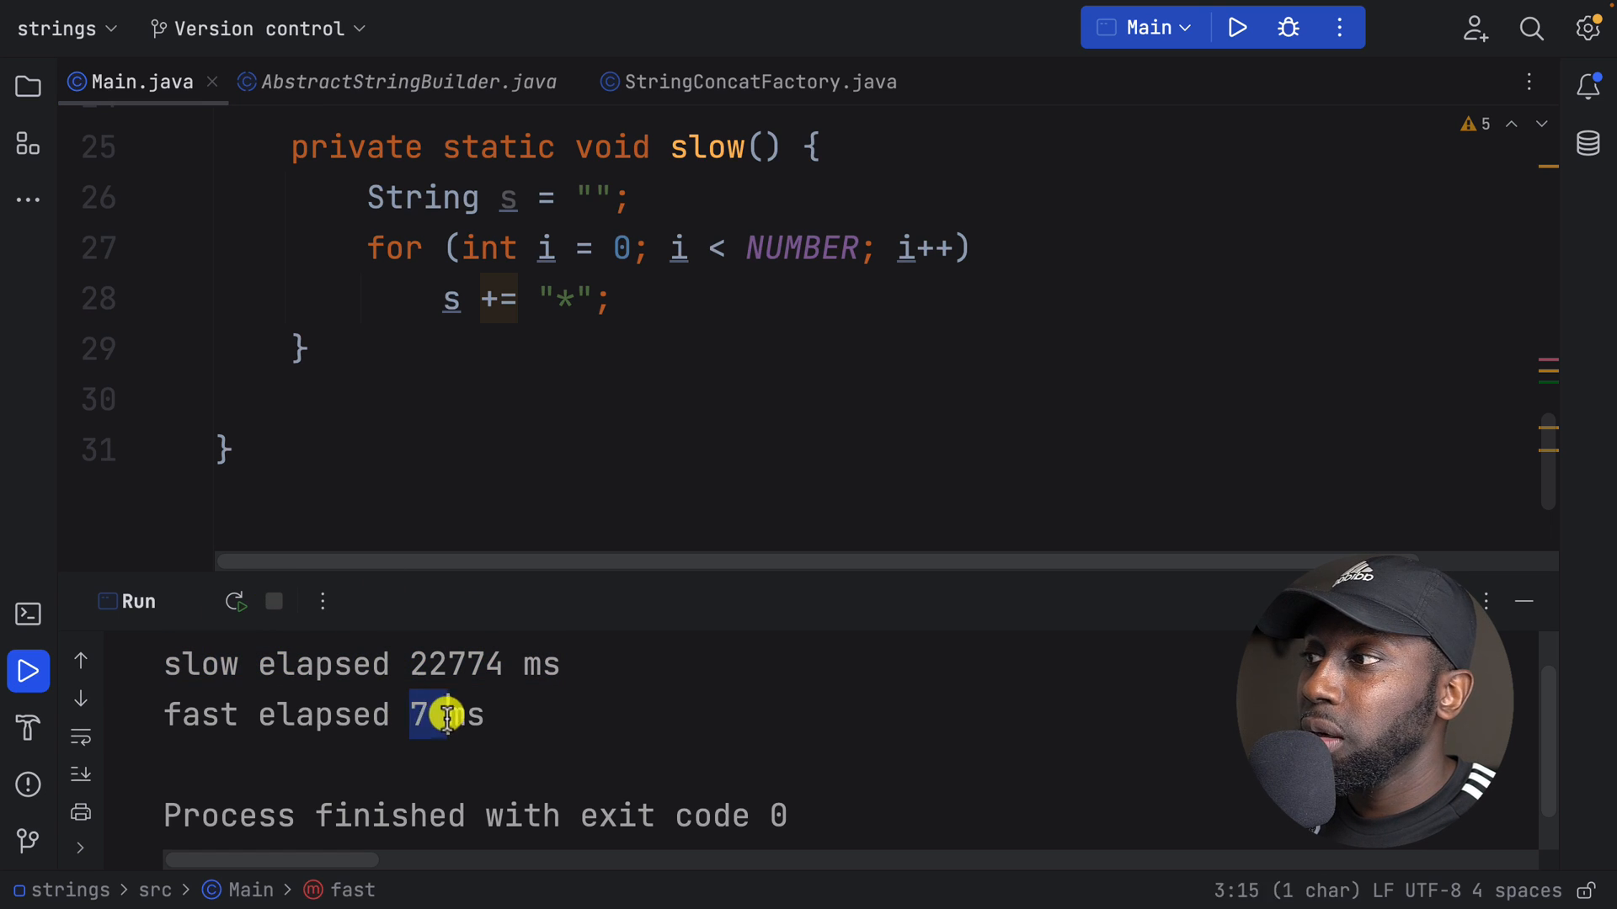